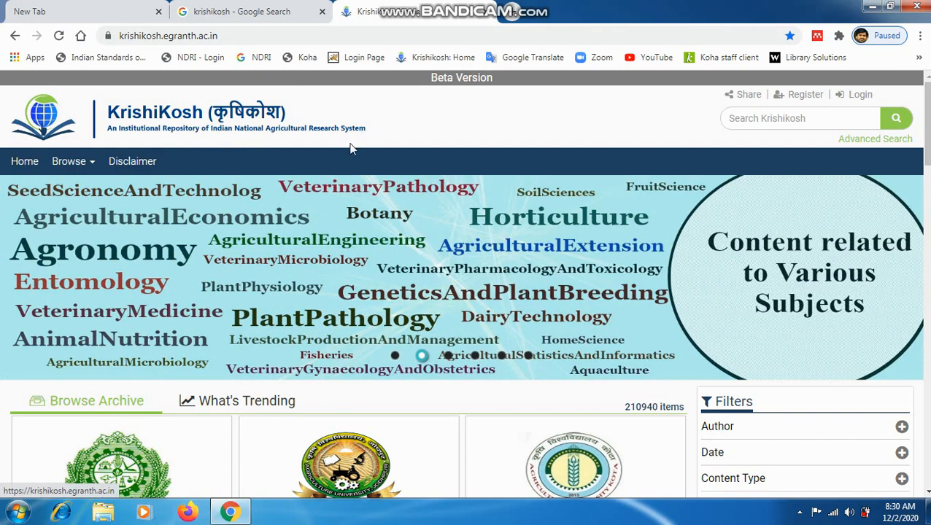
pyautogui.moveTo(138, 230)
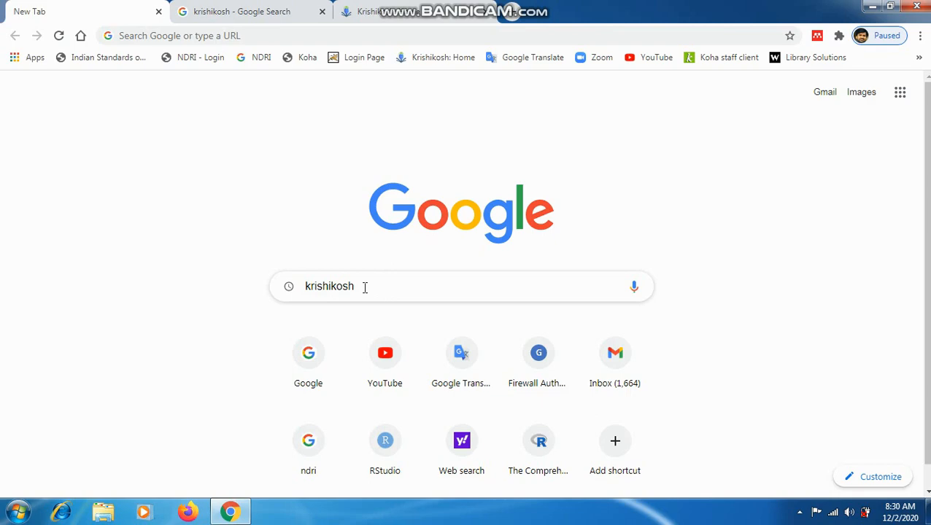
# Run the Google search for 'krishikosh' and skim the results page
pyautogui.press('Return')
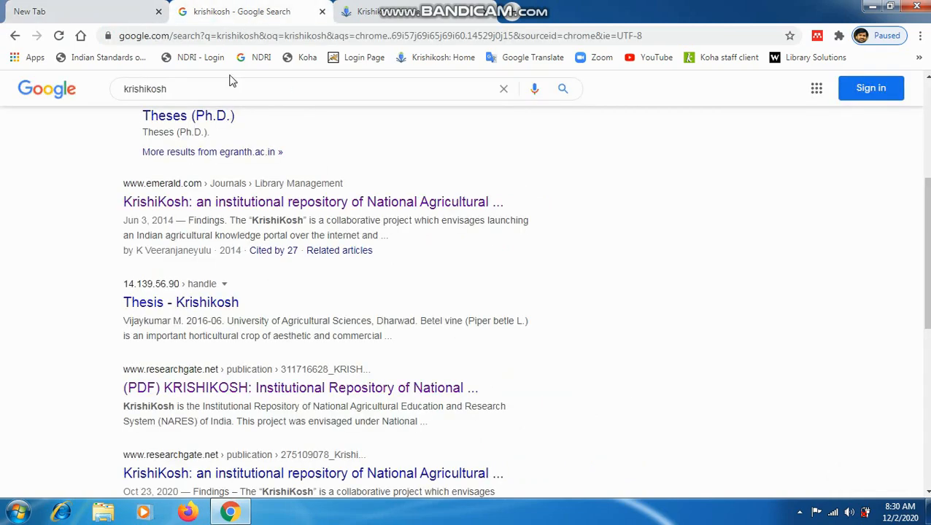
pyautogui.scroll(3)
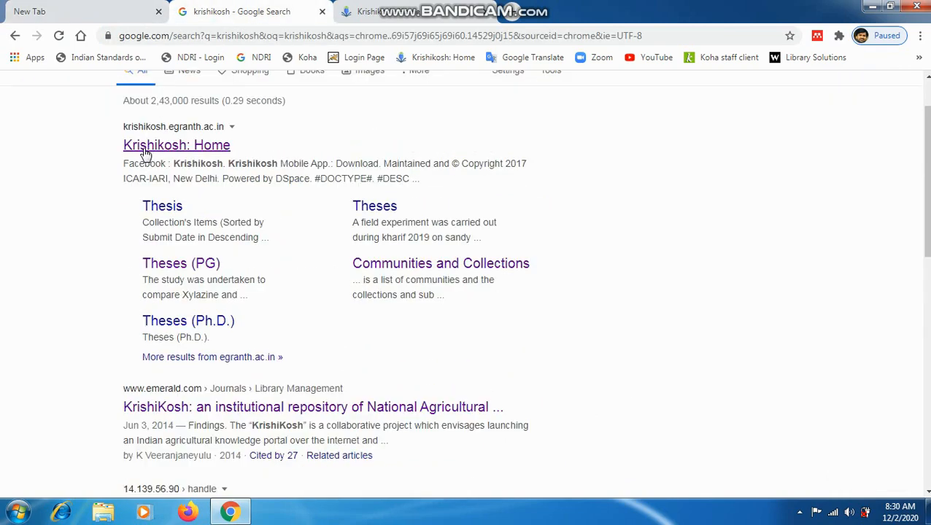
pyautogui.scroll(3)
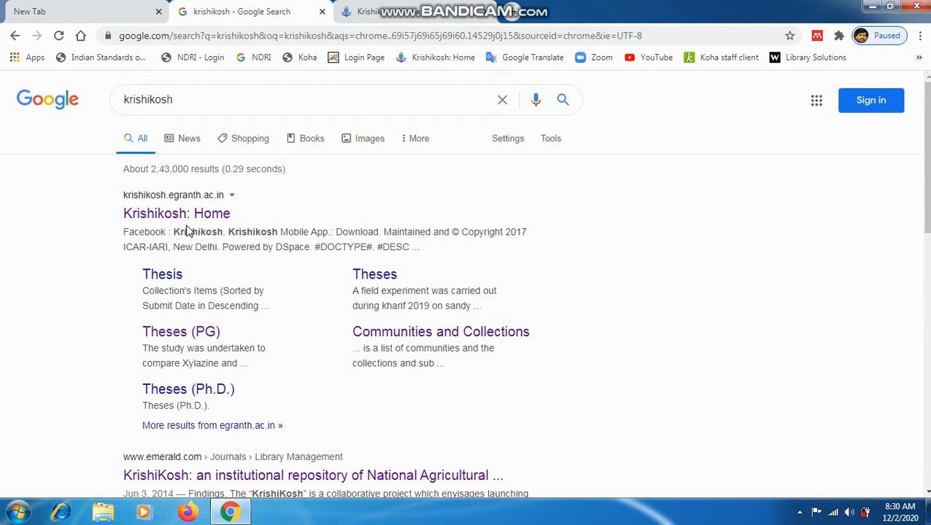
pyautogui.moveTo(177, 213)
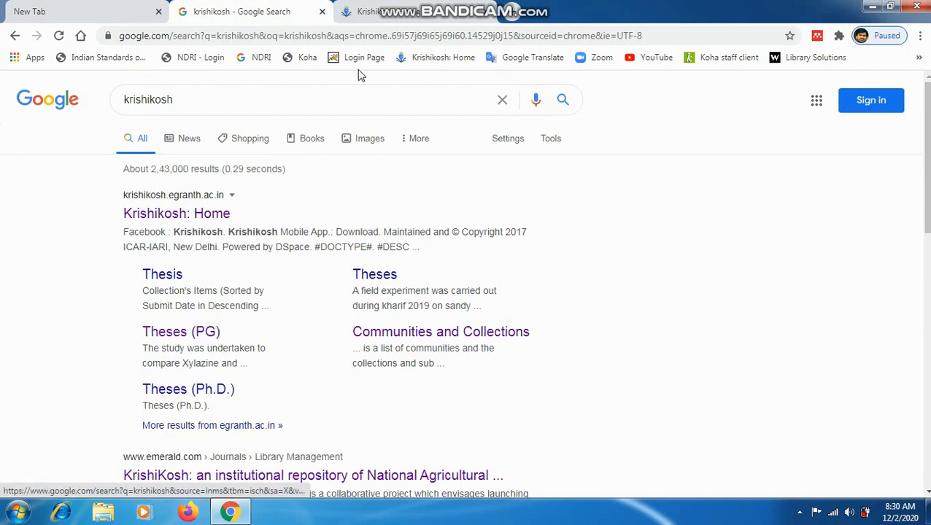
# Go to the KrishiKosh home page and browse the university community cards in Browse Archive
pyautogui.click(176, 214)
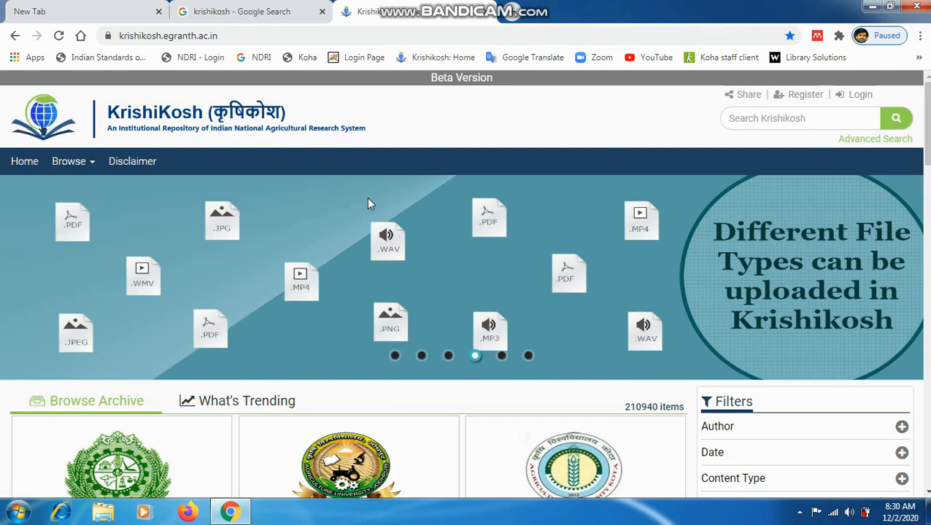
pyautogui.scroll(-3)
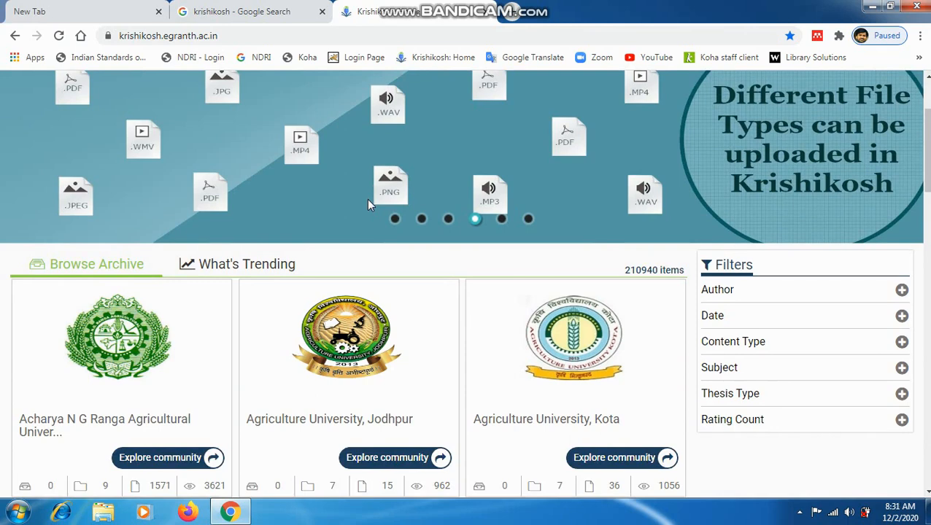
pyautogui.scroll(-3)
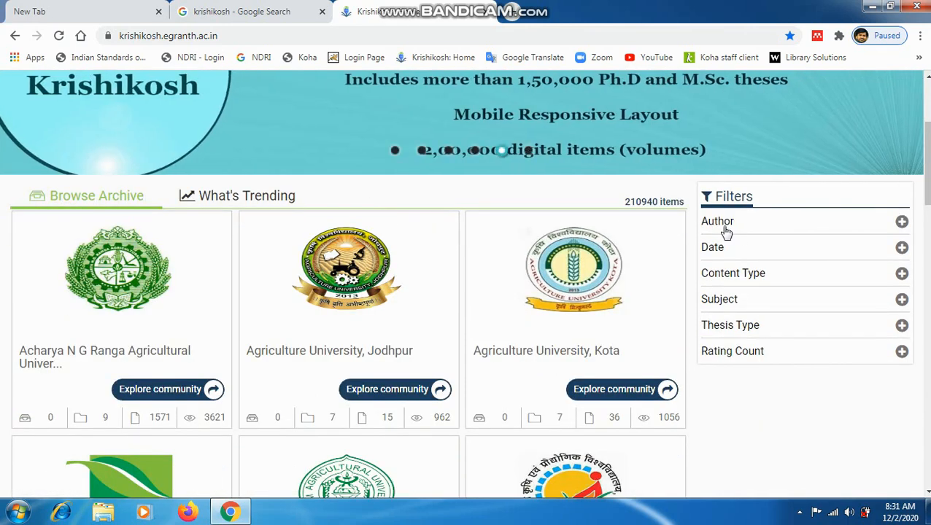
pyautogui.moveTo(900, 235)
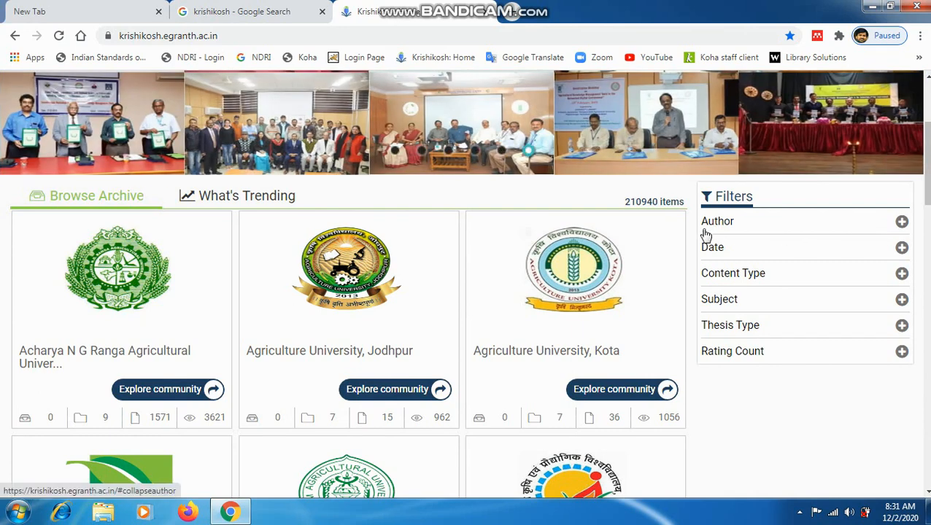
pyautogui.scroll(-3)
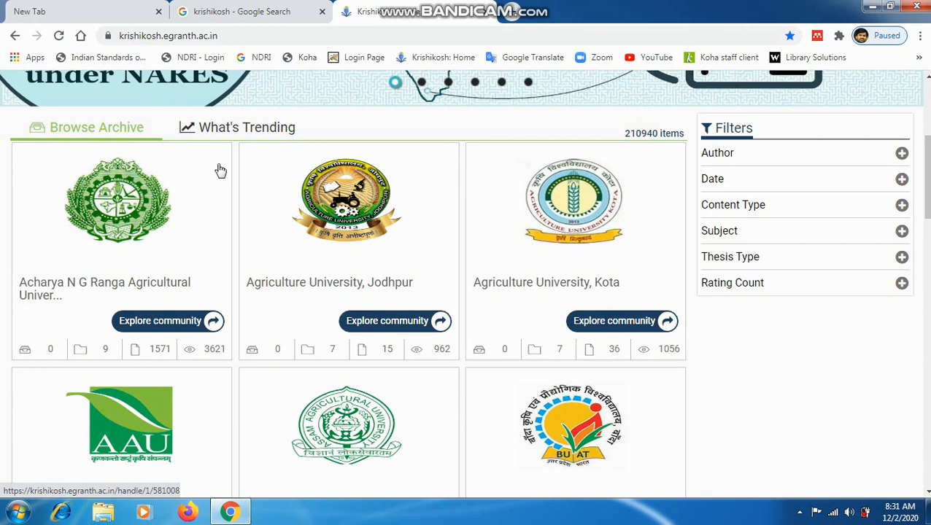
pyautogui.moveTo(365, 249)
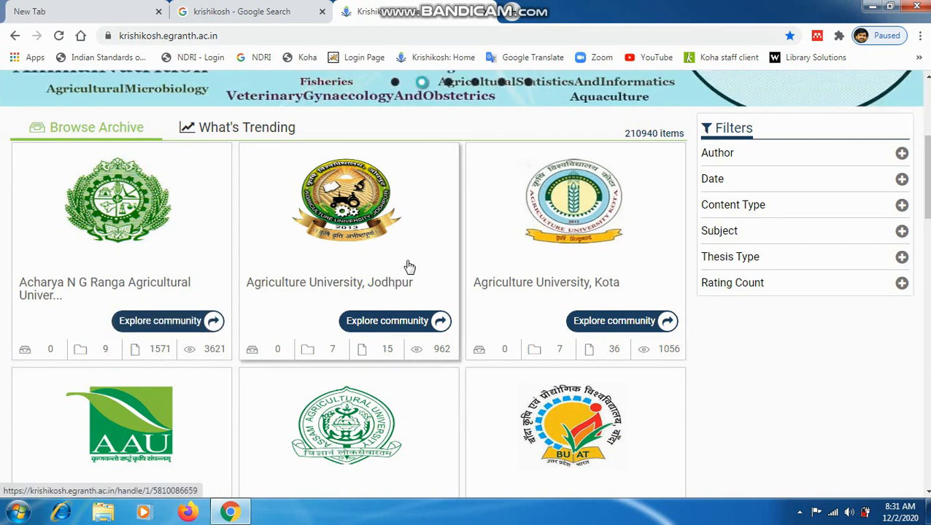
pyautogui.scroll(-3)
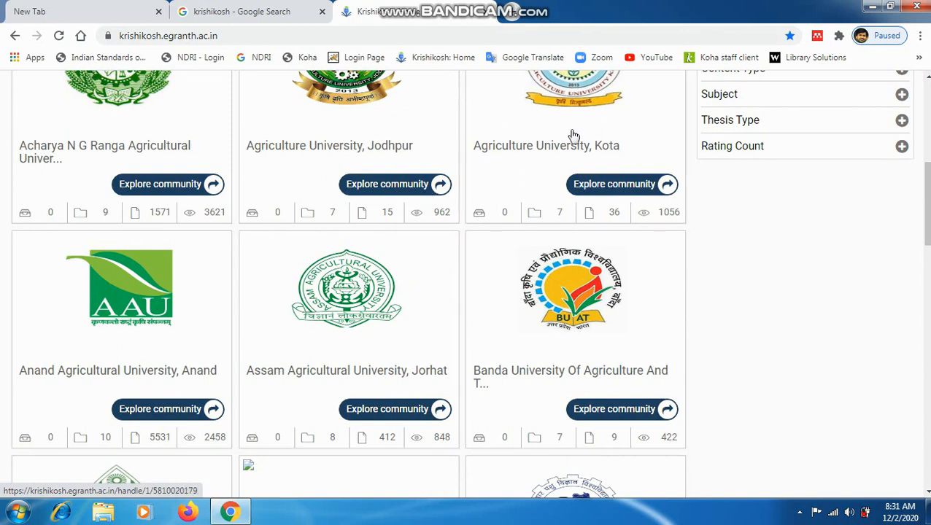
pyautogui.moveTo(528, 352)
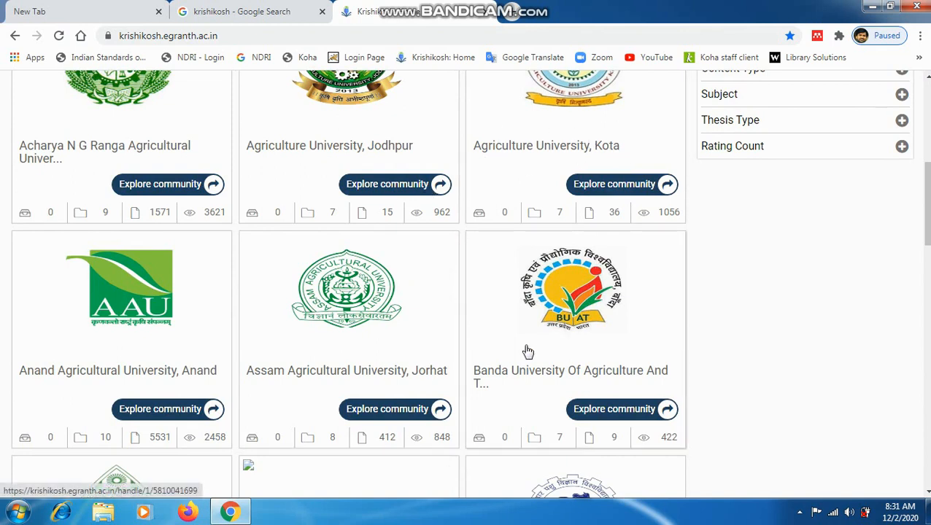
pyautogui.moveTo(289, 166)
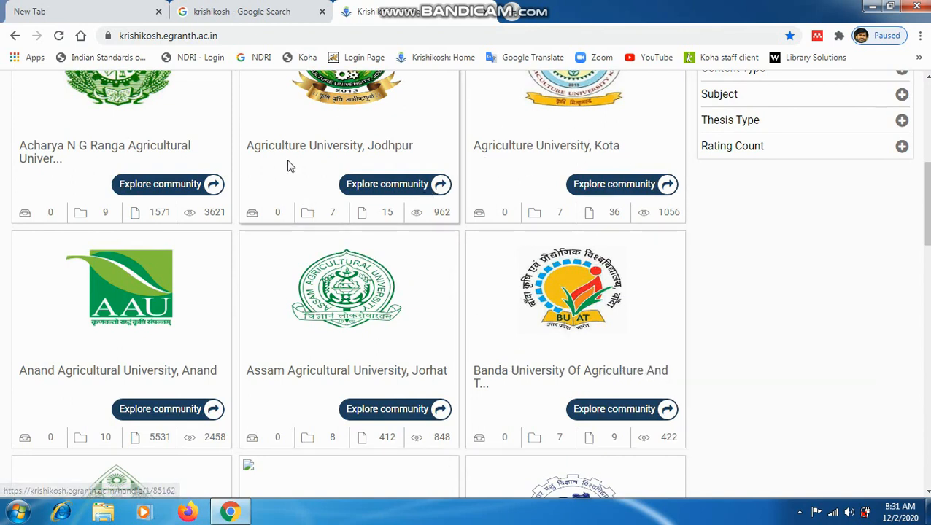
pyautogui.moveTo(376, 184)
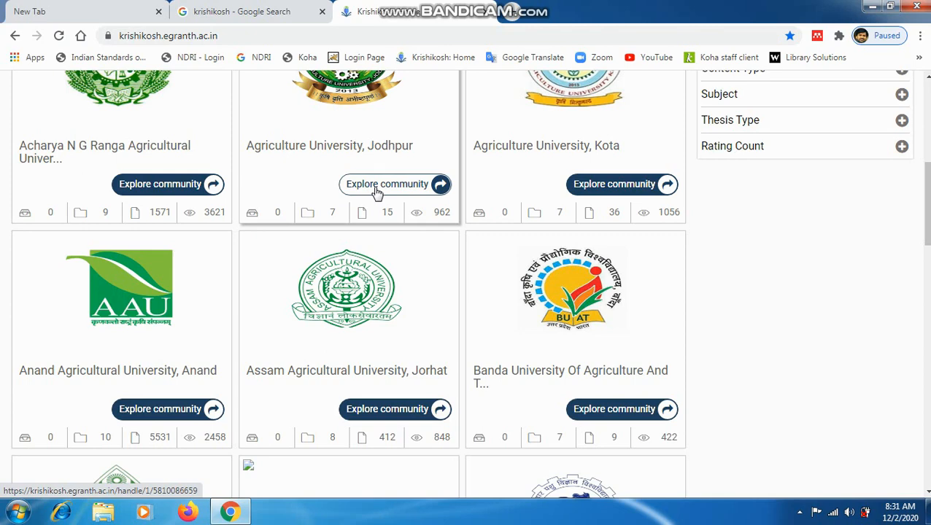
pyautogui.scroll(-3)
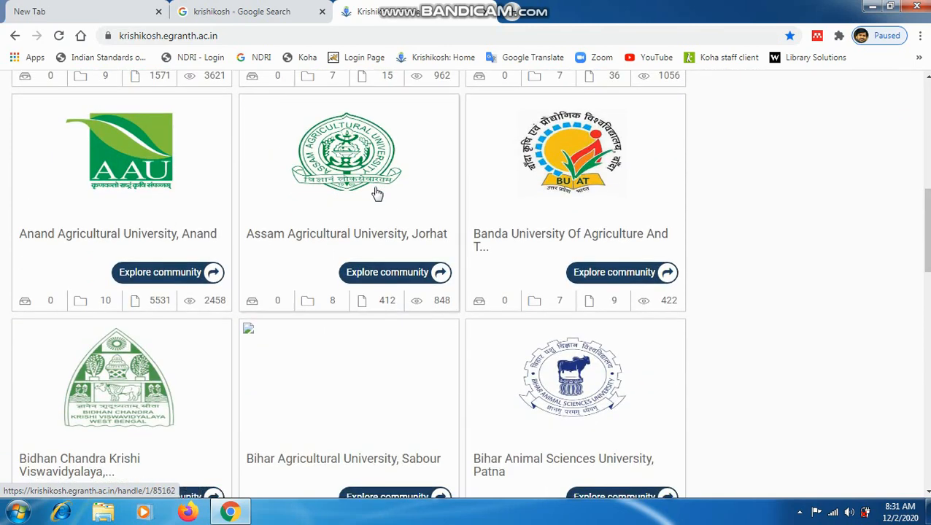
pyautogui.scroll(-3)
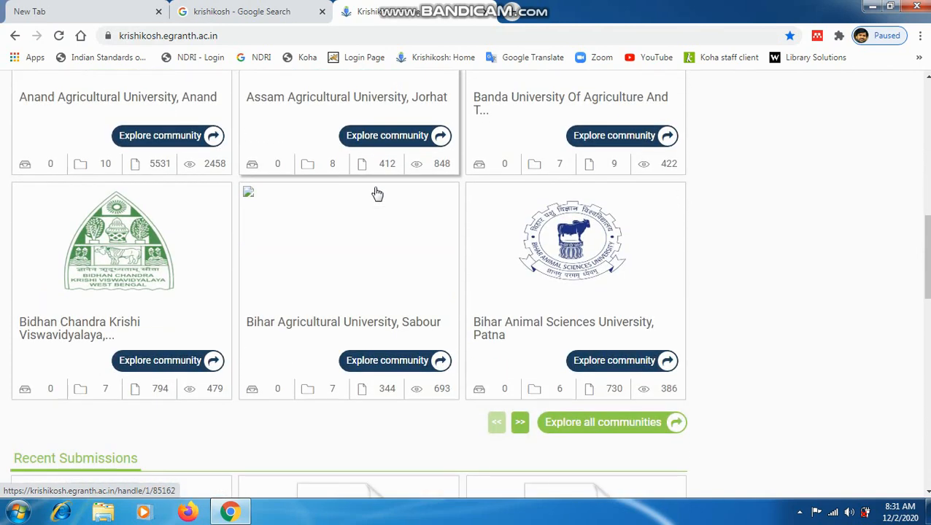
pyautogui.scroll(-3)
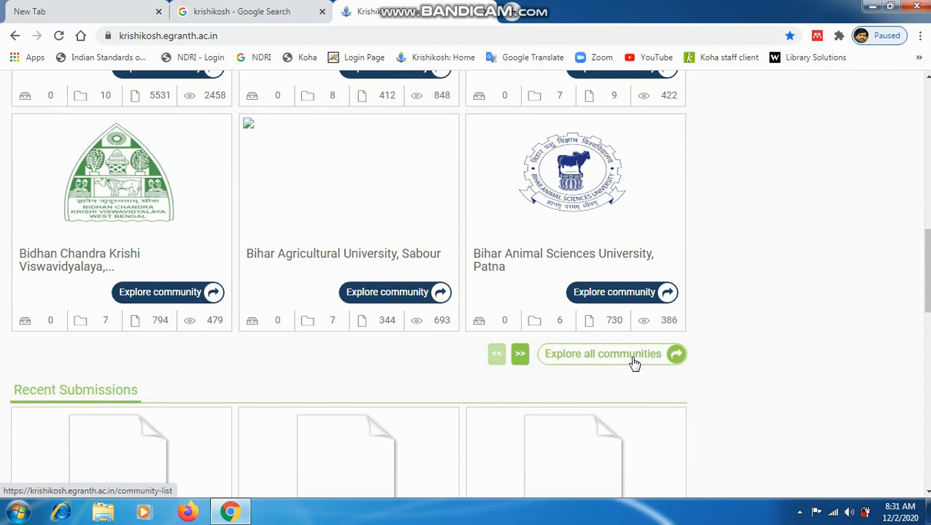
pyautogui.moveTo(569, 365)
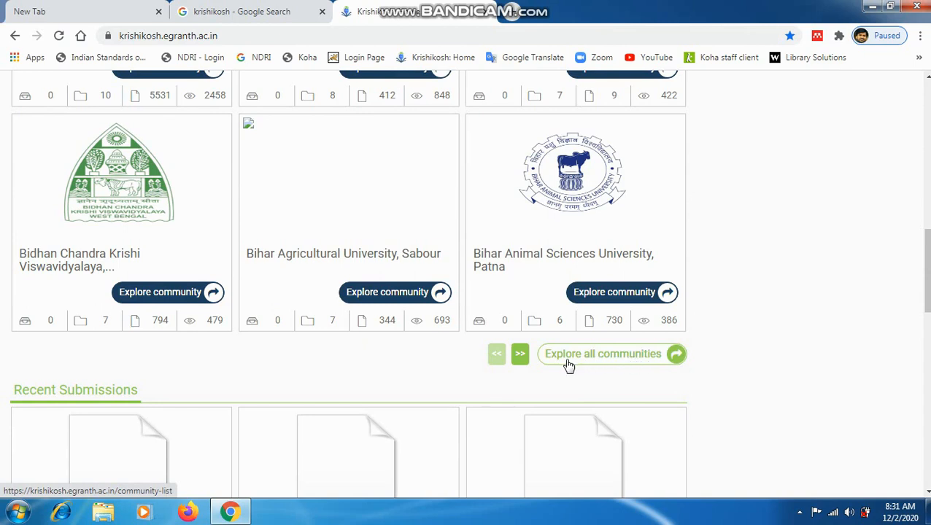
pyautogui.moveTo(624, 361)
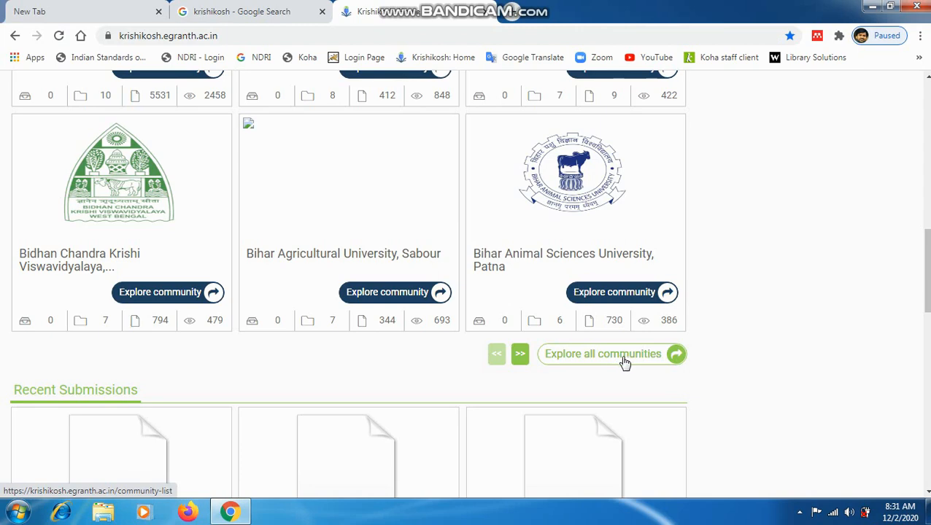
pyautogui.moveTo(675, 363)
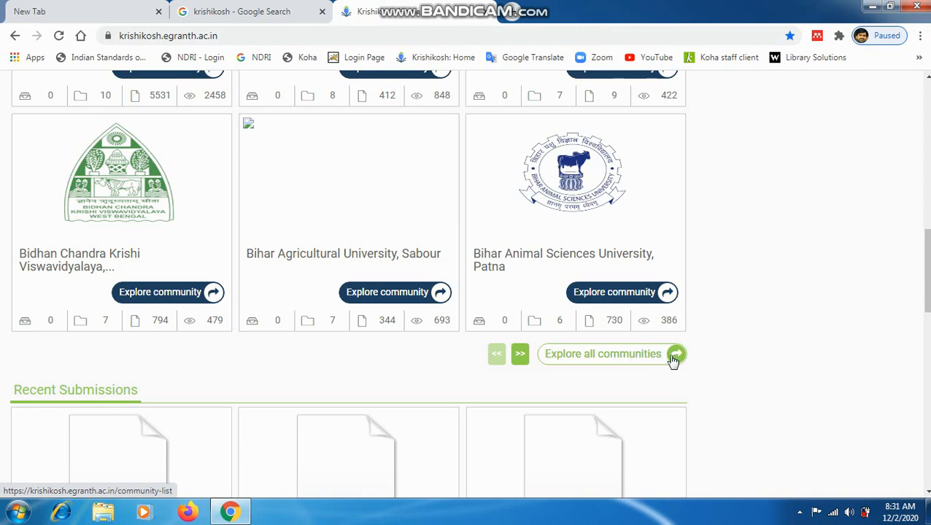
pyautogui.moveTo(655, 362)
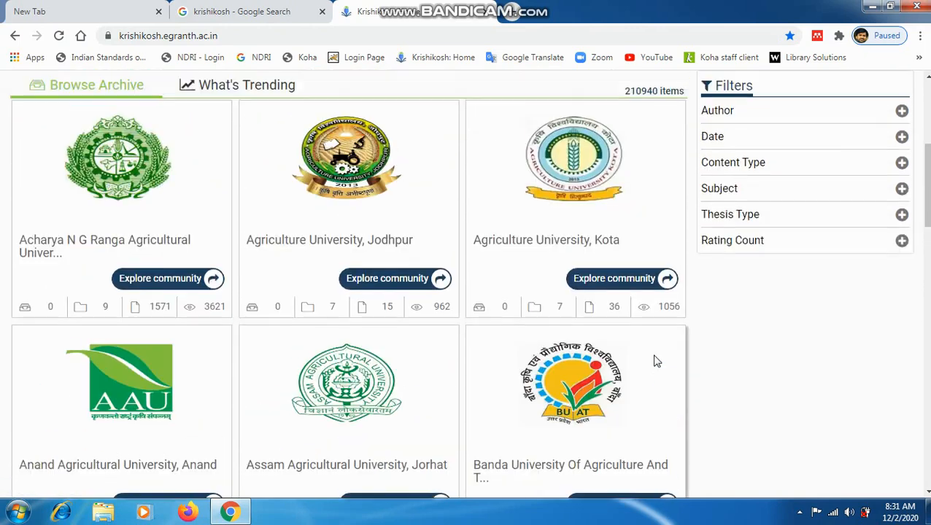
pyautogui.scroll(3)
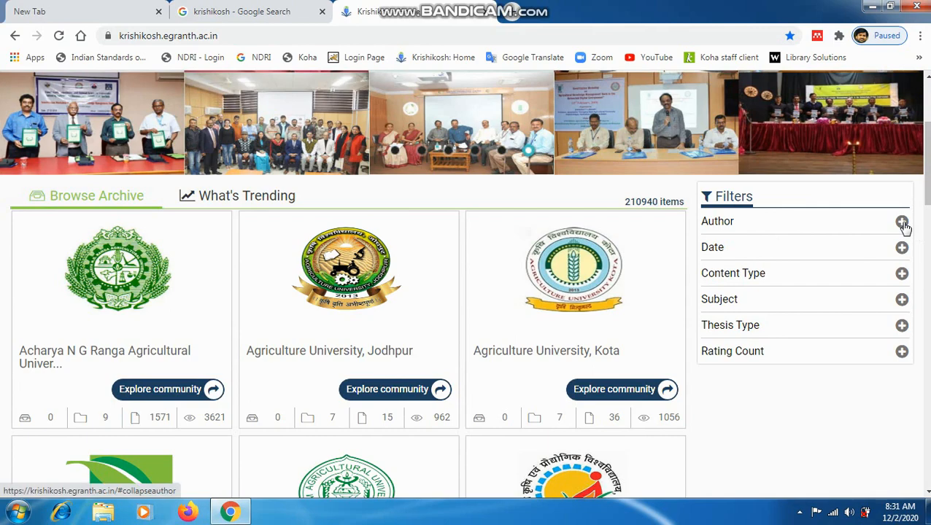
# Expand the Author filter, show more authors with counts, then show less again
pyautogui.click(902, 222)
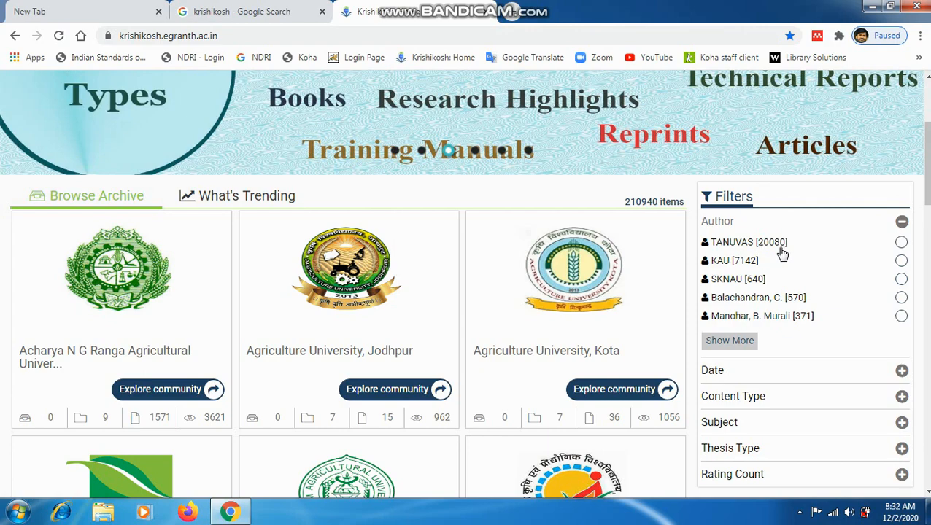
pyautogui.moveTo(745, 268)
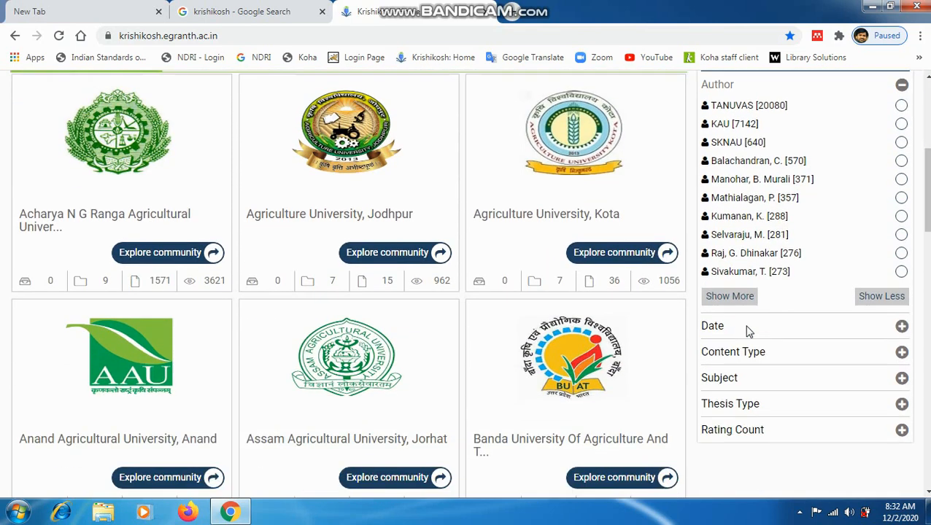
pyautogui.click(730, 297)
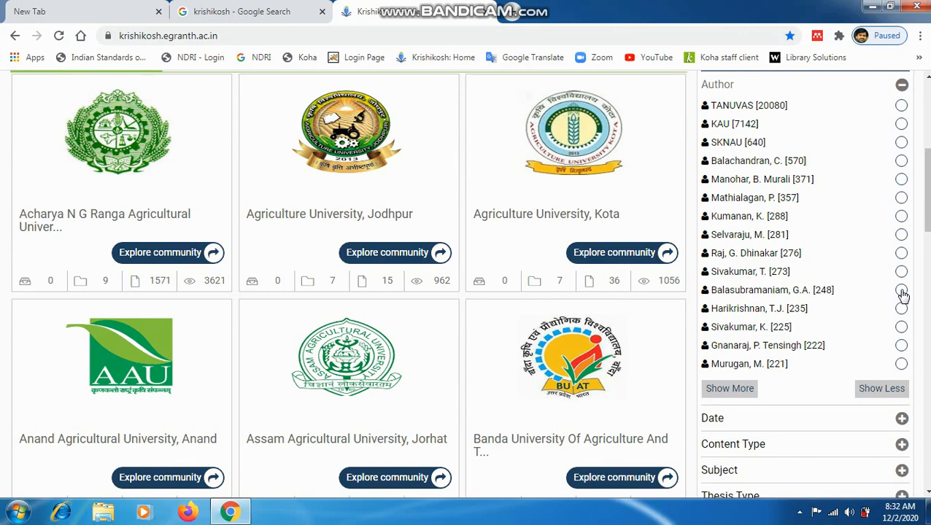
pyautogui.moveTo(762, 294)
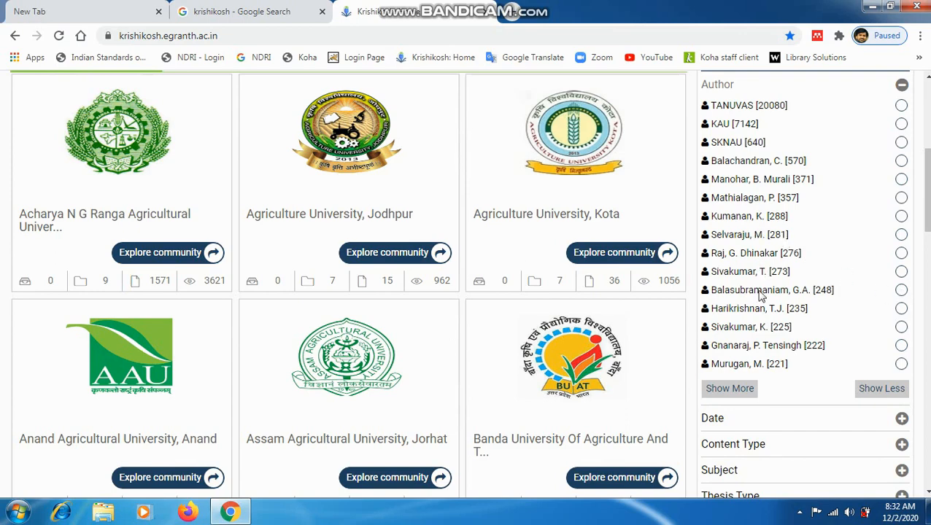
pyautogui.moveTo(730, 388)
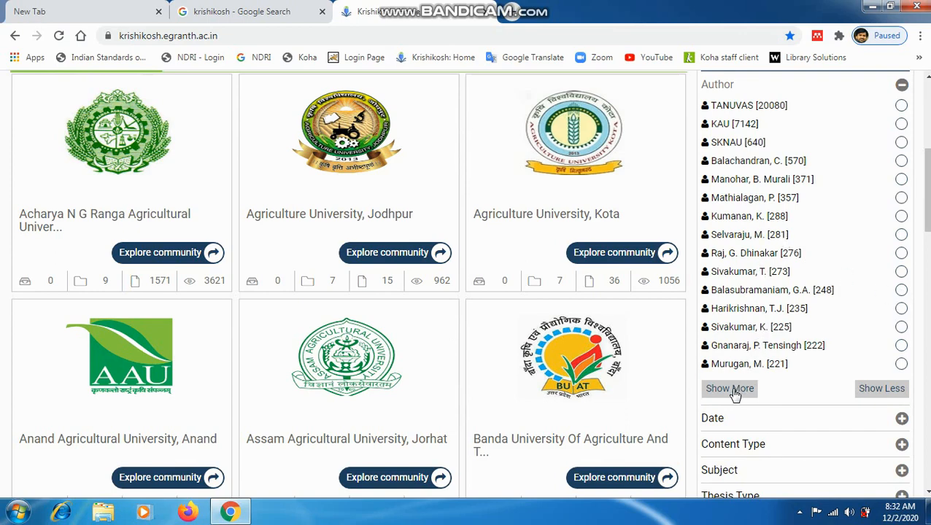
pyautogui.moveTo(770, 394)
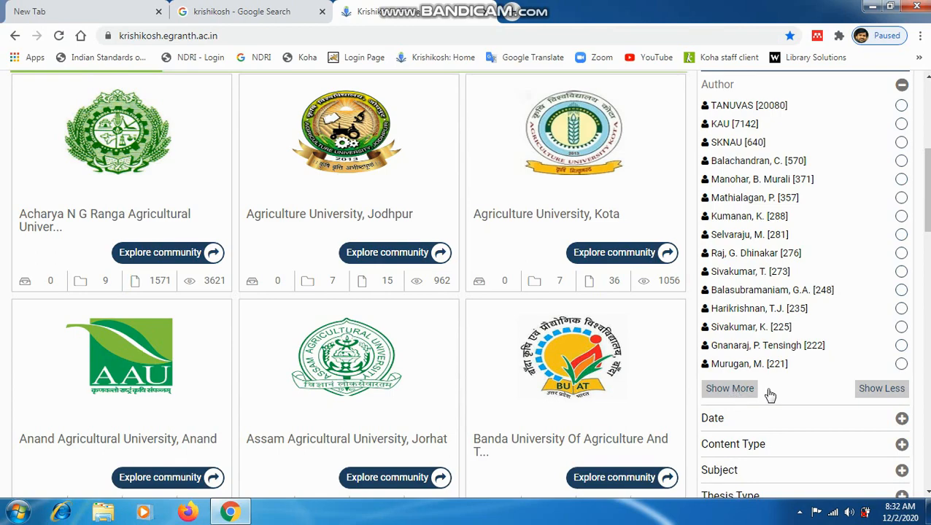
pyautogui.click(881, 388)
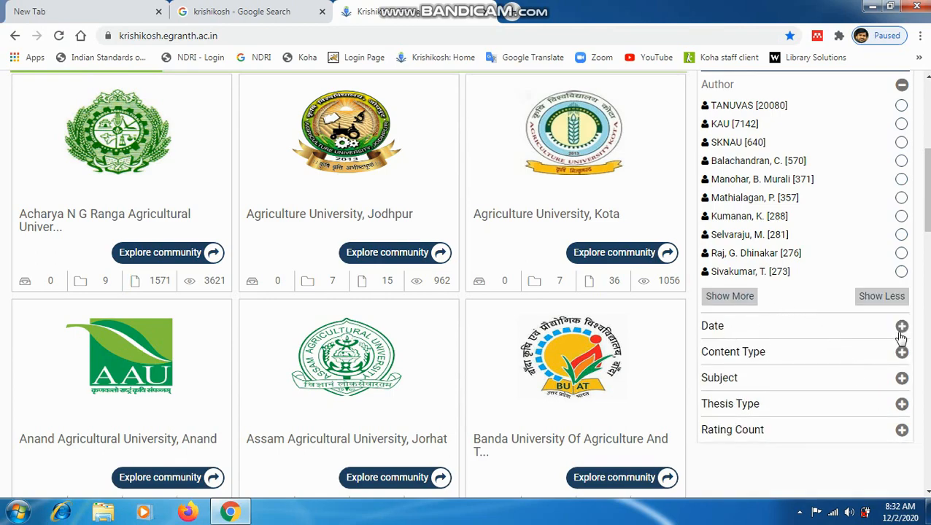
# Expand the Date filter and drag its start year to 1988 for a 1988–2021 range
pyautogui.click(901, 326)
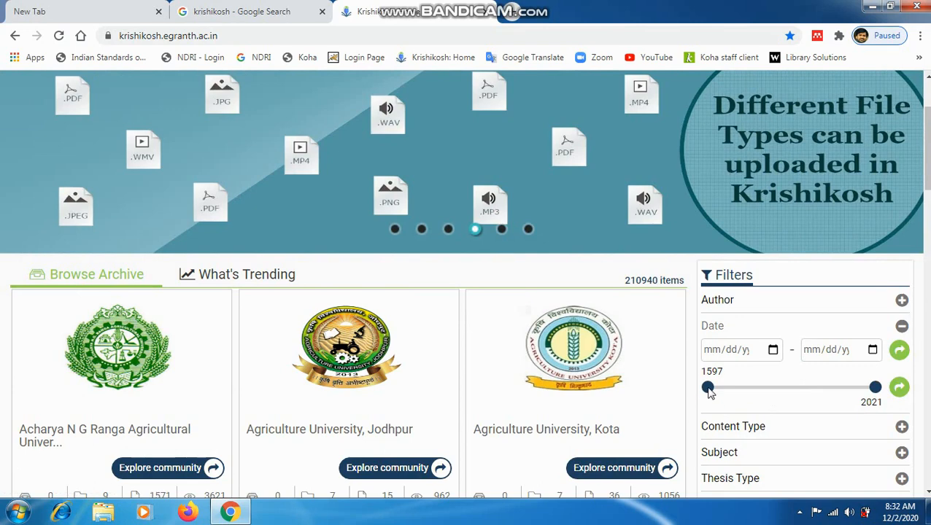
pyautogui.moveTo(706, 388); pyautogui.dragTo(777, 389)
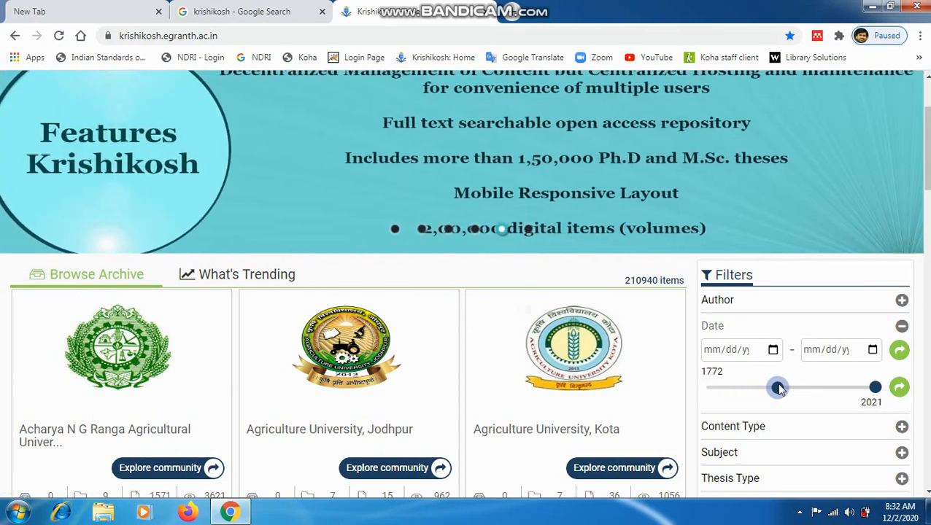
pyautogui.moveTo(778, 388); pyautogui.dragTo(772, 389)
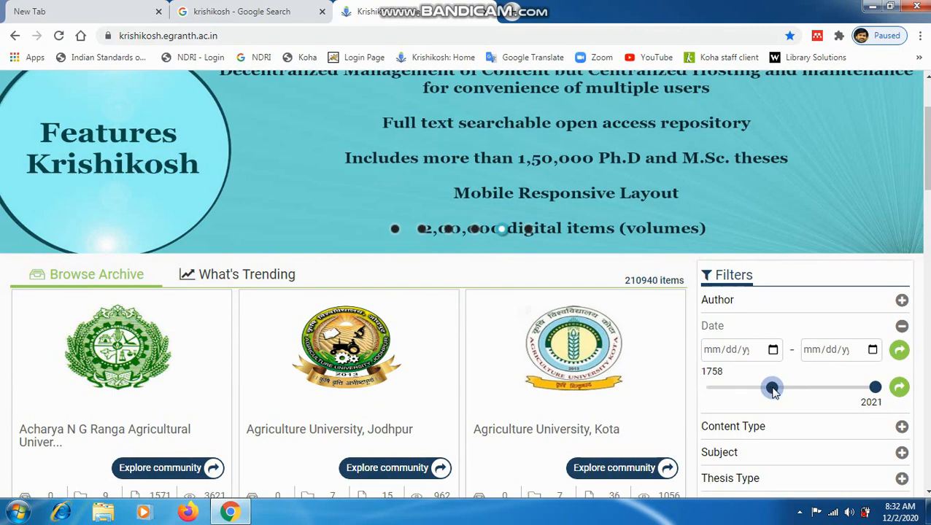
pyautogui.moveTo(773, 388); pyautogui.dragTo(839, 388)
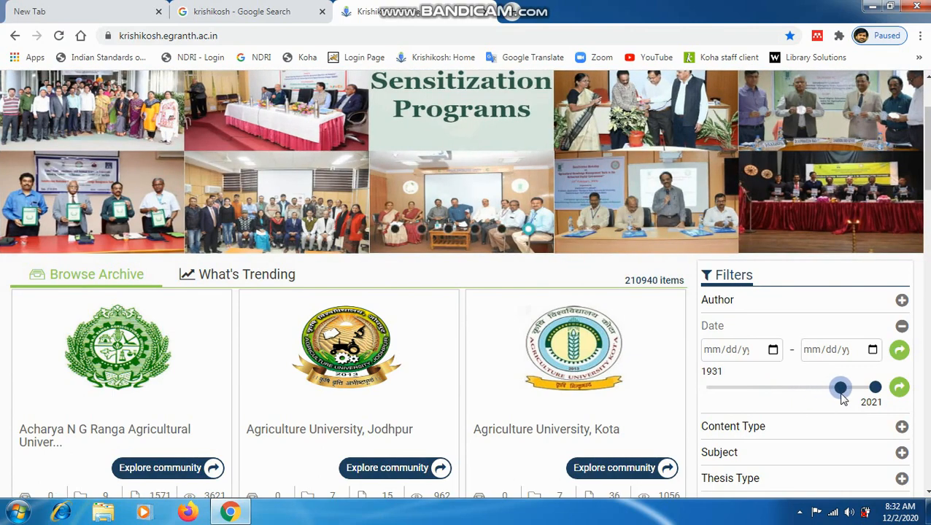
pyautogui.moveTo(840, 388); pyautogui.dragTo(855, 388)
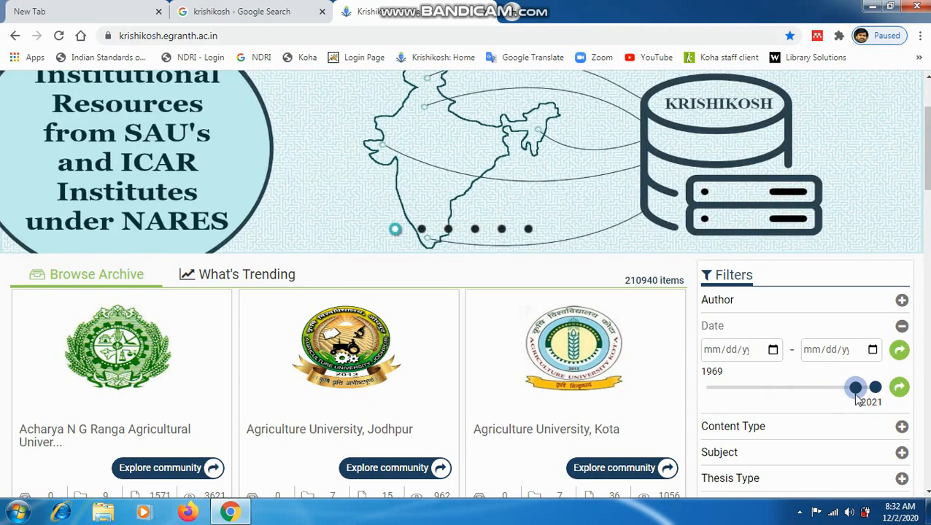
pyautogui.moveTo(855, 388); pyautogui.dragTo(860, 388)
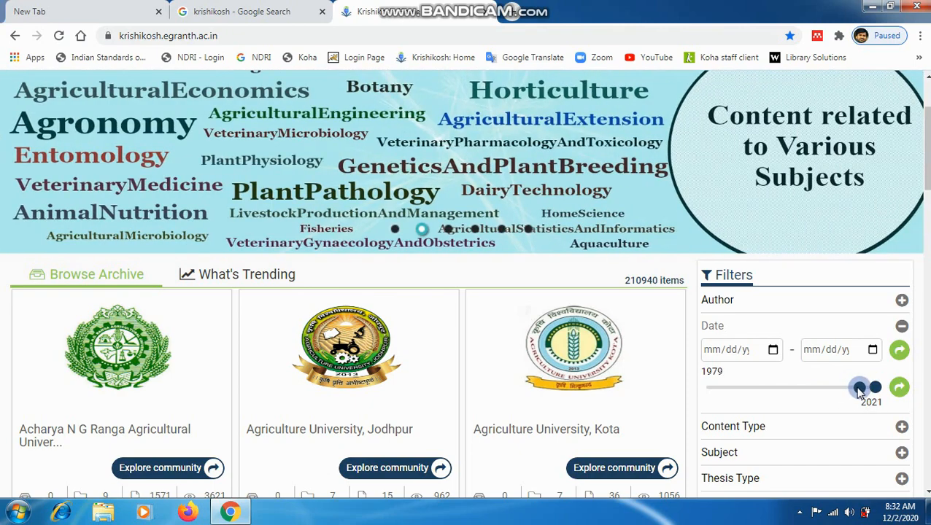
pyautogui.moveTo(860, 389); pyautogui.dragTo(864, 388)
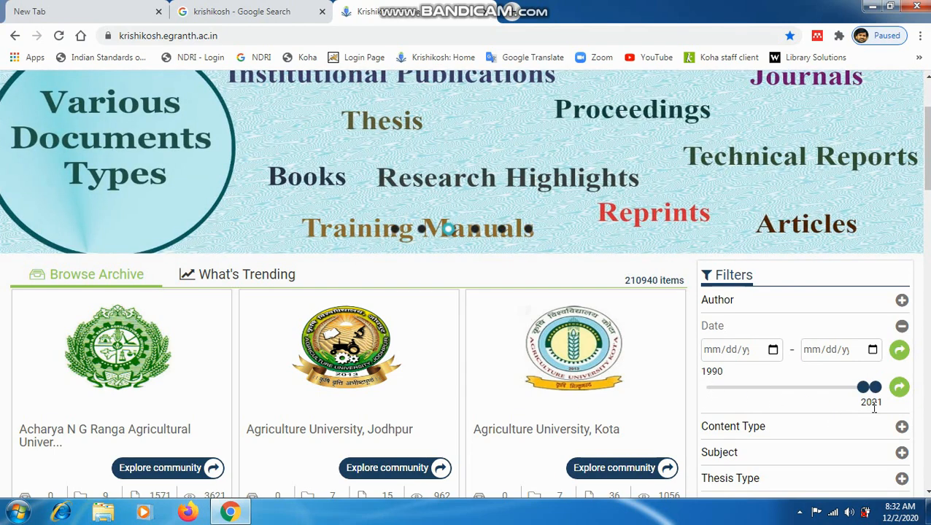
pyautogui.moveTo(863, 388); pyautogui.dragTo(782, 388)
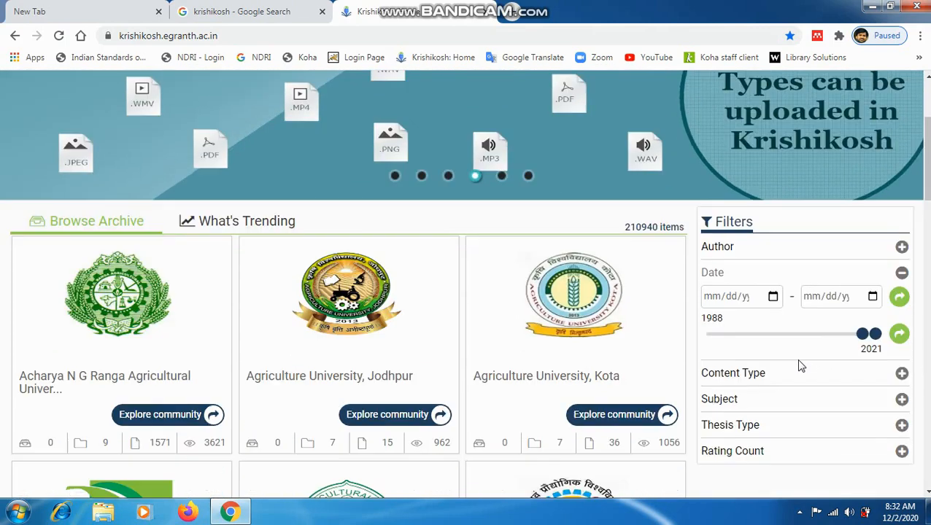
pyautogui.scroll(-3)
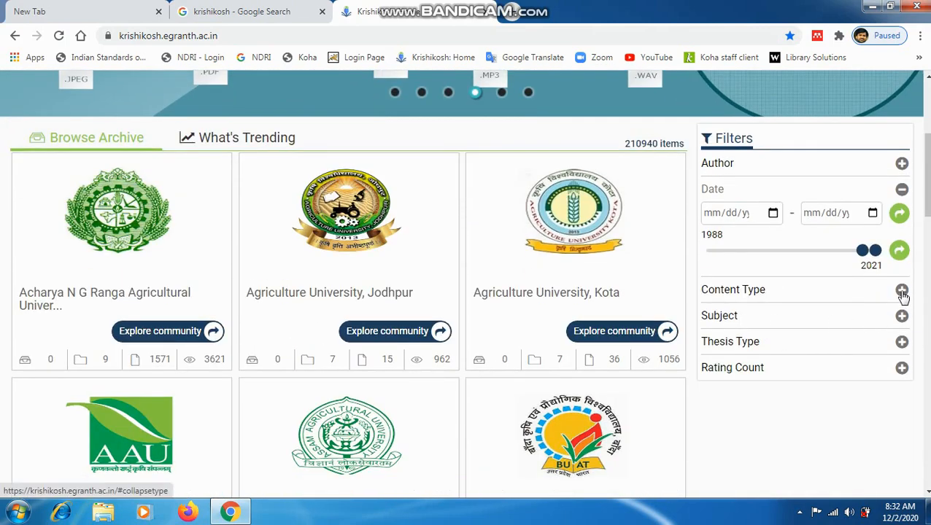
# Move the Date filter's start year to 1991
pyautogui.click(902, 289)
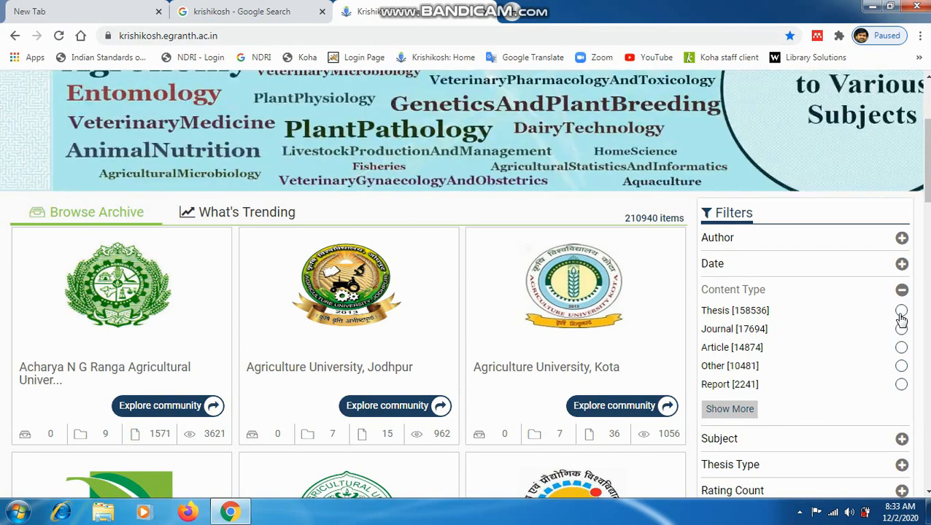
pyautogui.click(902, 263)
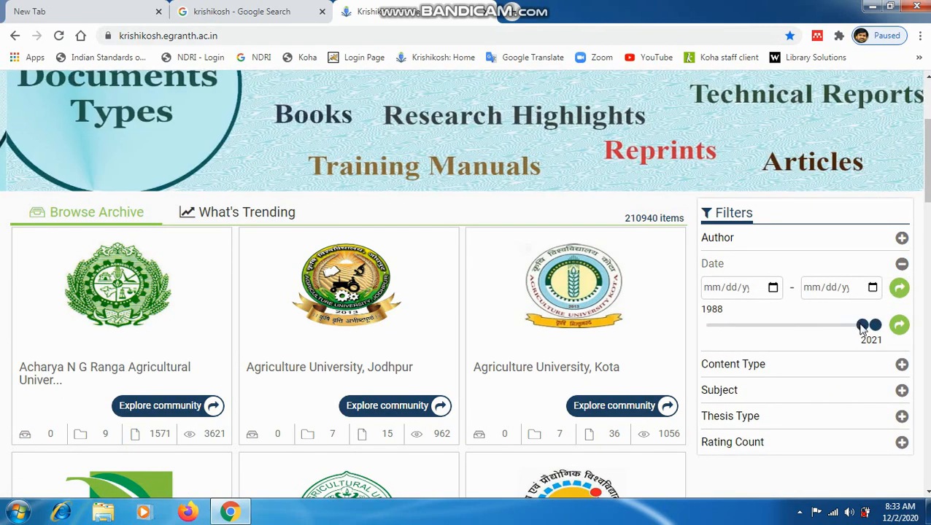
pyautogui.moveTo(862, 326); pyautogui.dragTo(868, 325)
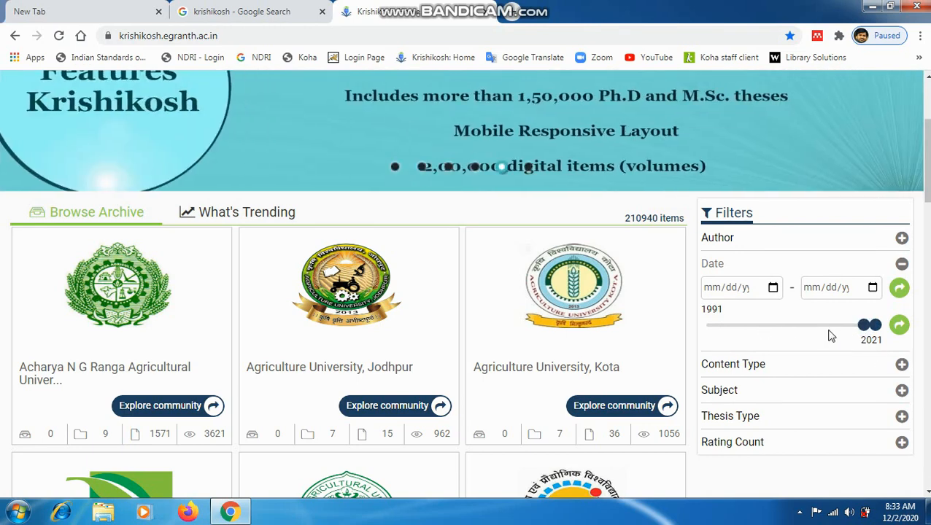
pyautogui.scroll(-3)
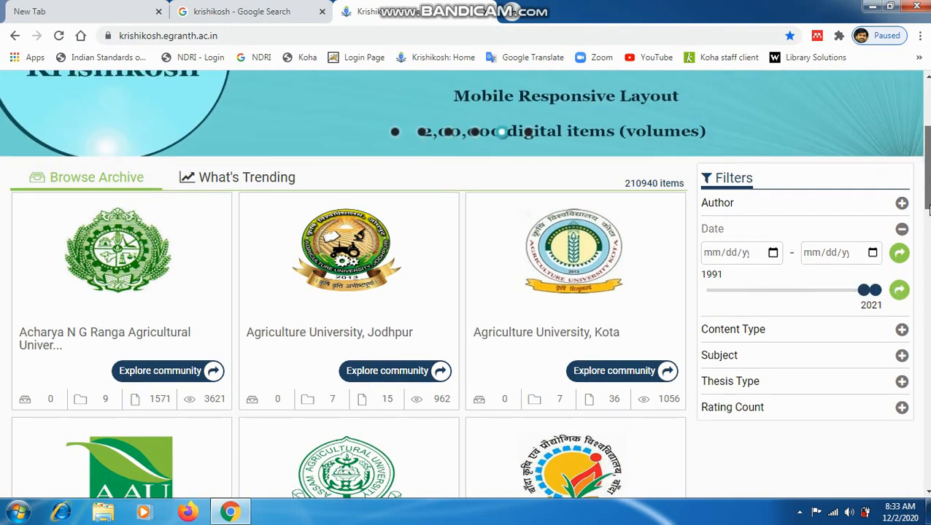
pyautogui.scroll(-3)
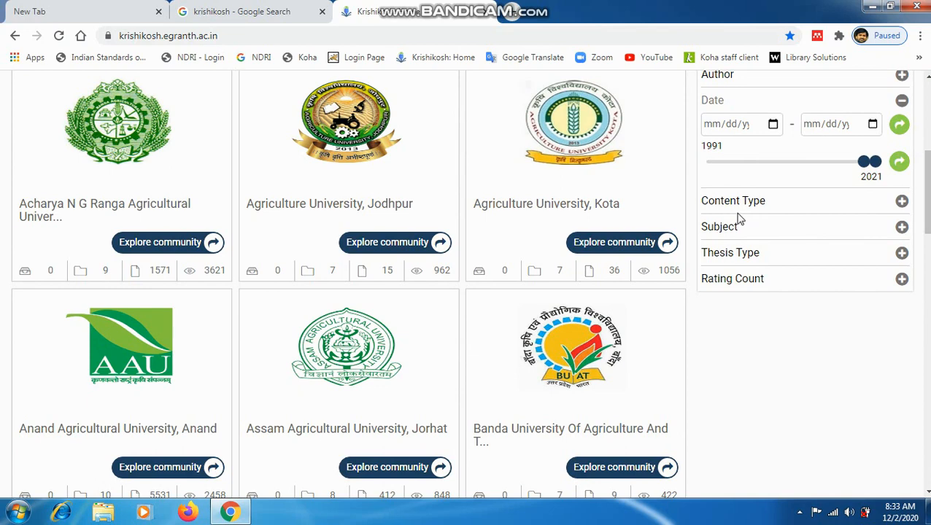
pyautogui.moveTo(765, 222)
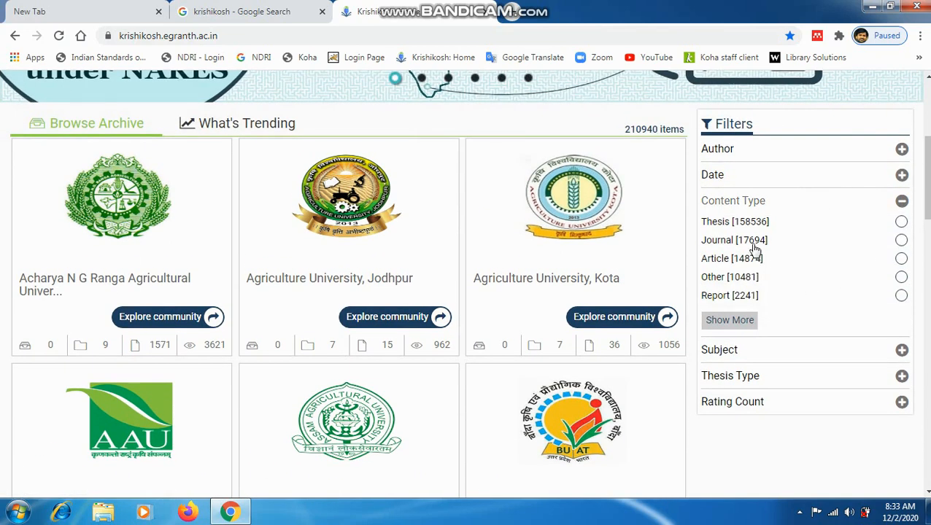
# Tick Thesis under Content Type and Animal Nutrition under Subject, reaching Thesis Type
pyautogui.click(902, 222)
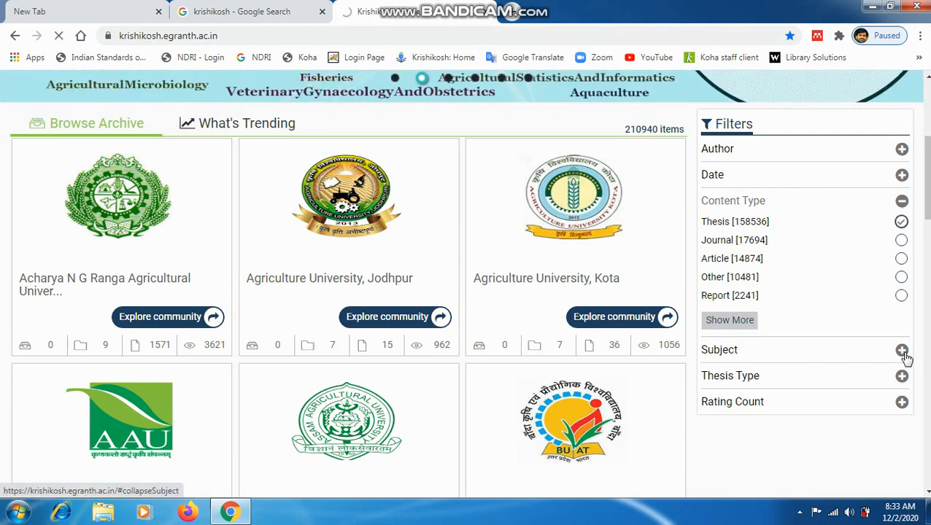
pyautogui.click(901, 350)
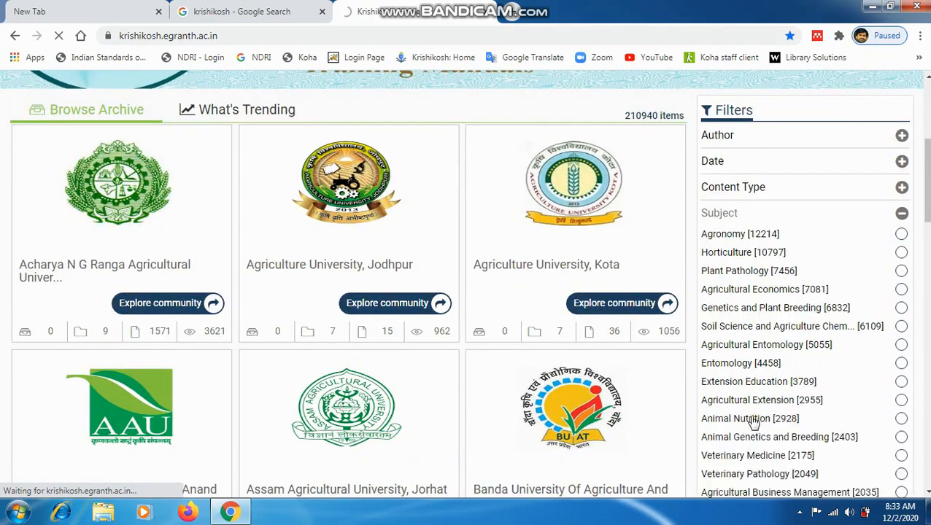
pyautogui.scroll(-3)
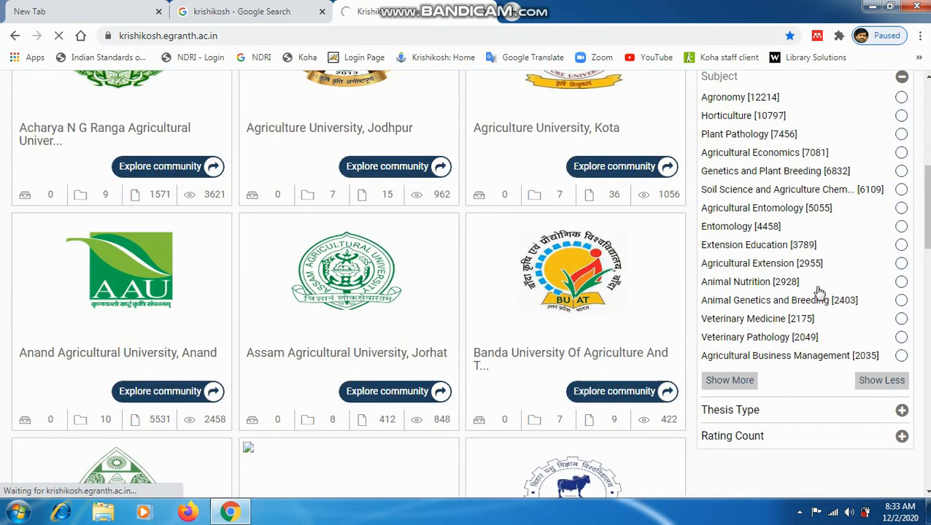
pyautogui.click(902, 281)
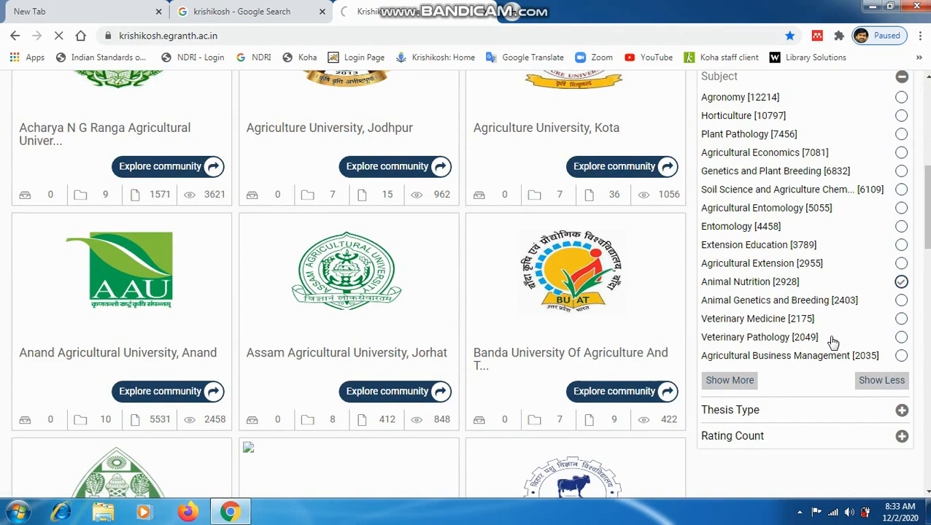
pyautogui.scroll(-3)
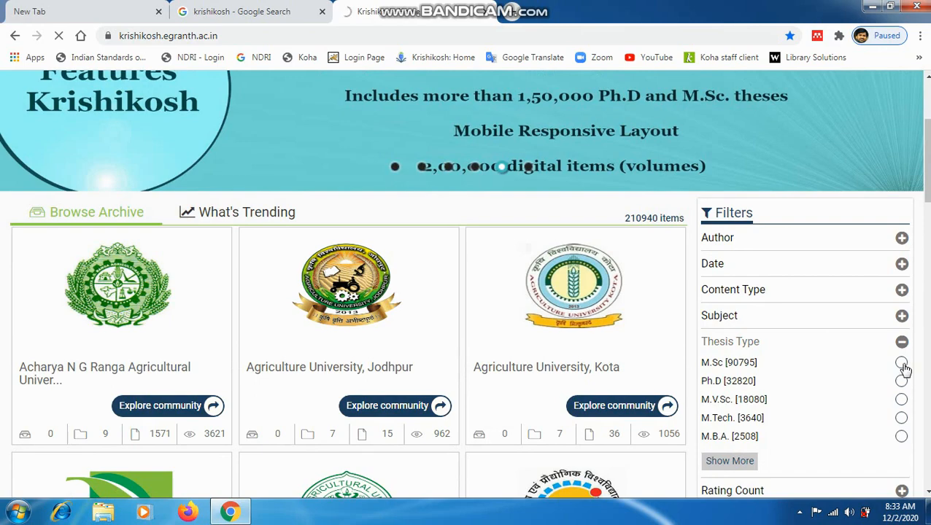
# Choose M.Sc under Thesis Type to load the 90,795 filtered results
pyautogui.click(902, 362)
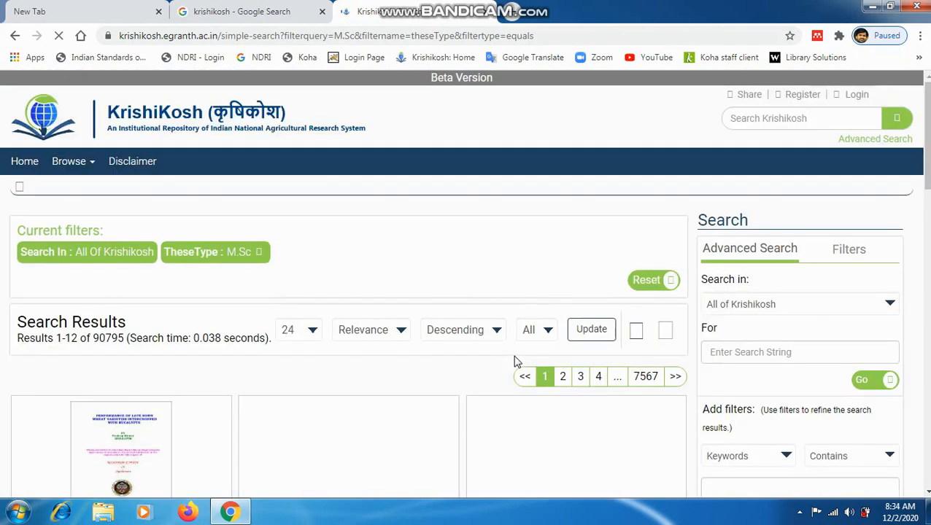
pyautogui.scroll(-3)
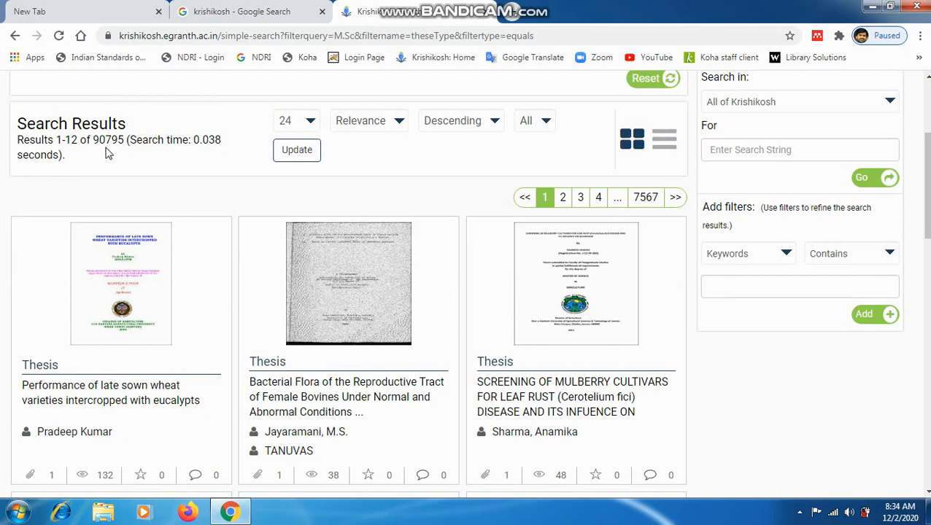
pyautogui.moveTo(146, 155)
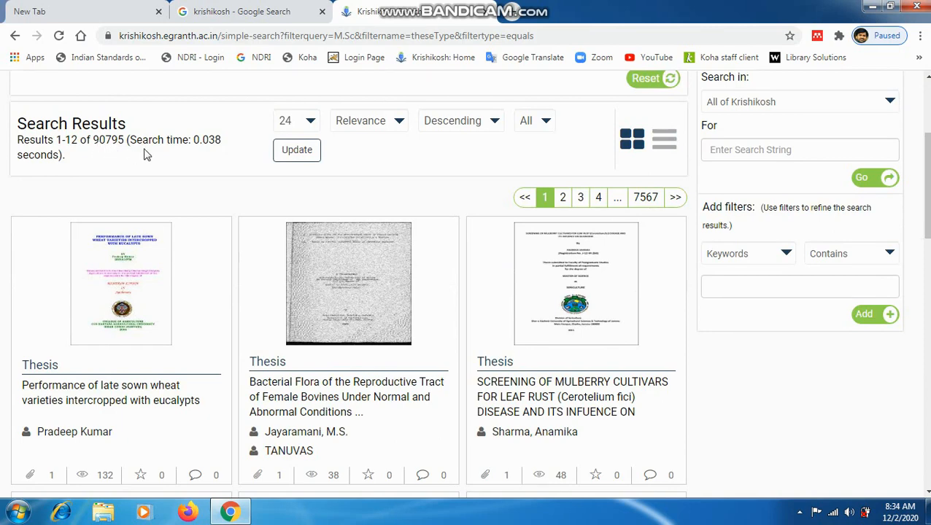
pyautogui.scroll(-3)
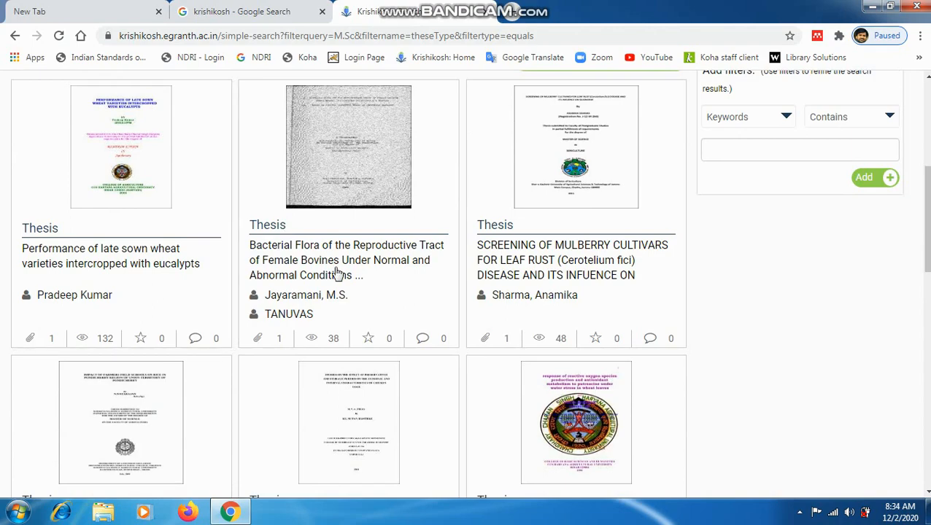
pyautogui.scroll(3)
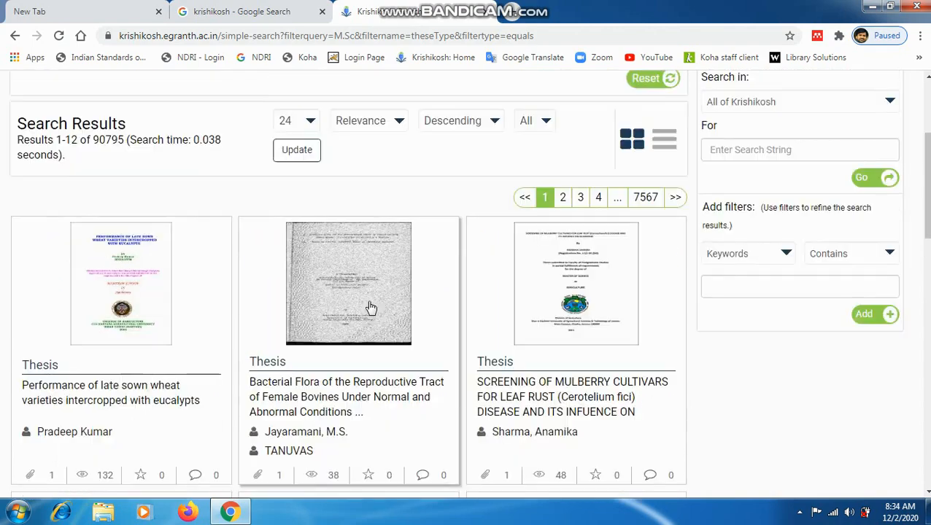
pyautogui.scroll(3)
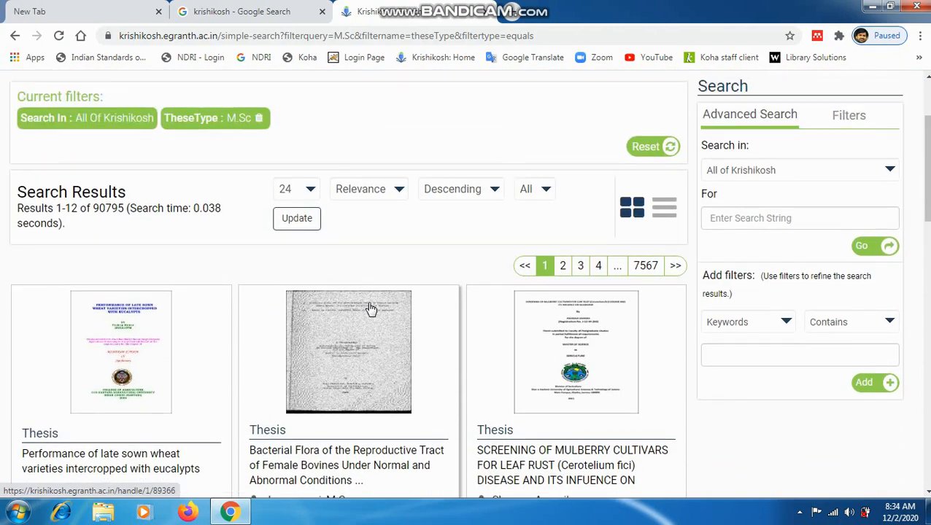
pyautogui.scroll(-3)
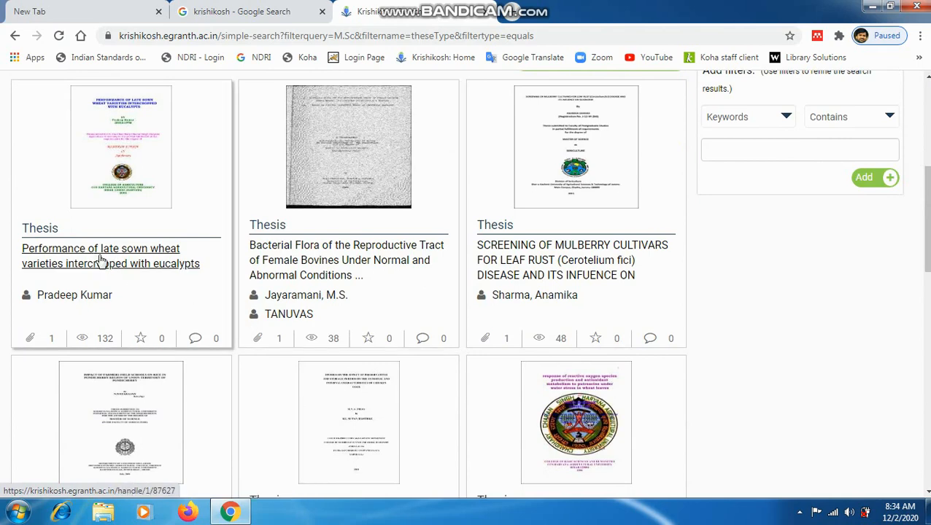
pyautogui.scroll(-3)
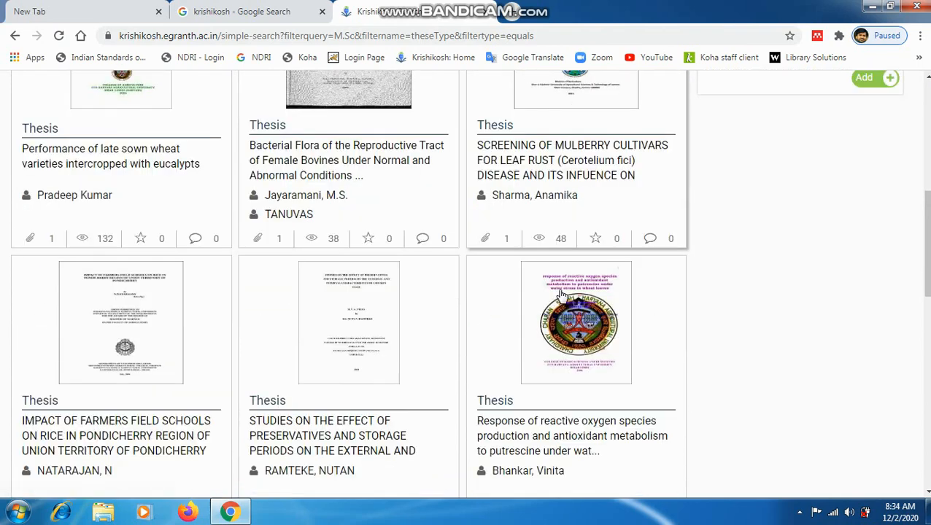
pyautogui.scroll(-3)
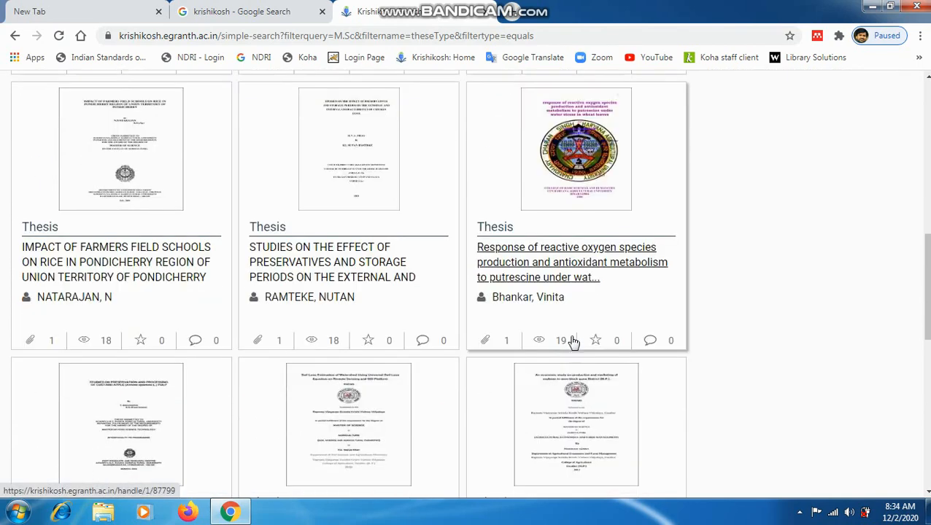
pyautogui.scroll(3)
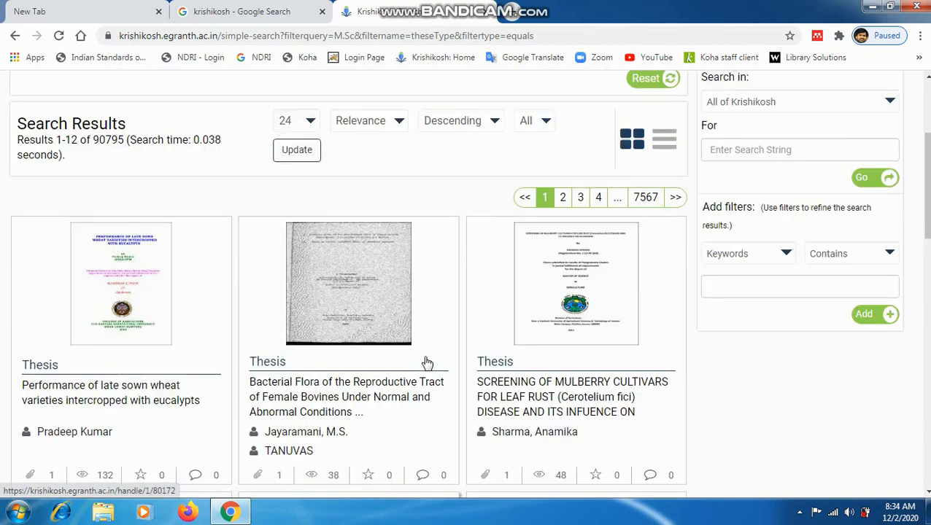
pyautogui.moveTo(174, 154)
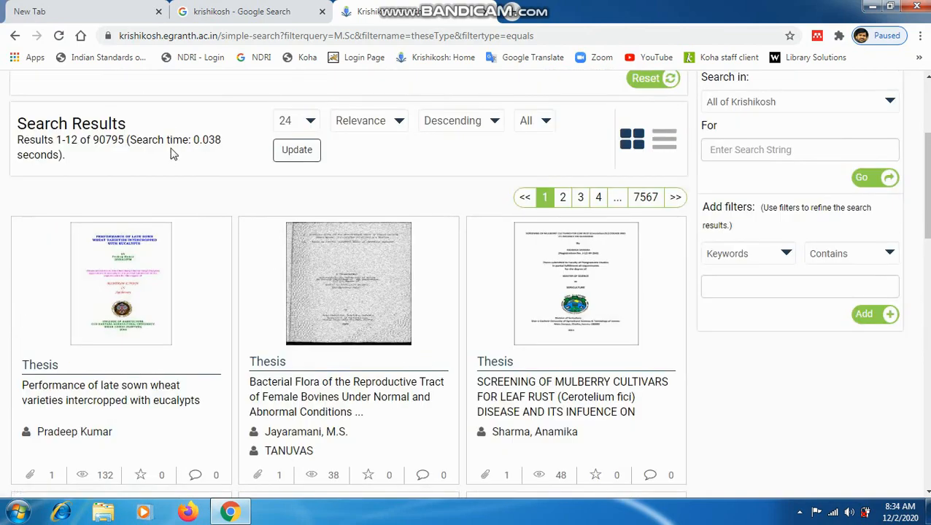
pyautogui.scroll(3)
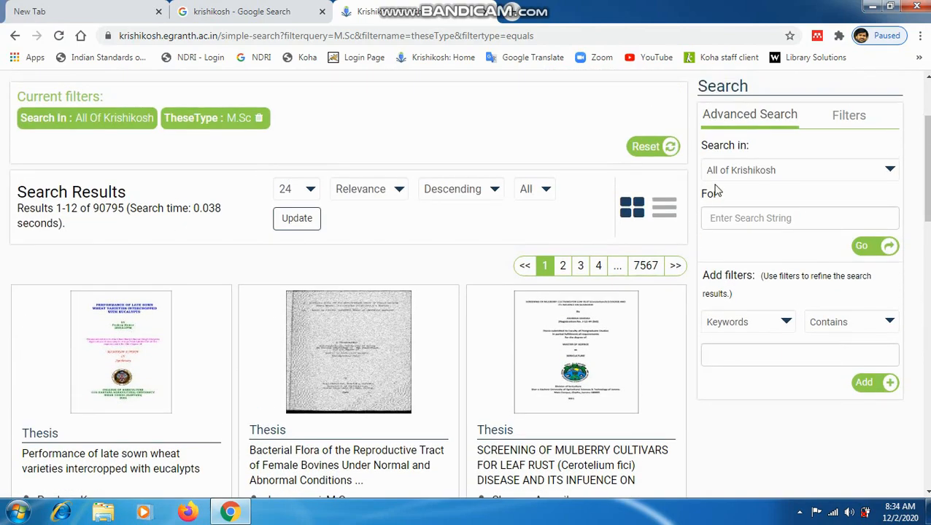
pyautogui.moveTo(399, 403)
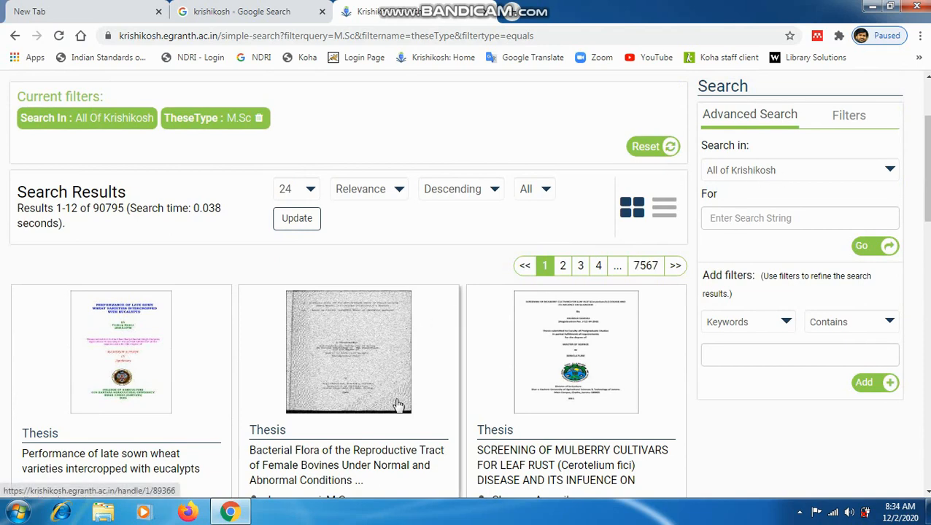
pyautogui.moveTo(733, 201)
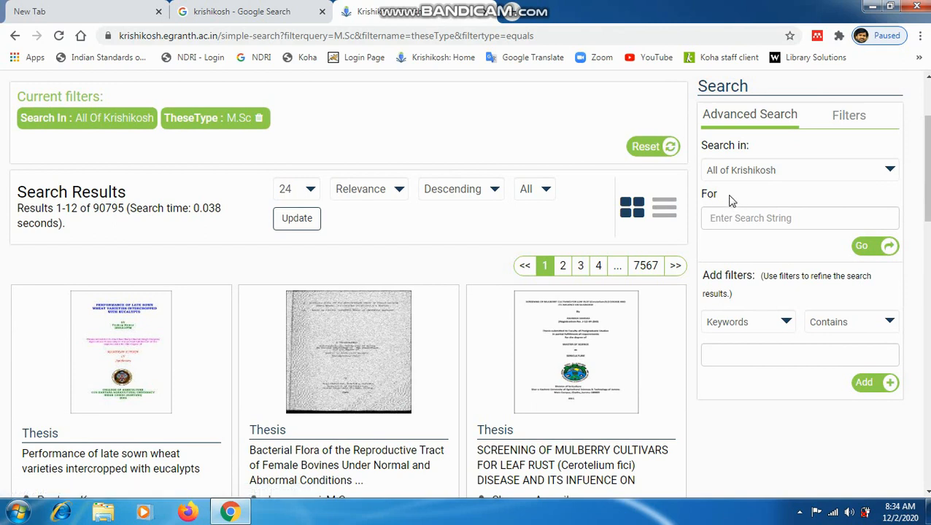
pyautogui.moveTo(744, 169)
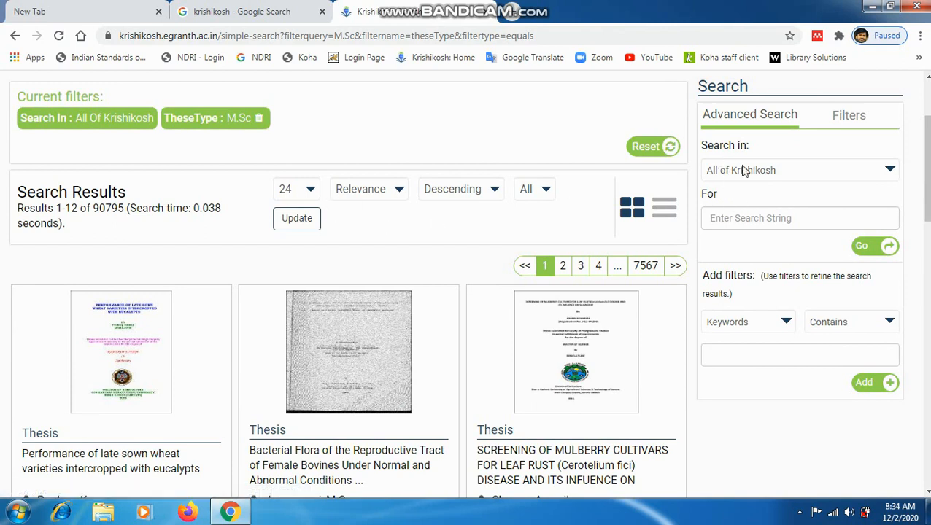
pyautogui.moveTo(732, 174)
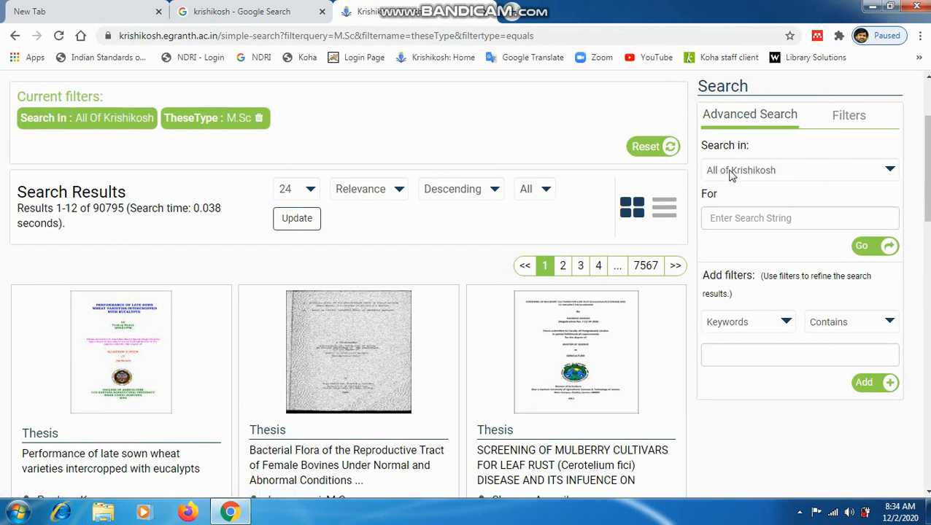
pyautogui.moveTo(864, 178)
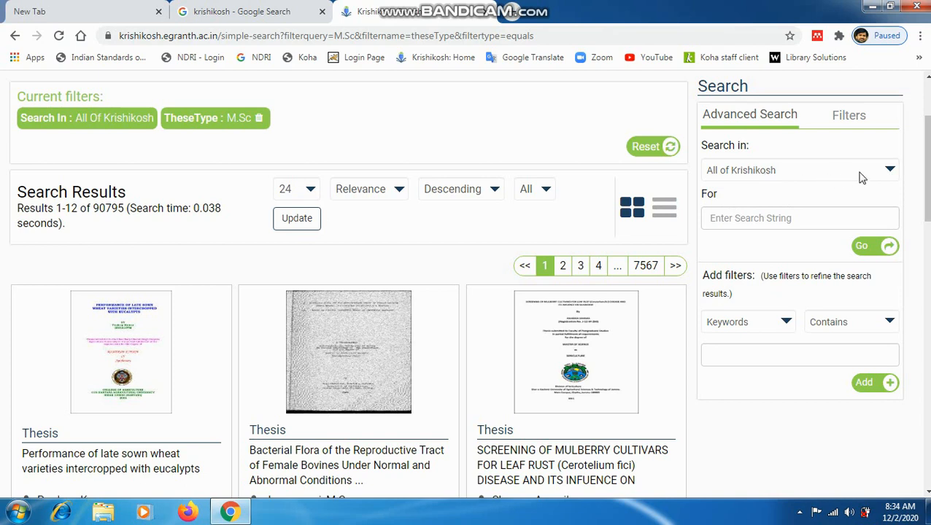
pyautogui.moveTo(891, 175)
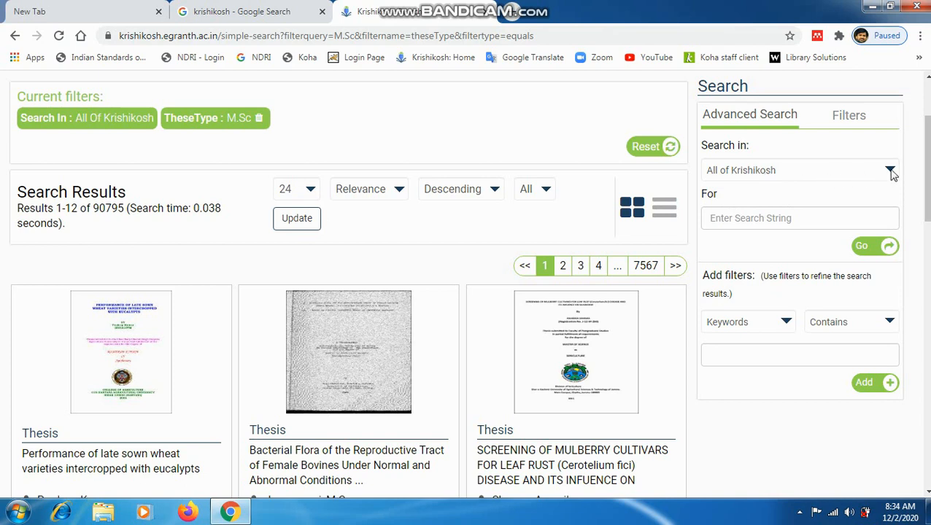
# Scope the advanced search to National Dairy Research Institute, Karnal and focus the search box
pyautogui.click(890, 170)
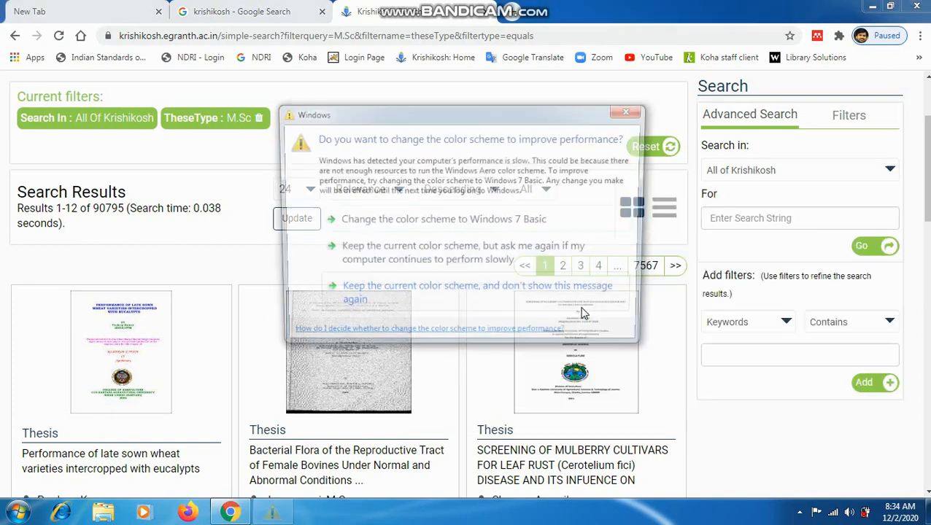
pyautogui.click(625, 111)
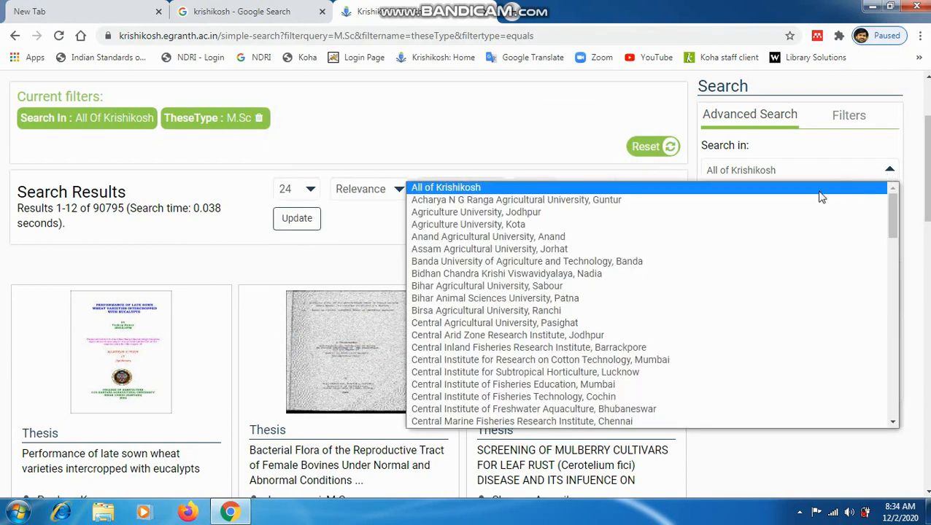
pyautogui.scroll(-3)
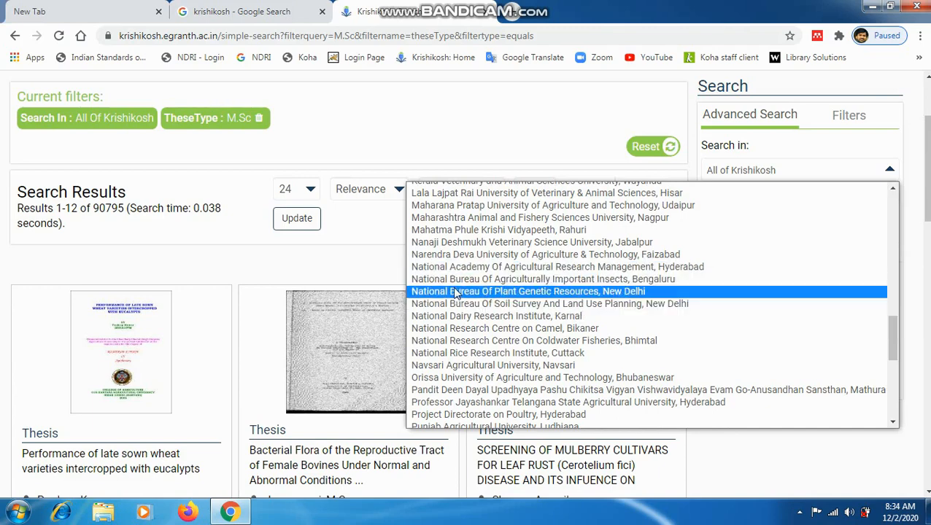
pyautogui.click(496, 316)
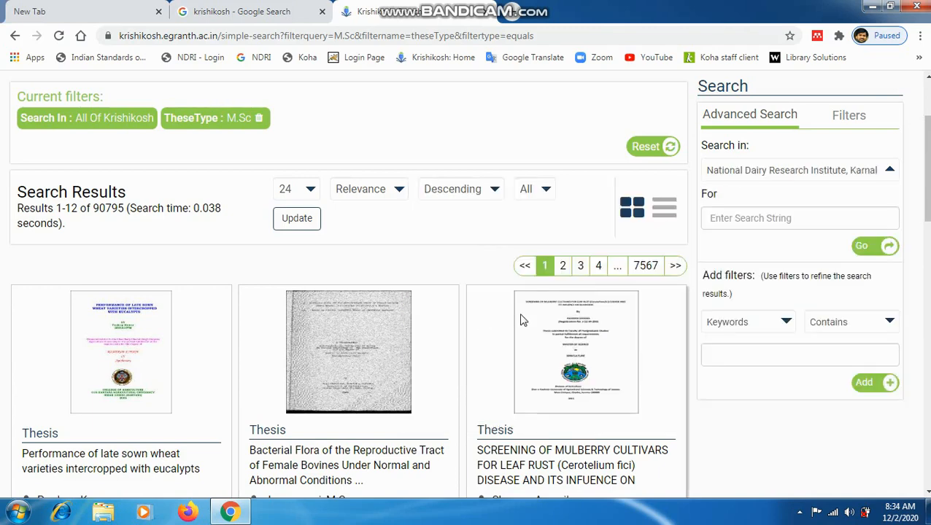
pyautogui.click(799, 219)
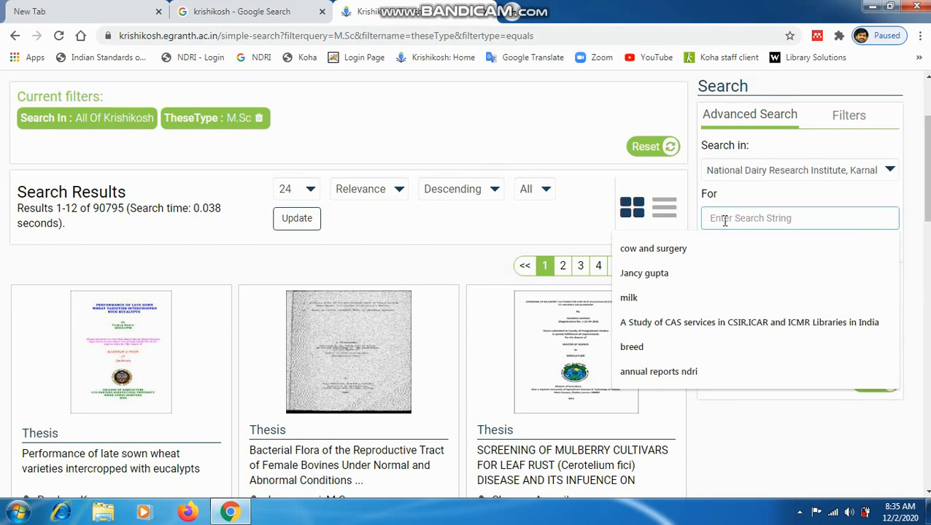
# Search for 'nishant' within NDRI Karnal via Go
pyautogui.write('nishant')
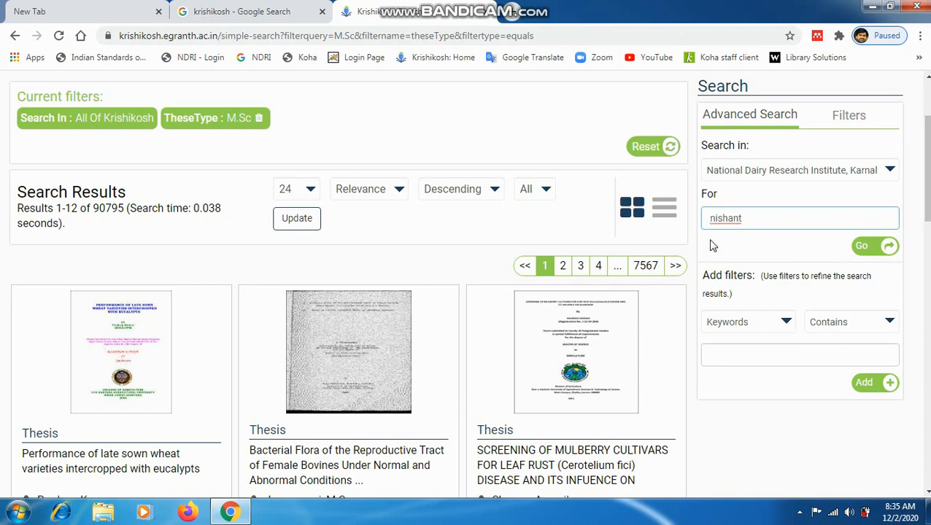
pyautogui.moveTo(817, 175)
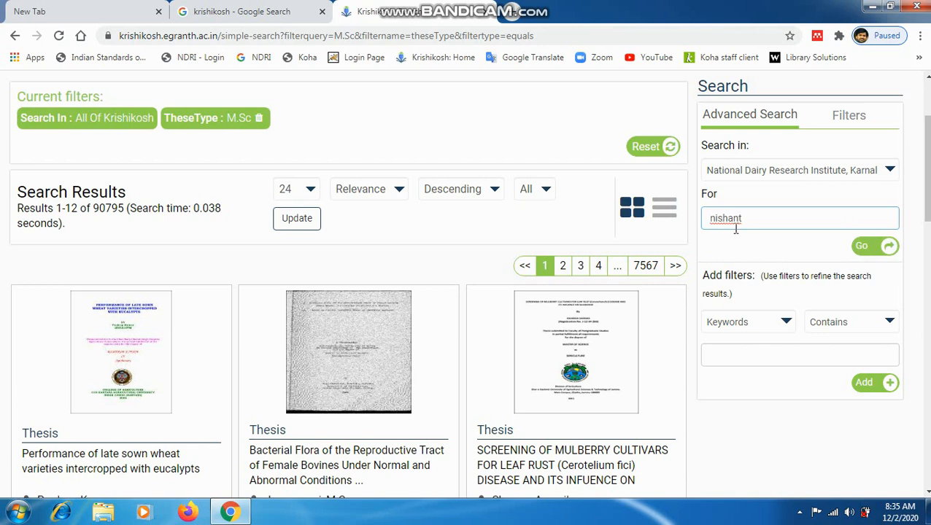
pyautogui.click(861, 245)
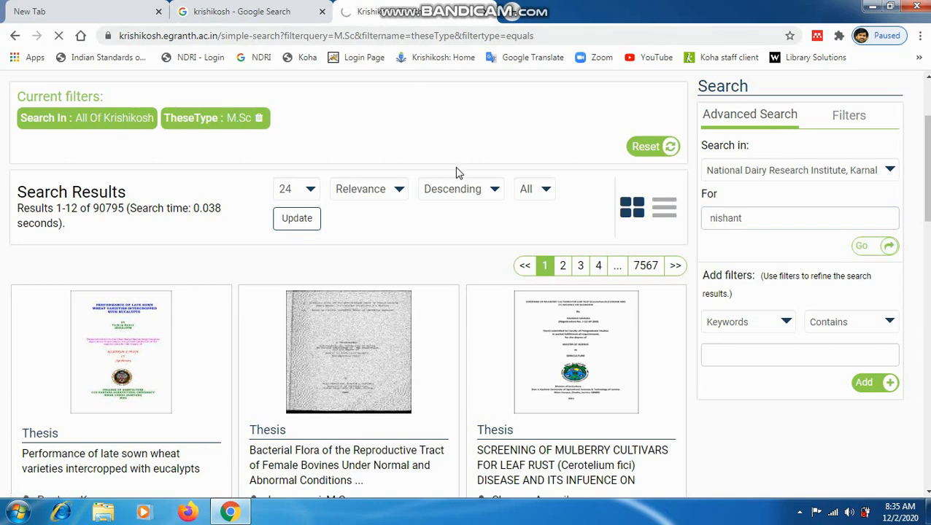
pyautogui.moveTo(467, 230)
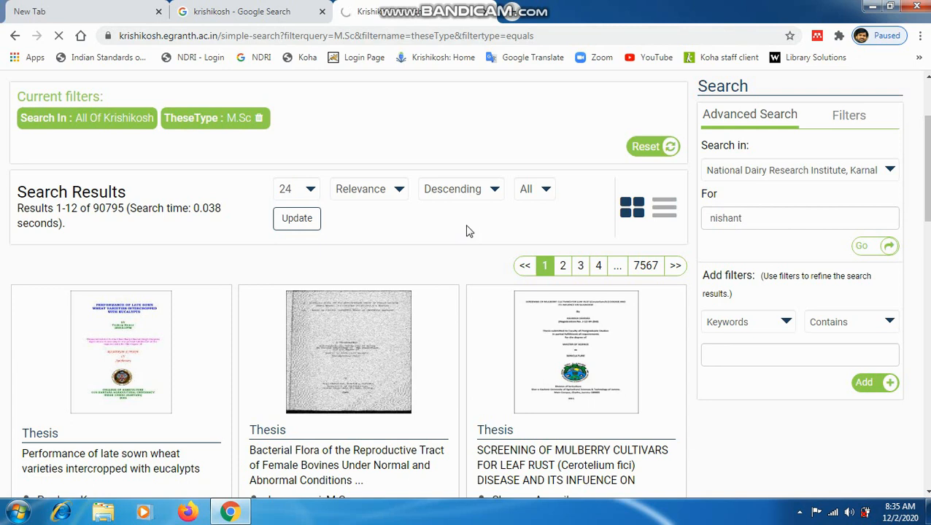
# Load the nishant search results and look through the listed records
pyautogui.click(861, 245)
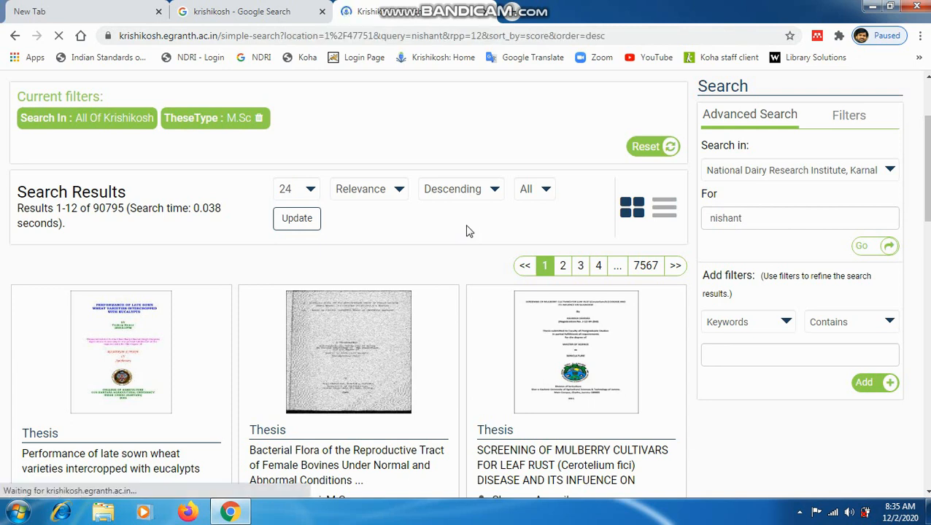
pyautogui.click(861, 245)
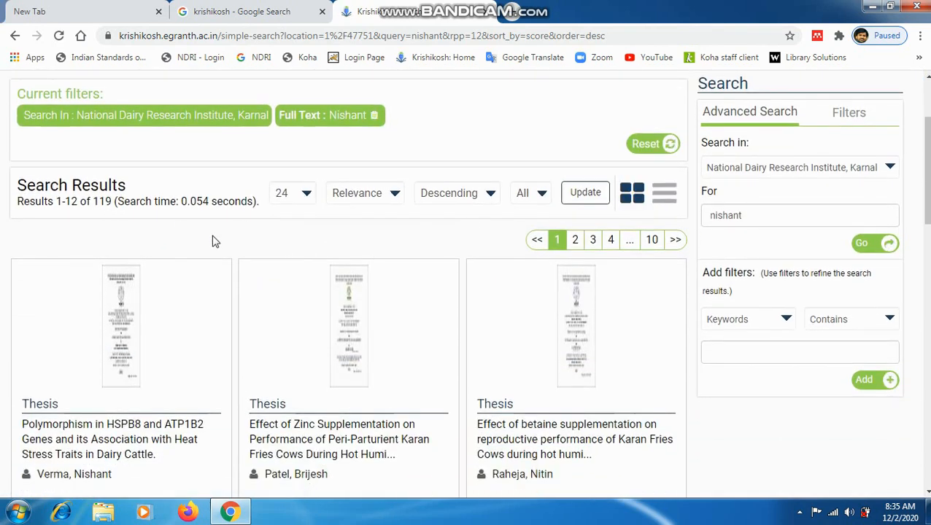
pyautogui.scroll(-3)
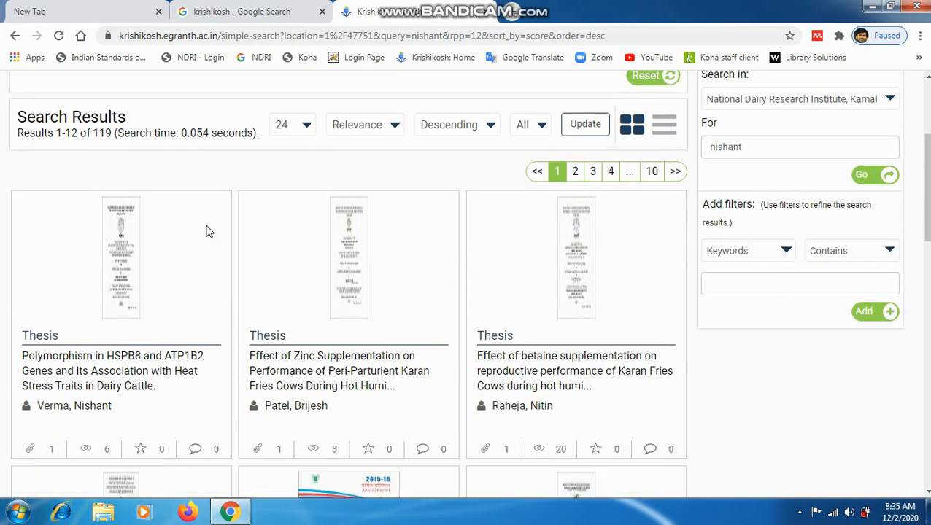
pyautogui.moveTo(73, 146)
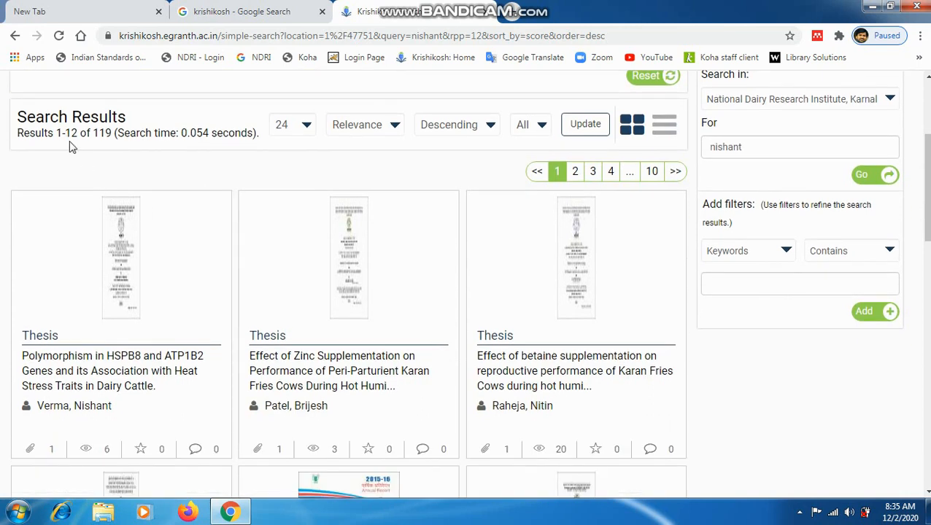
pyautogui.click(292, 124)
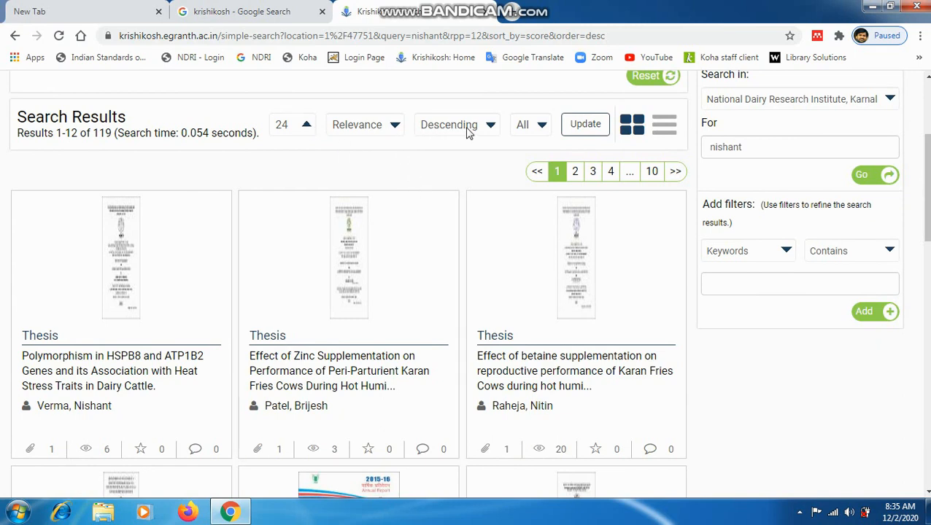
pyautogui.scroll(-3)
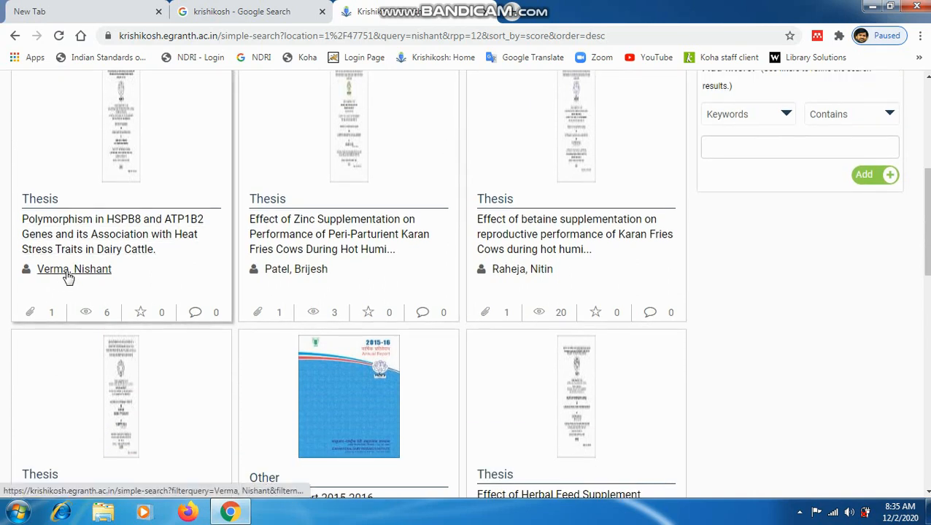
pyautogui.moveTo(87, 275)
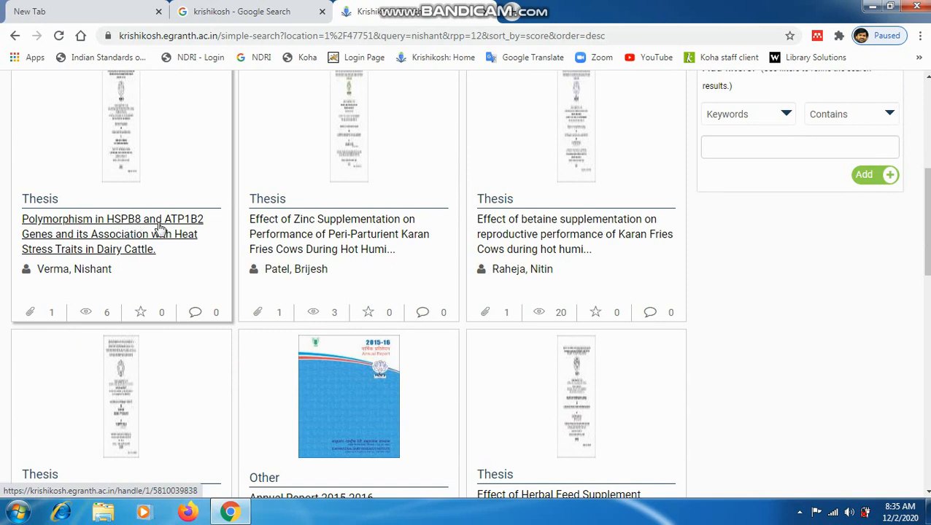
pyautogui.moveTo(295, 268)
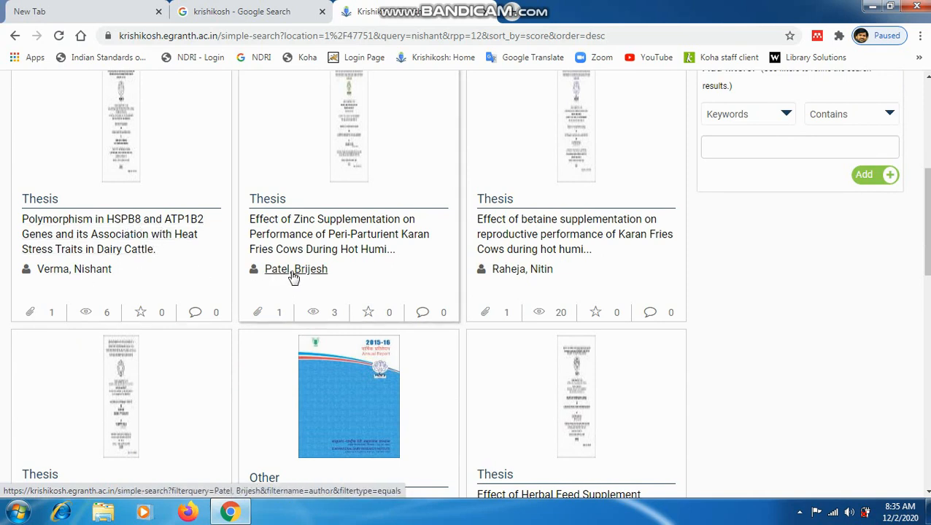
pyautogui.moveTo(305, 274)
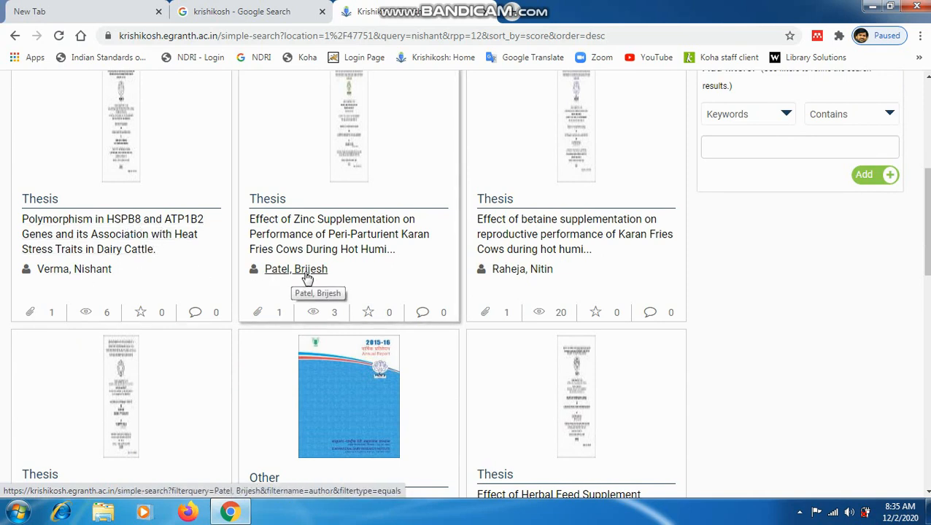
pyautogui.moveTo(333, 268)
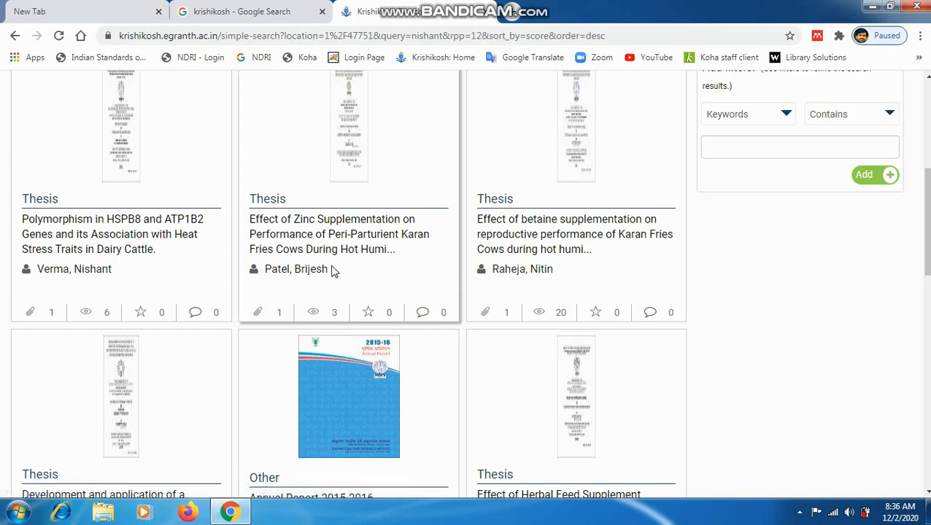
pyautogui.scroll(3)
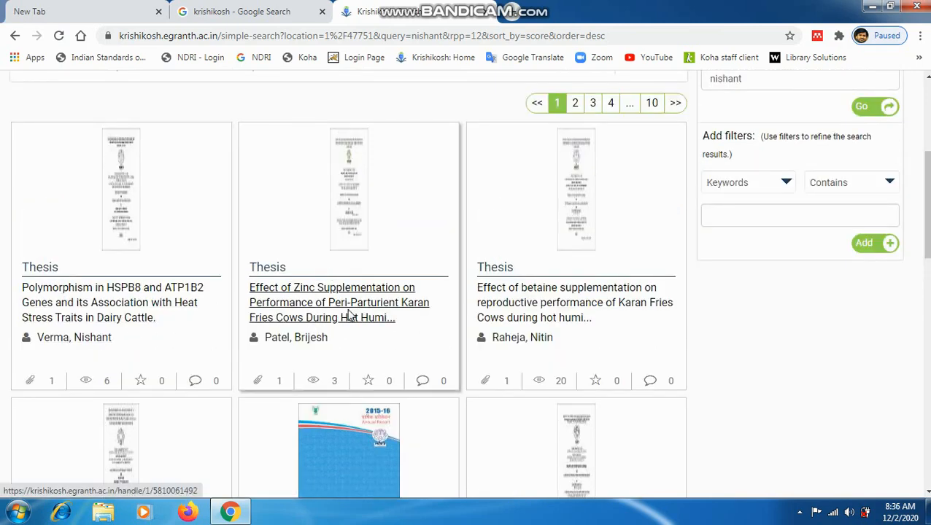
# Open the record for the zinc supplementation in Karan Fries cows thesis
pyautogui.click(338, 302)
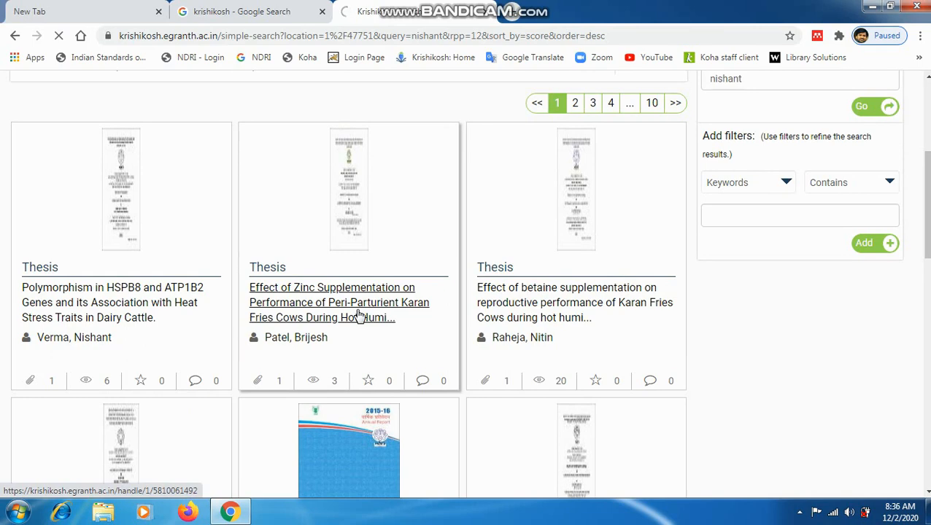
pyautogui.click(331, 302)
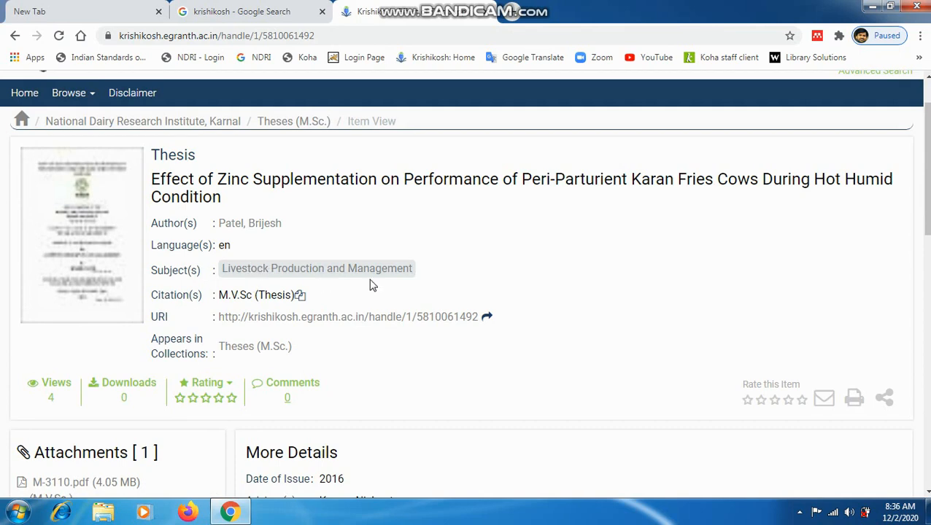
# Review the thesis's More Details and open its M-3110.pdf attachment
pyautogui.scroll(-3)
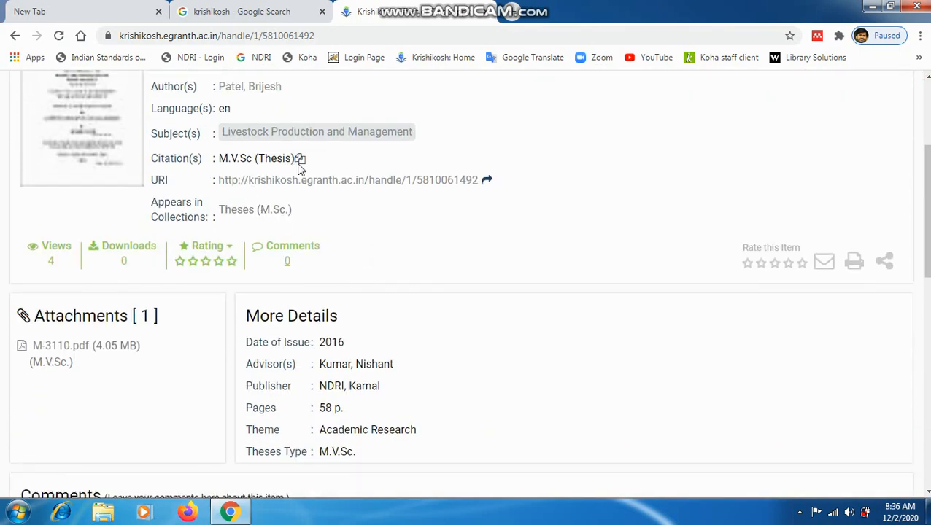
pyautogui.scroll(-3)
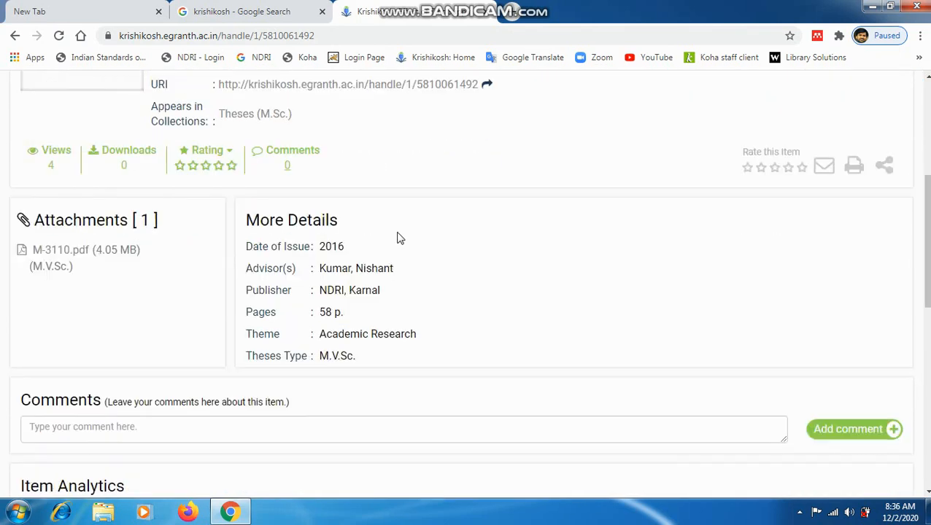
pyautogui.scroll(-3)
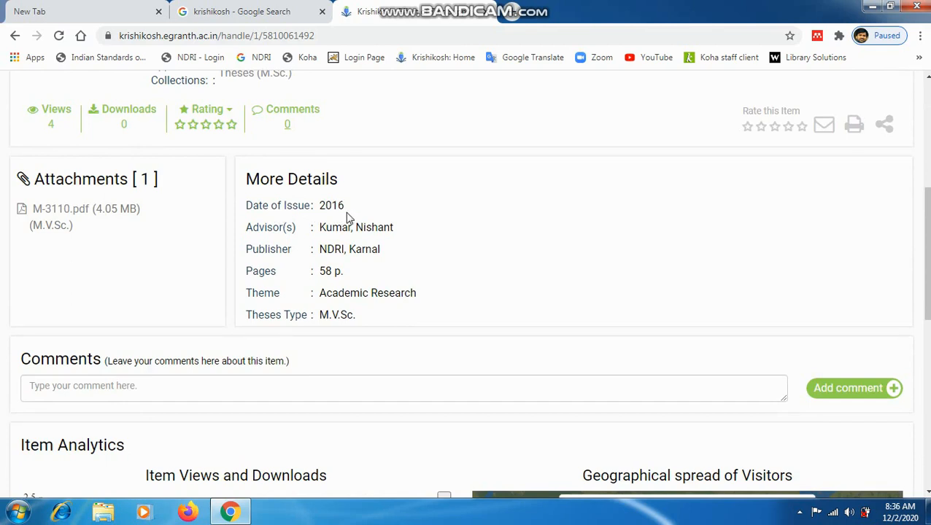
pyautogui.moveTo(400, 235)
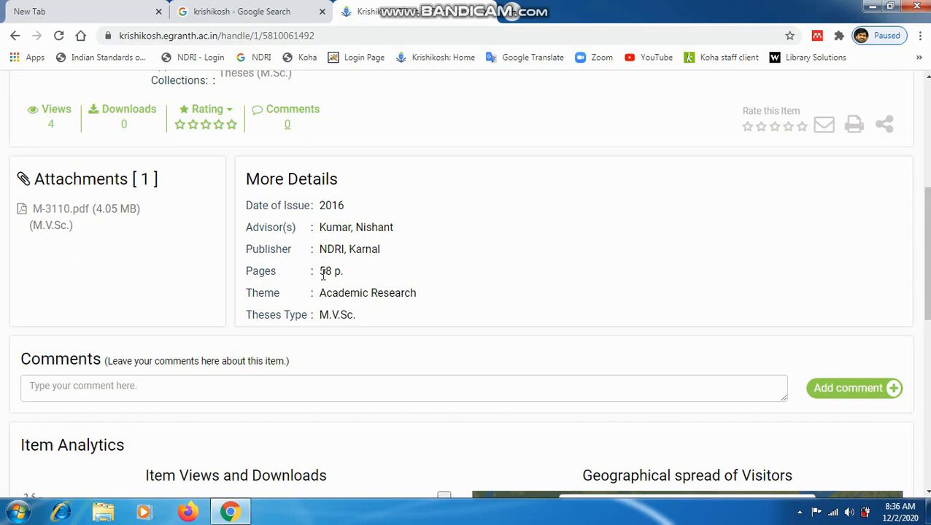
pyautogui.moveTo(257, 318)
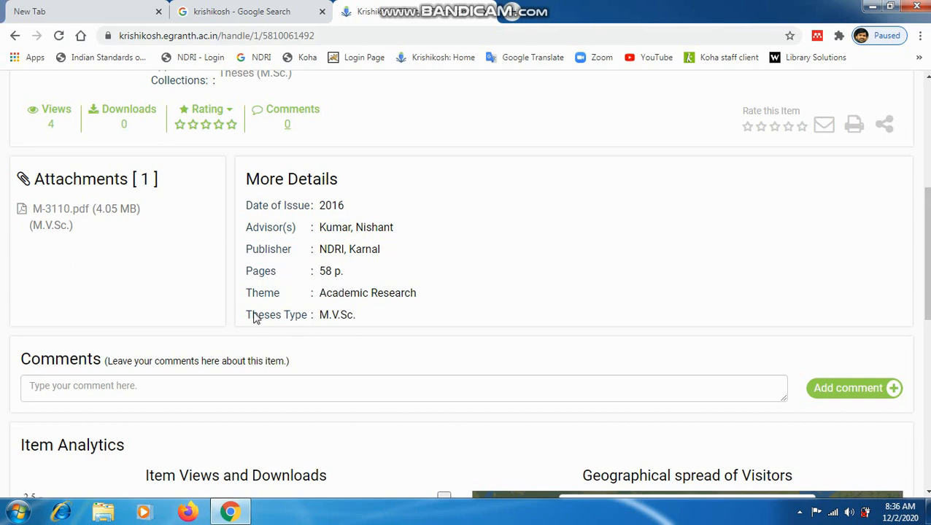
pyautogui.scroll(3)
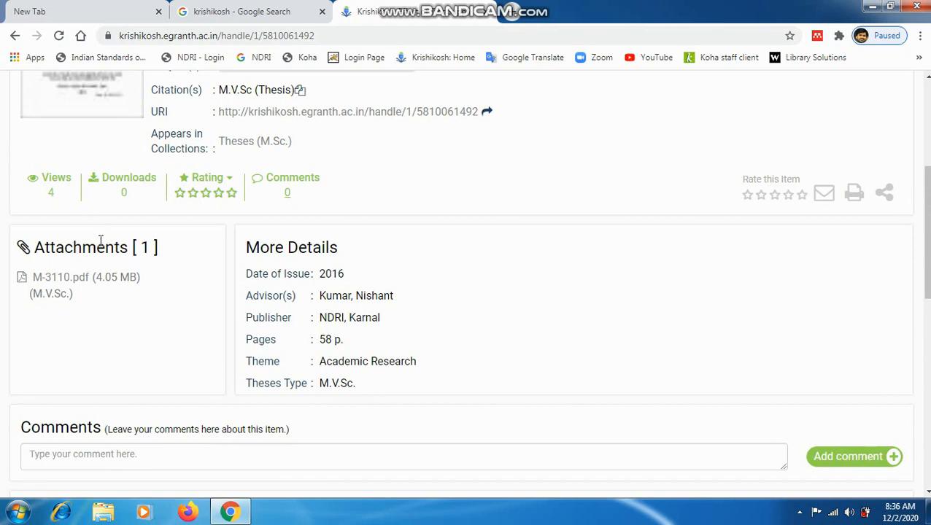
pyautogui.moveTo(55, 193)
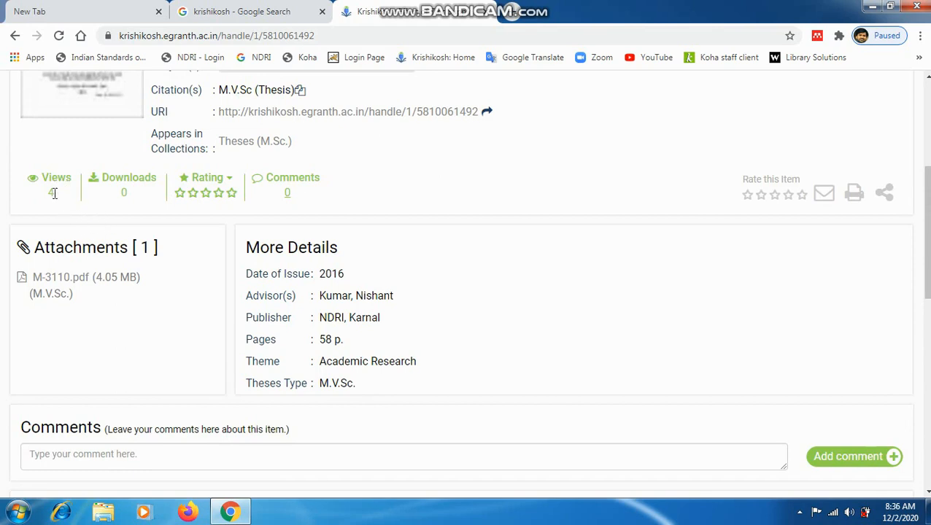
pyautogui.moveTo(298, 192)
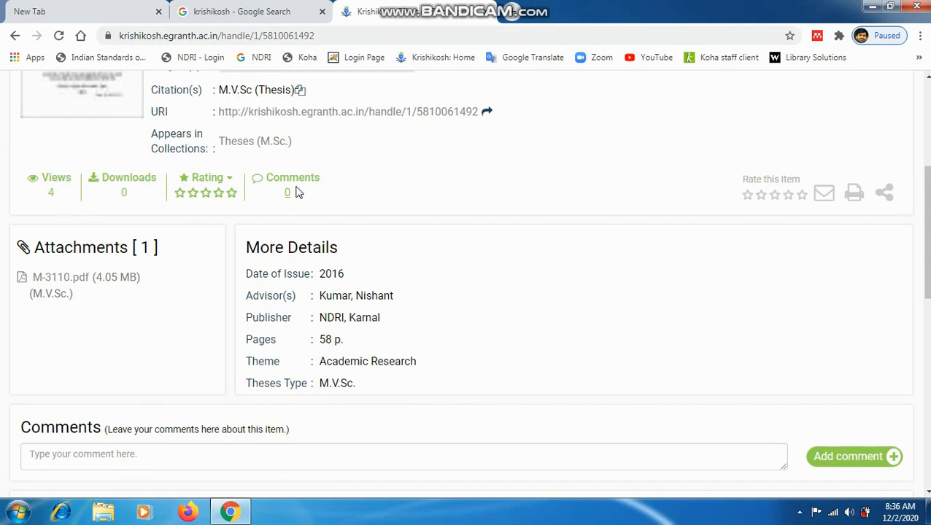
pyautogui.scroll(-3)
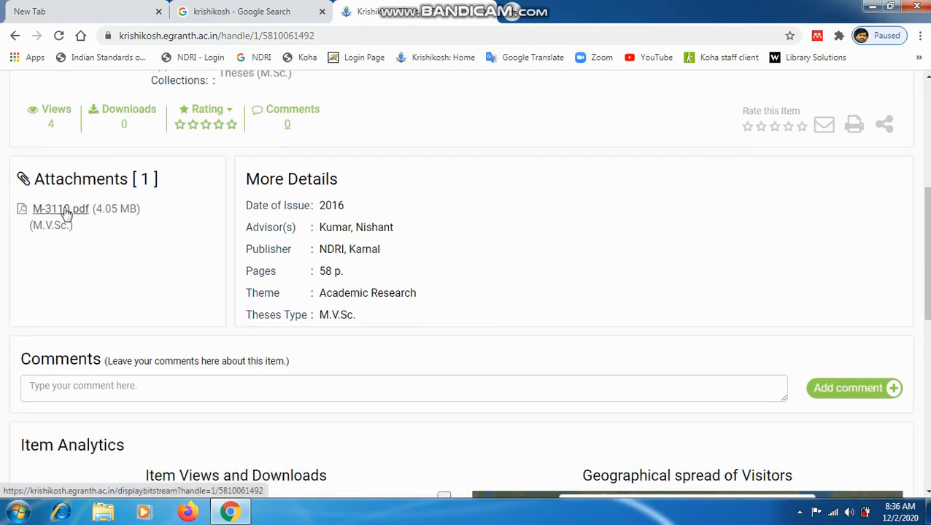
pyautogui.rightClick(61, 208)
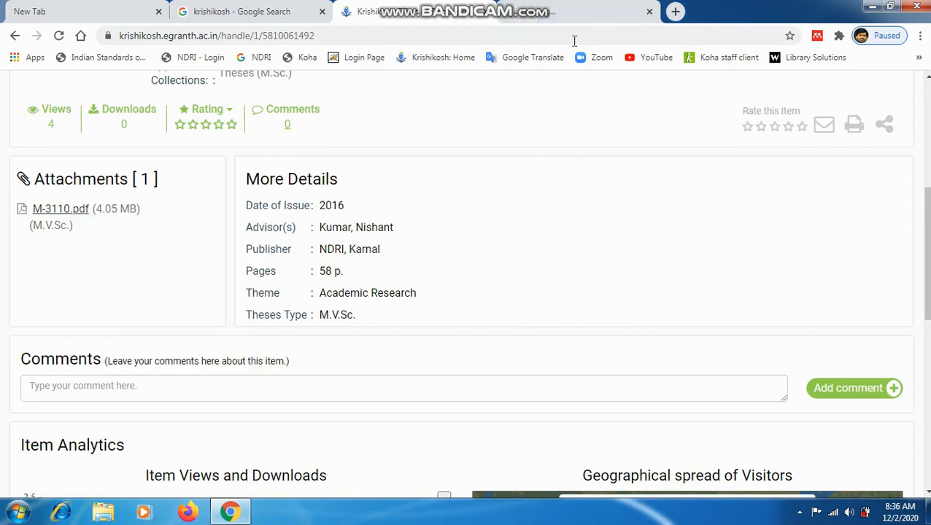
pyautogui.click(60, 209)
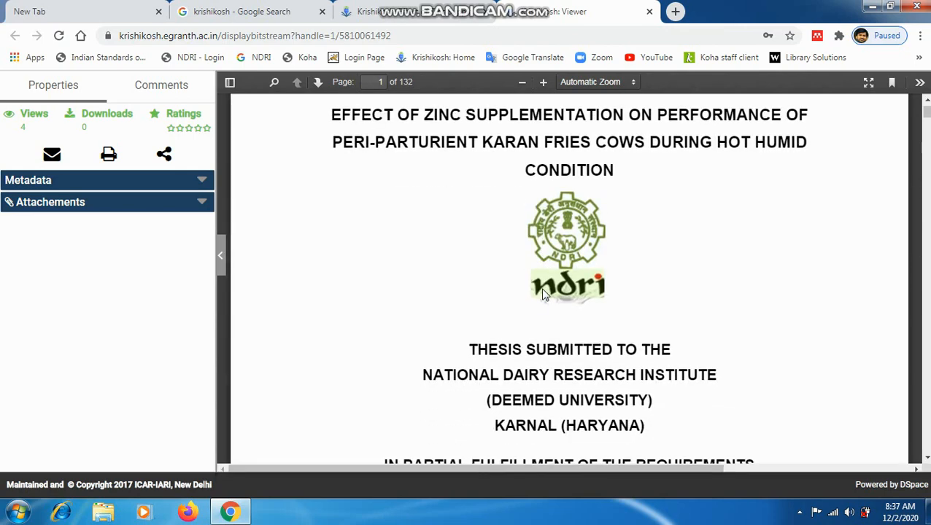
# Skim through the pages of the thesis PDF in the viewer
pyautogui.scroll(-3)
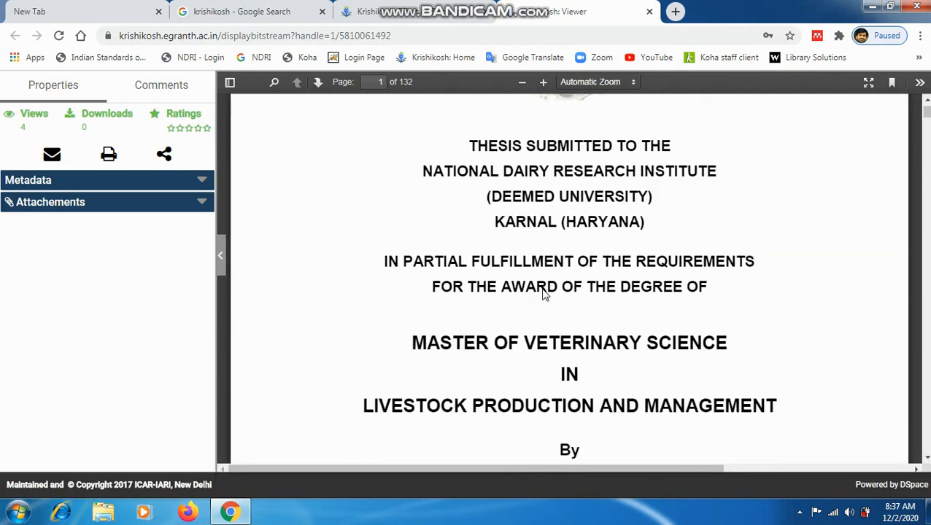
pyautogui.scroll(-3)
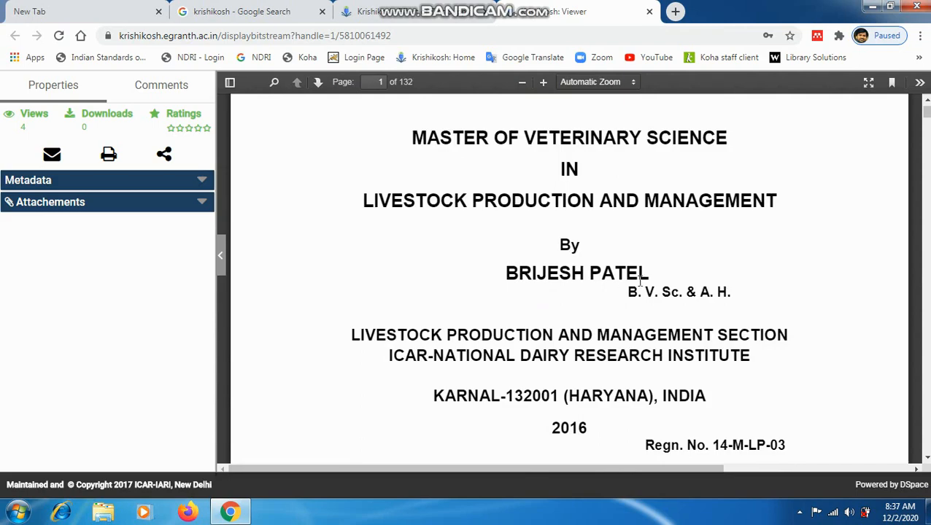
pyautogui.scroll(-3)
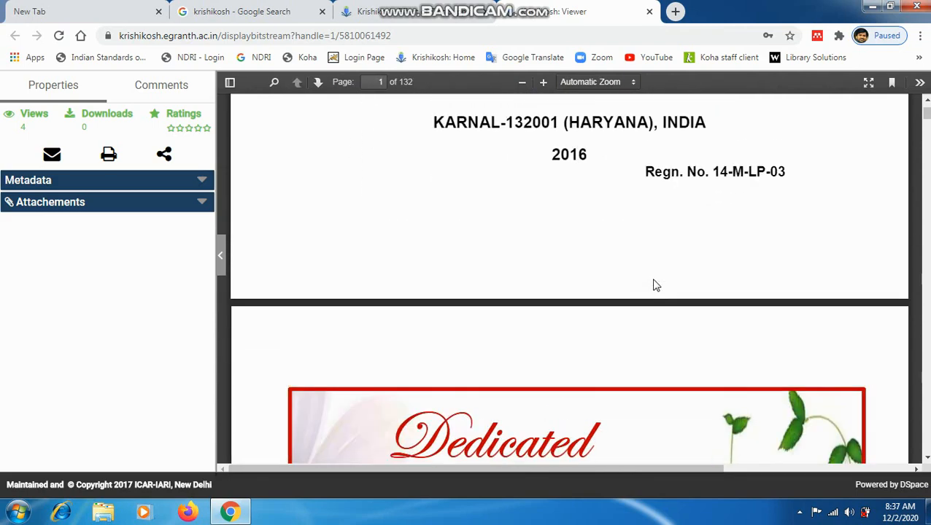
pyautogui.scroll(-3)
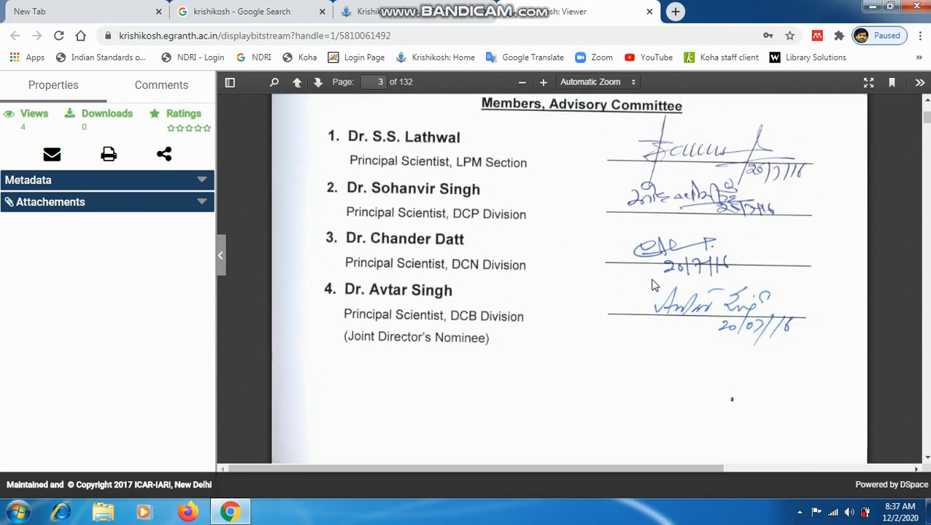
pyautogui.scroll(3)
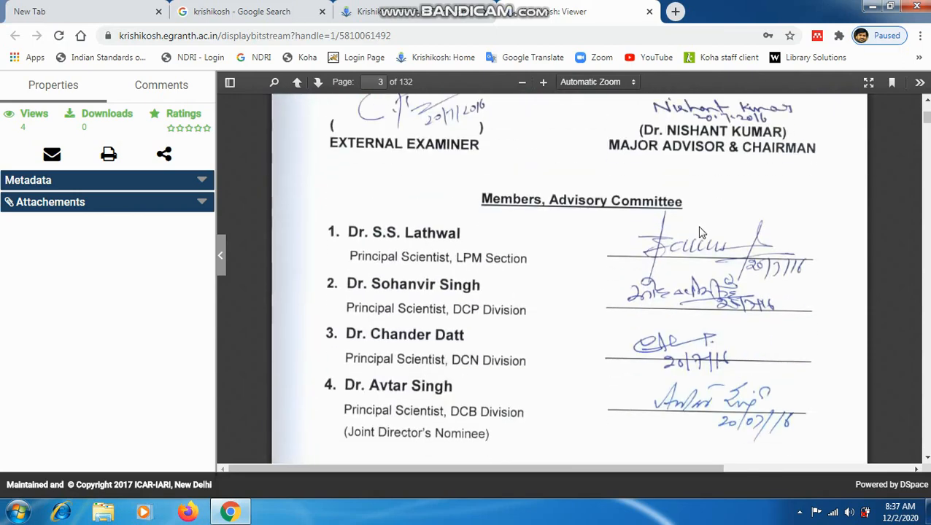
pyautogui.scroll(-3)
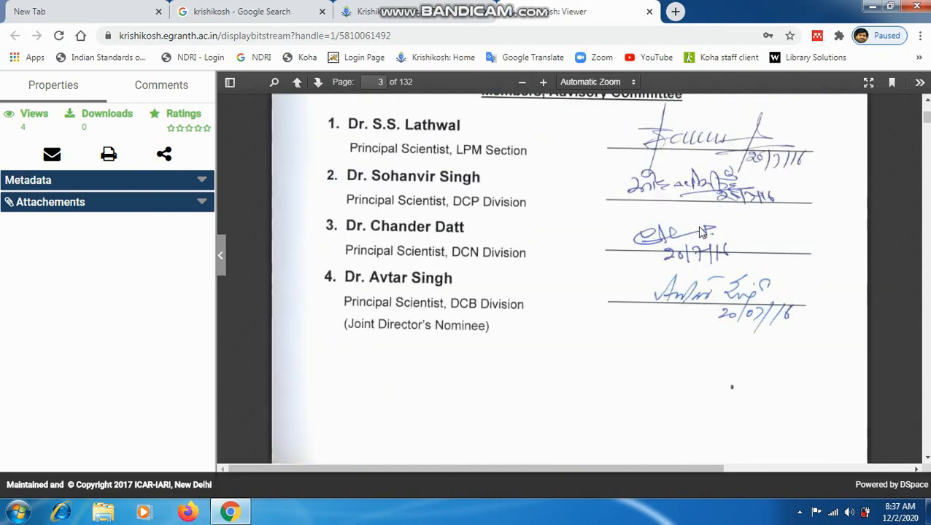
# Show and hide the thesis Metadata panel, then return to the thesis record page
pyautogui.click(296, 81)
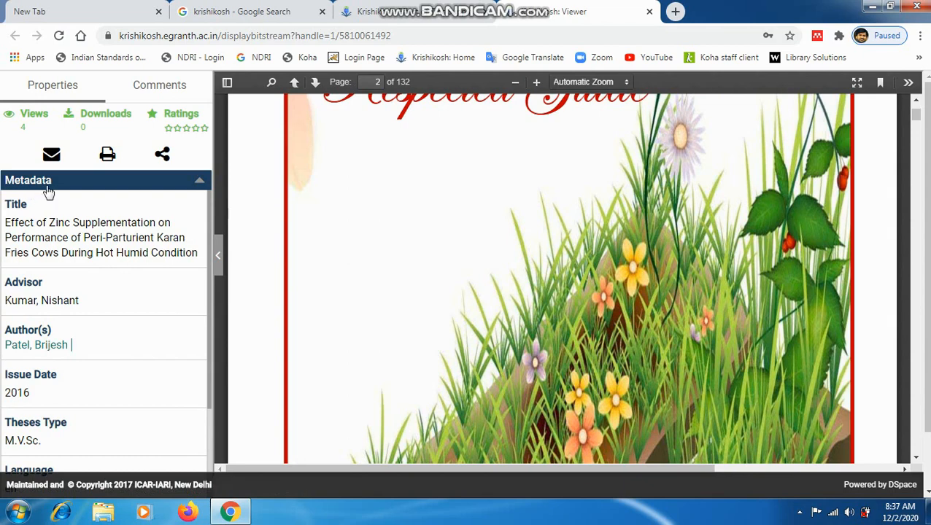
pyautogui.moveTo(61, 275)
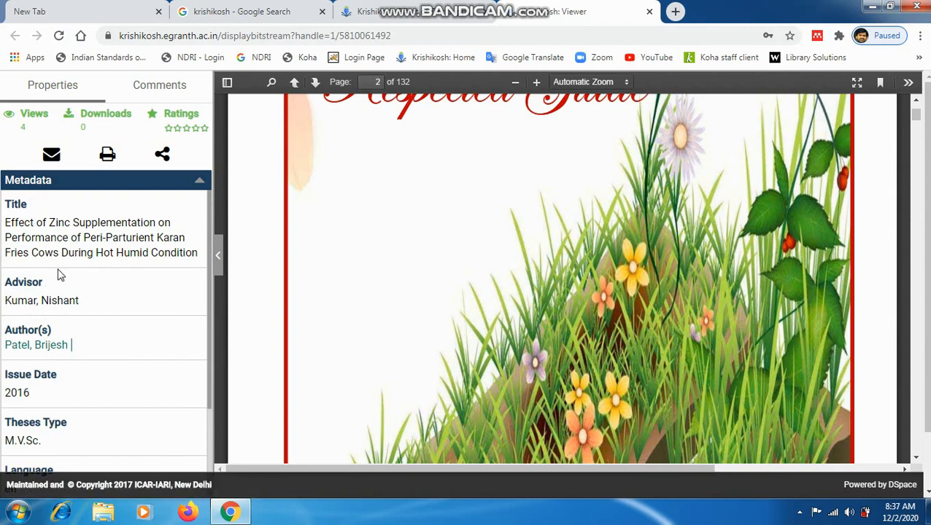
pyautogui.moveTo(81, 411)
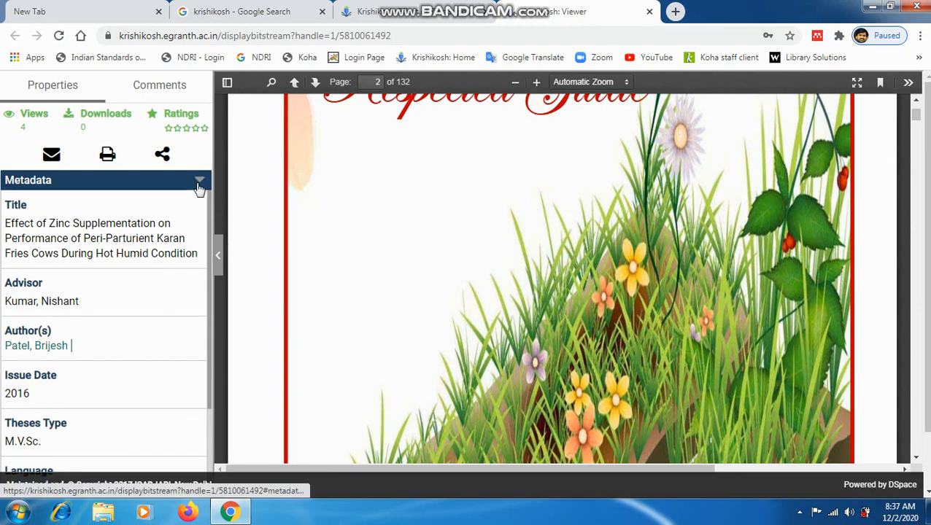
pyautogui.click(200, 181)
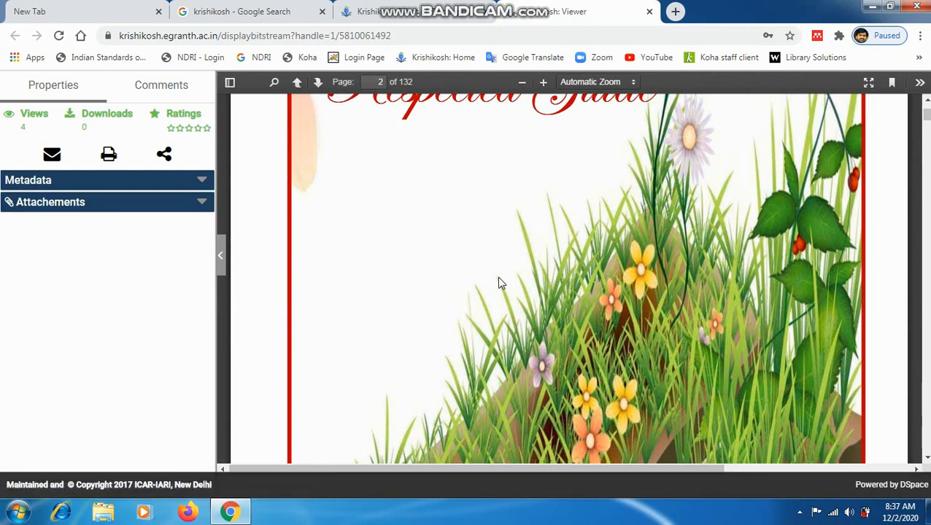
pyautogui.click(297, 82)
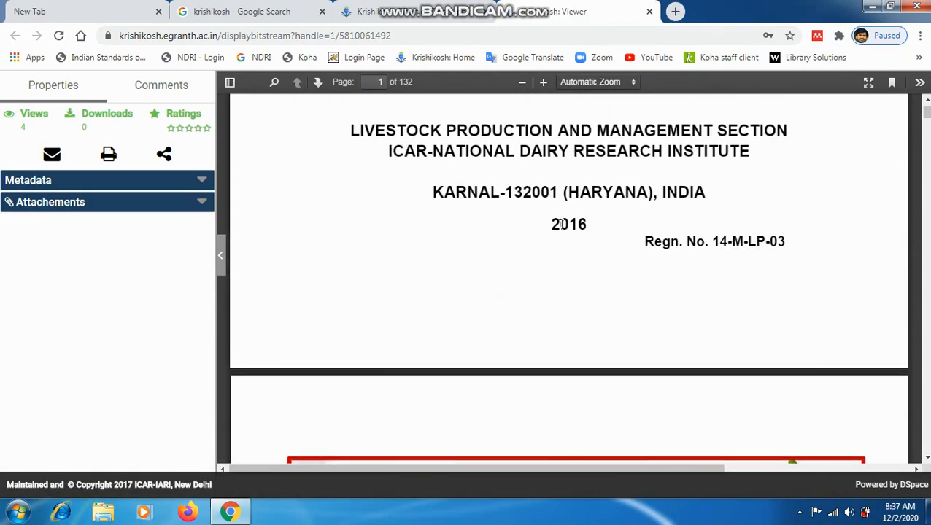
pyautogui.click(16, 35)
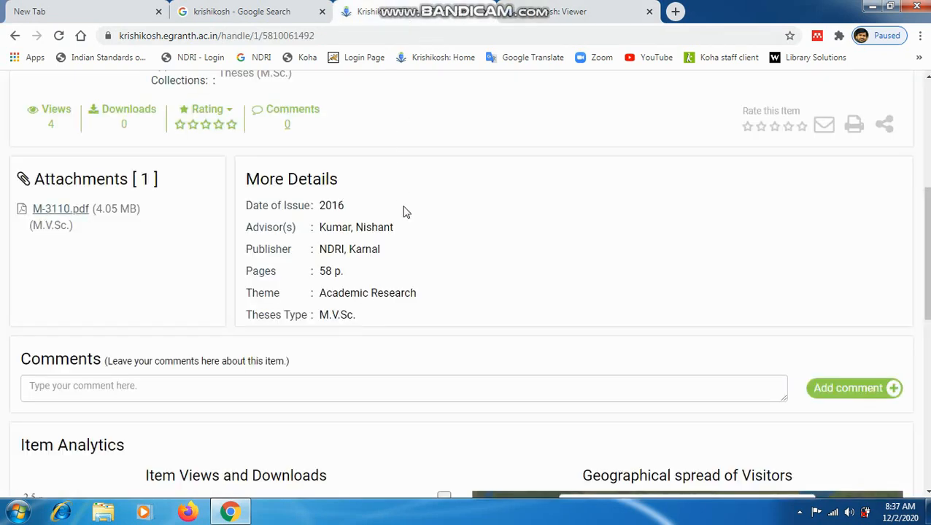
pyautogui.scroll(3)
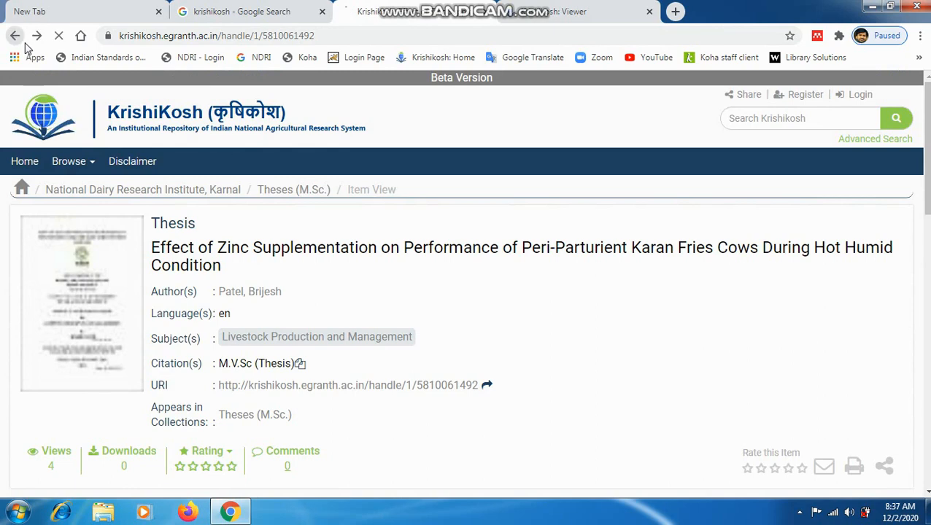
pyautogui.click(16, 35)
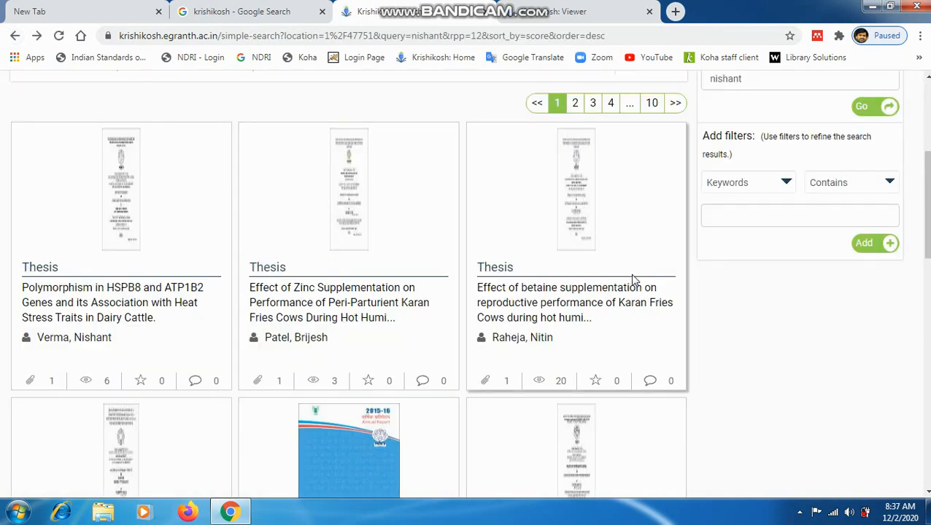
pyautogui.scroll(3)
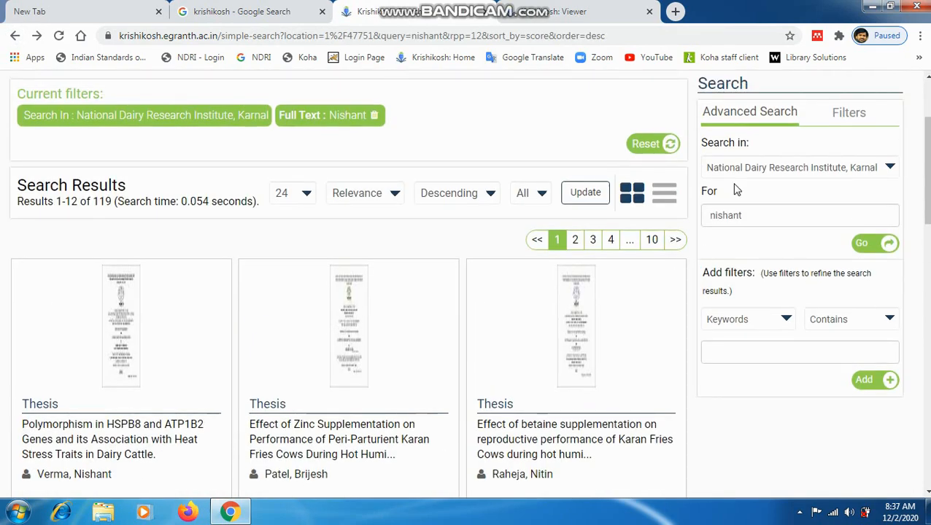
pyautogui.scroll(3)
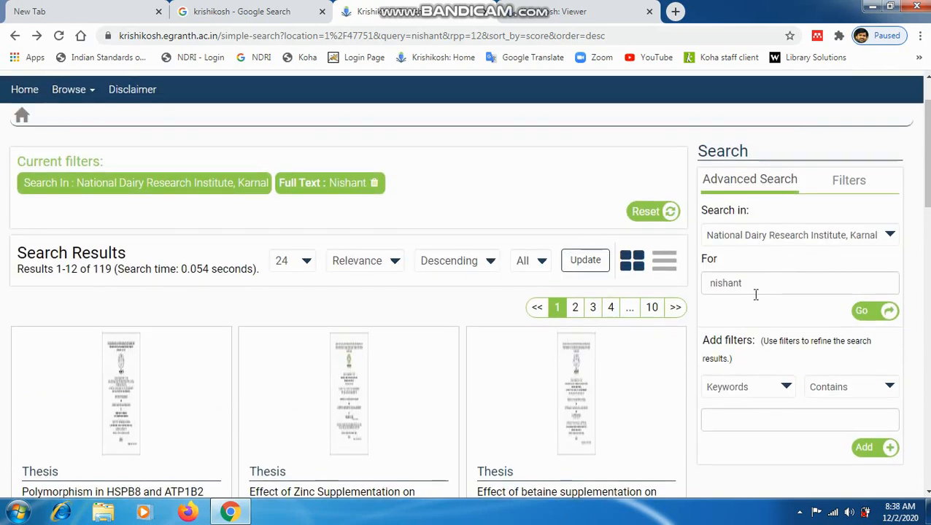
pyautogui.scroll(-3)
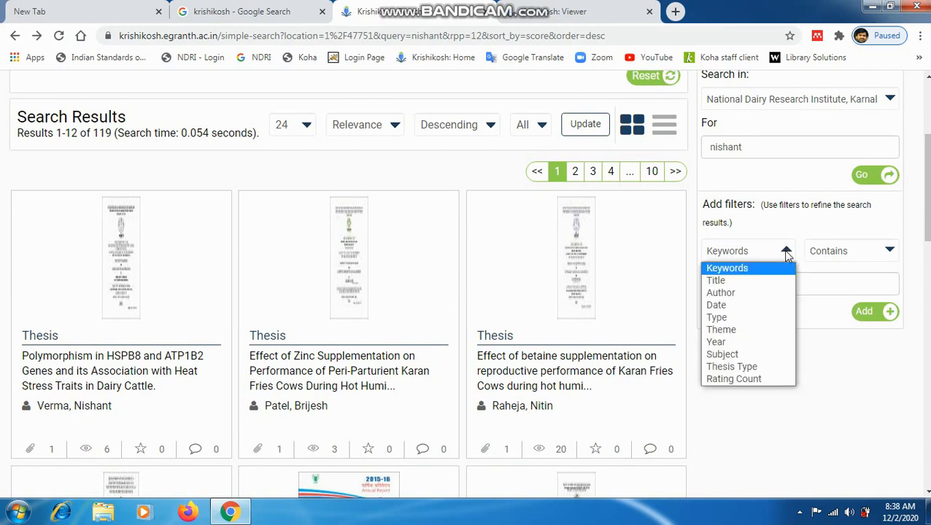
pyautogui.moveTo(716, 280)
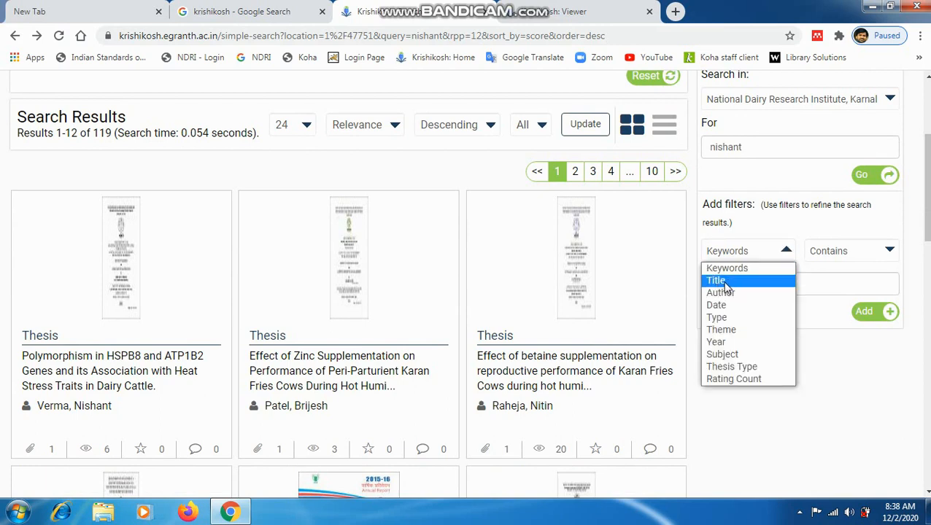
pyautogui.moveTo(721, 292)
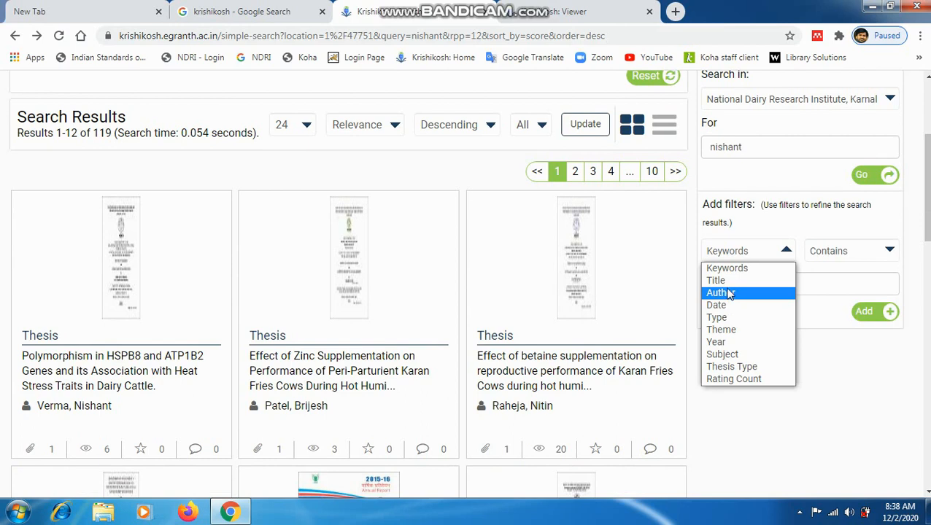
# Set up a Title-contains filter and pick 'karan' from the suggestions
pyautogui.click(715, 281)
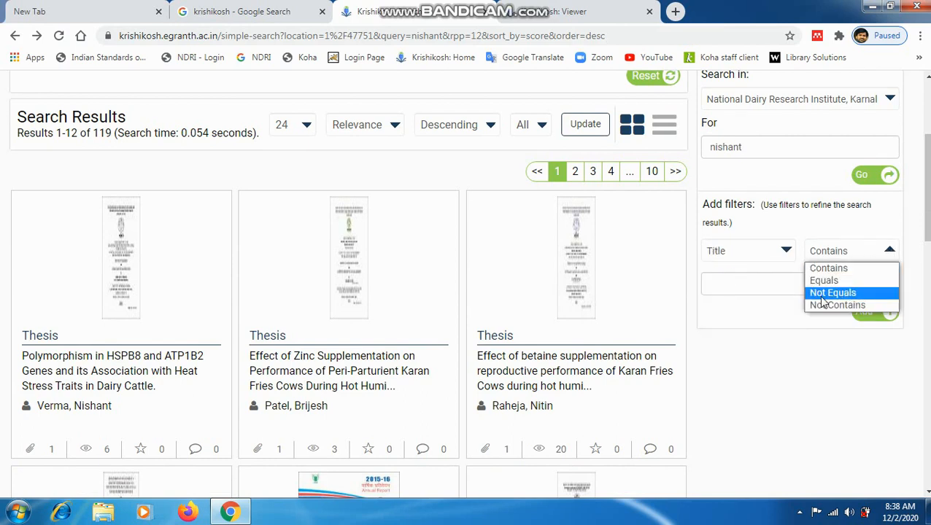
pyautogui.moveTo(828, 269)
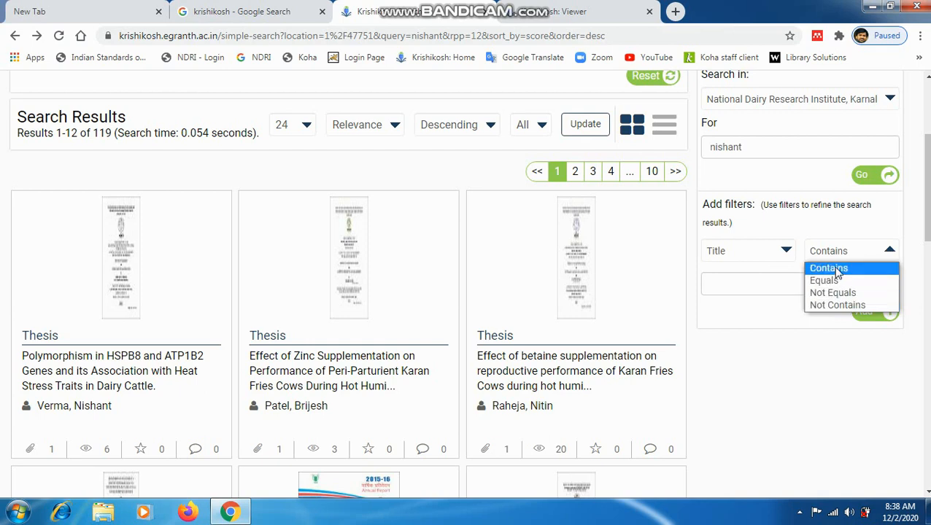
pyautogui.click(829, 268)
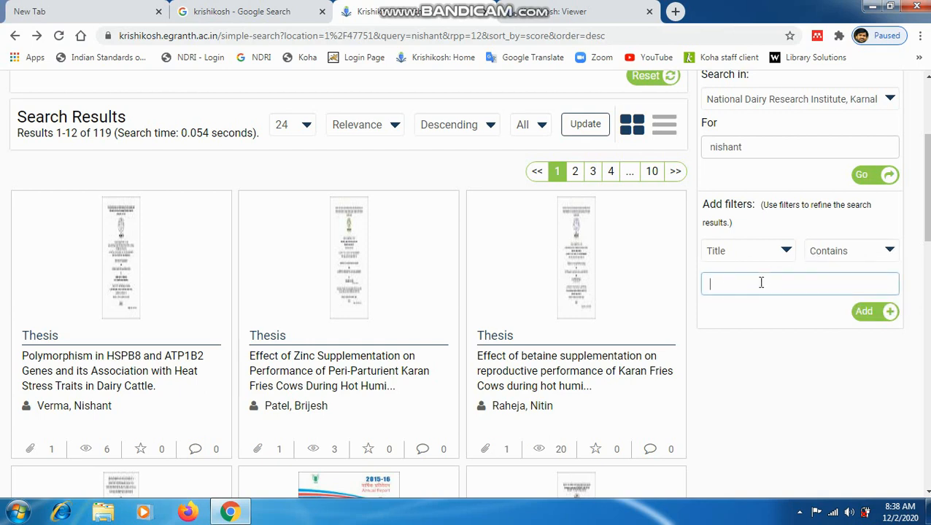
pyautogui.write('fries')
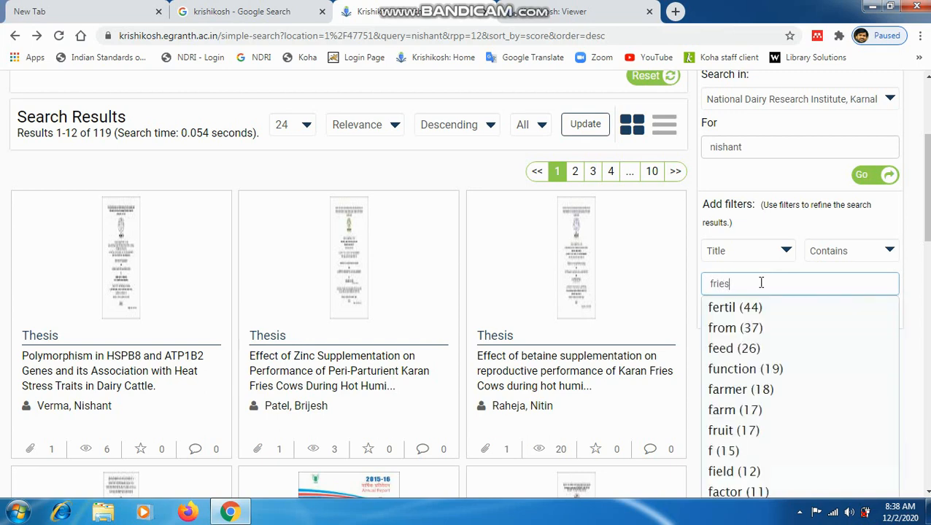
pyautogui.click(800, 283)
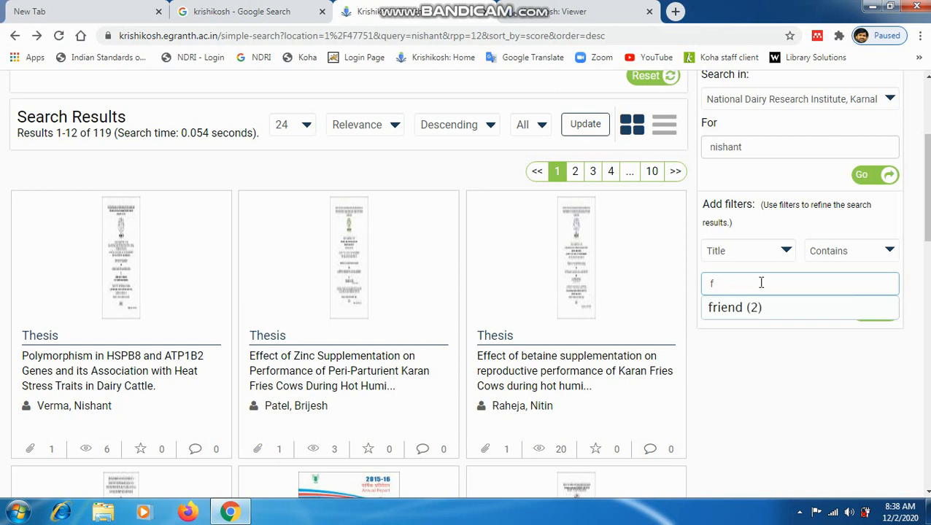
pyautogui.write('kara')
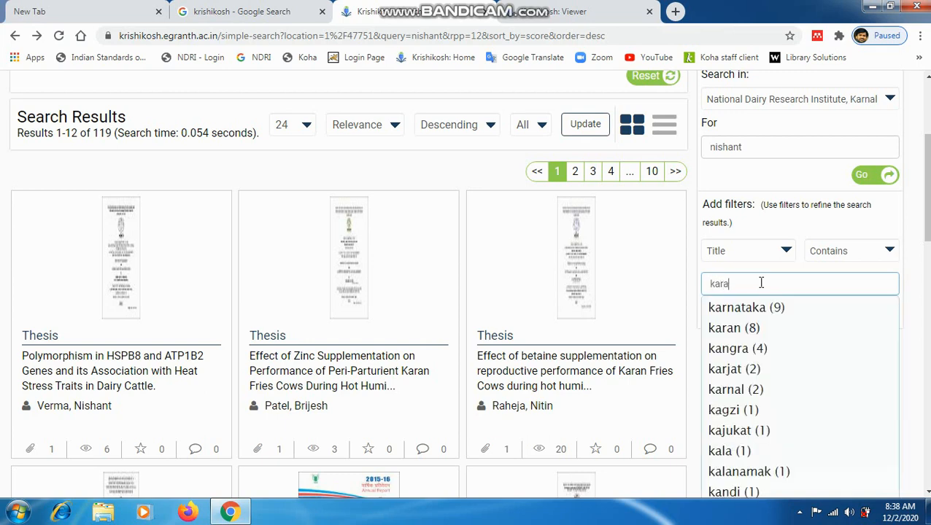
pyautogui.click(723, 327)
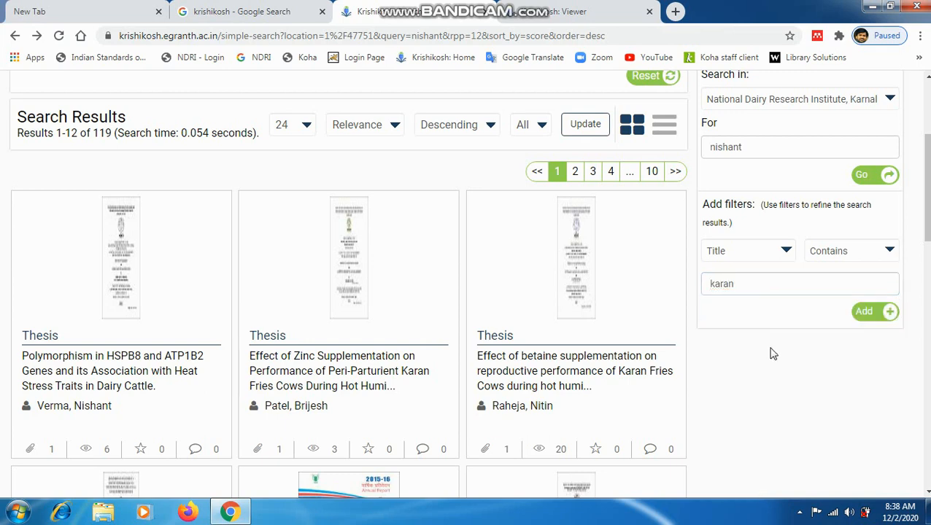
pyautogui.moveTo(864, 312)
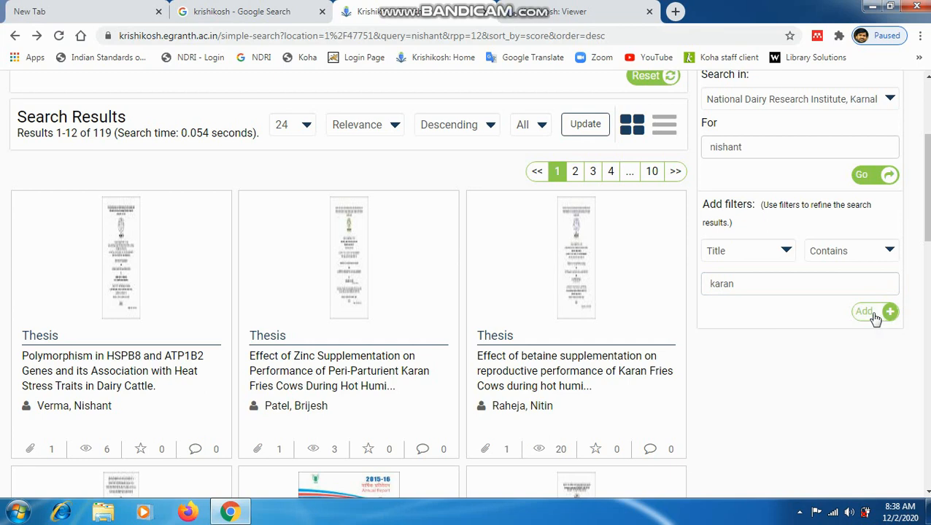
# Add the karan title filter, narrowing the nishant results to 8 theses, and pick the Polyherbal Mixture thesis
pyautogui.click(864, 313)
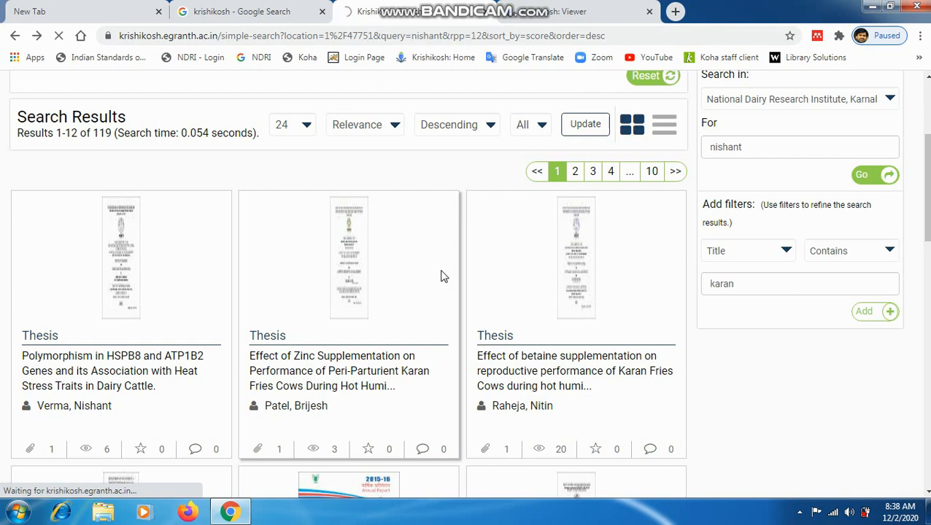
pyautogui.click(874, 312)
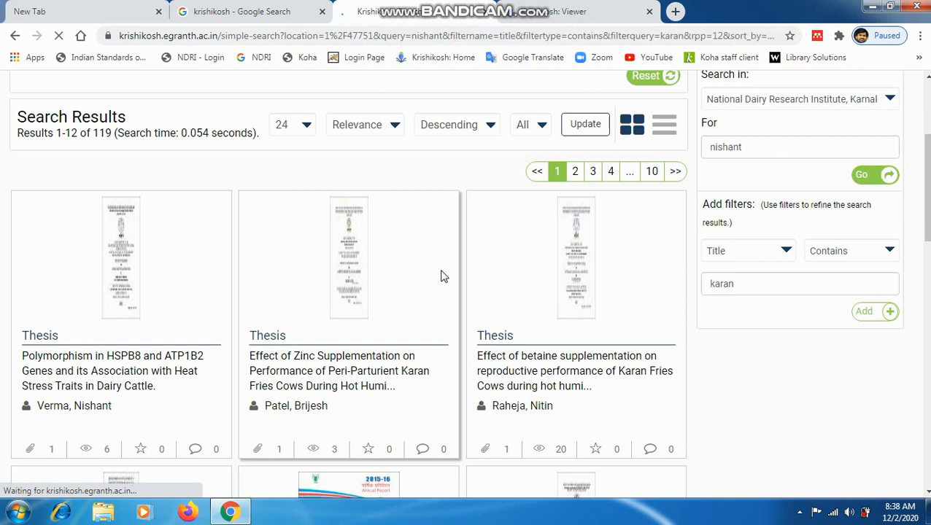
pyautogui.click(864, 313)
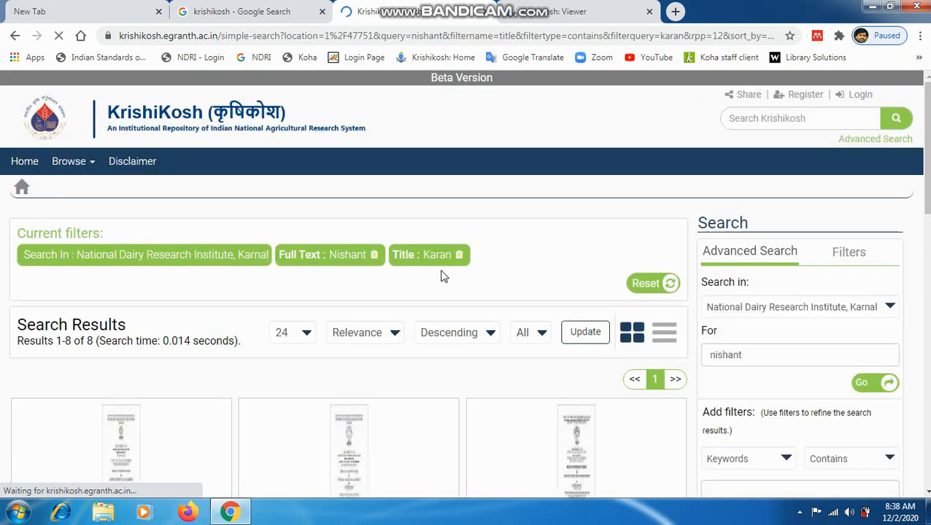
pyautogui.scroll(-3)
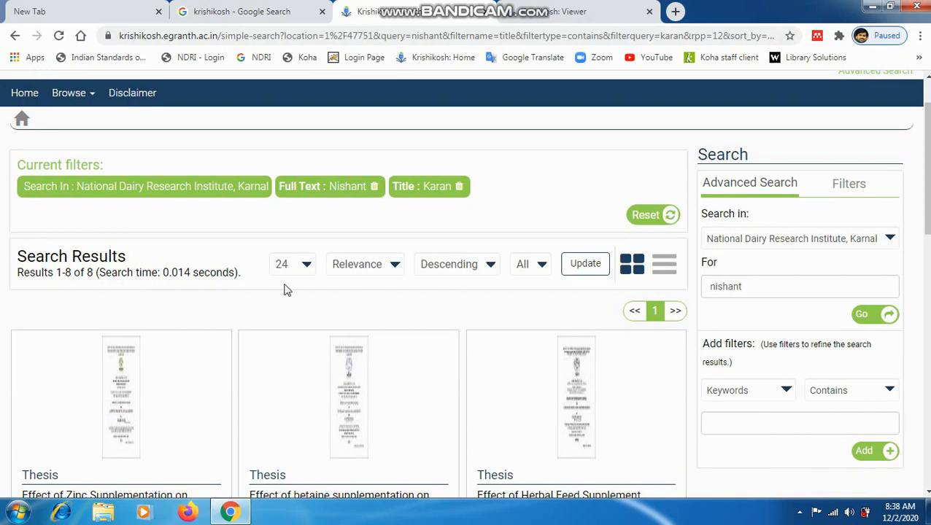
pyautogui.scroll(-3)
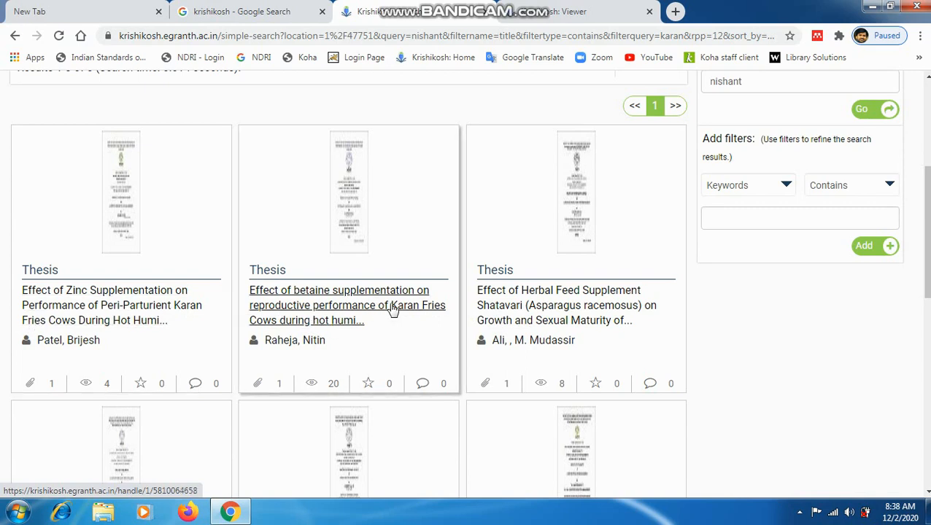
pyautogui.moveTo(409, 313)
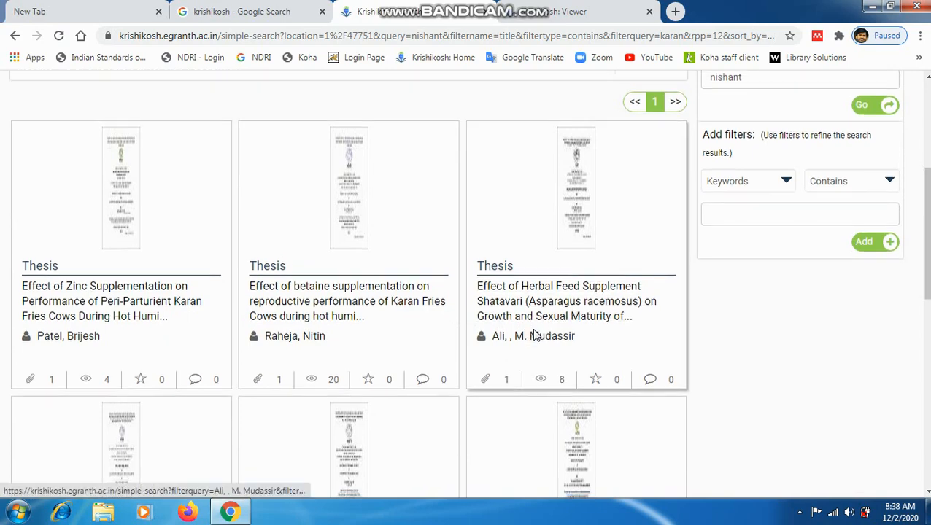
pyautogui.scroll(-3)
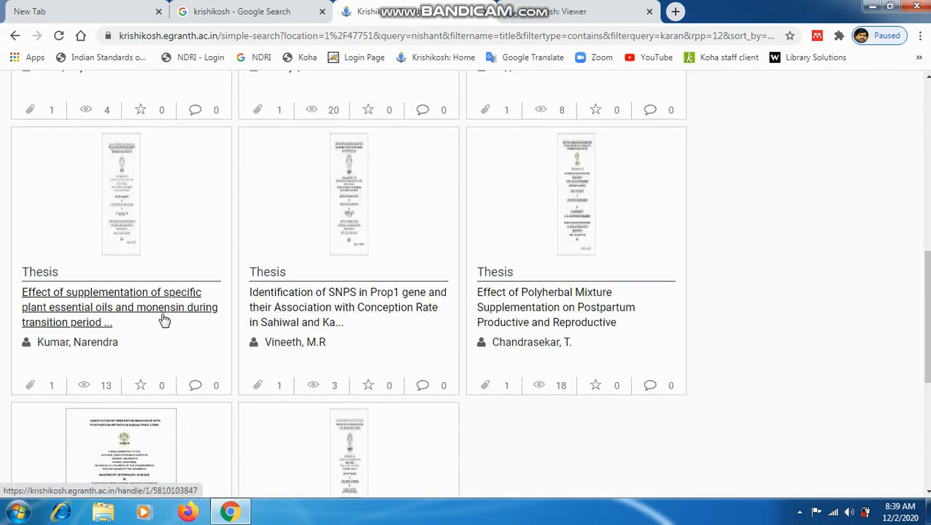
pyautogui.click(555, 306)
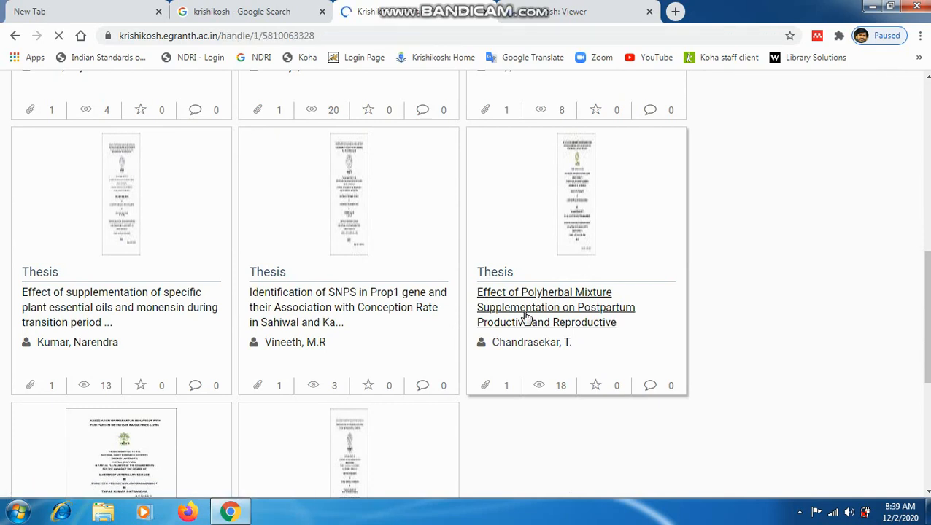
# View the Polyherbal Mixture thesis record's More Details (2017 Ph.D. by Chandrasekar) and Item Analytics chart
pyautogui.click(555, 307)
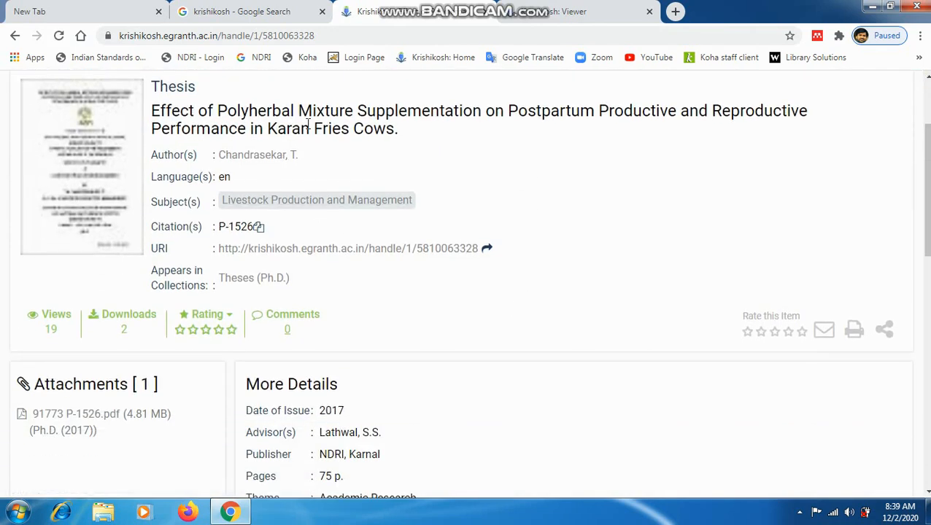
pyautogui.moveTo(793, 120)
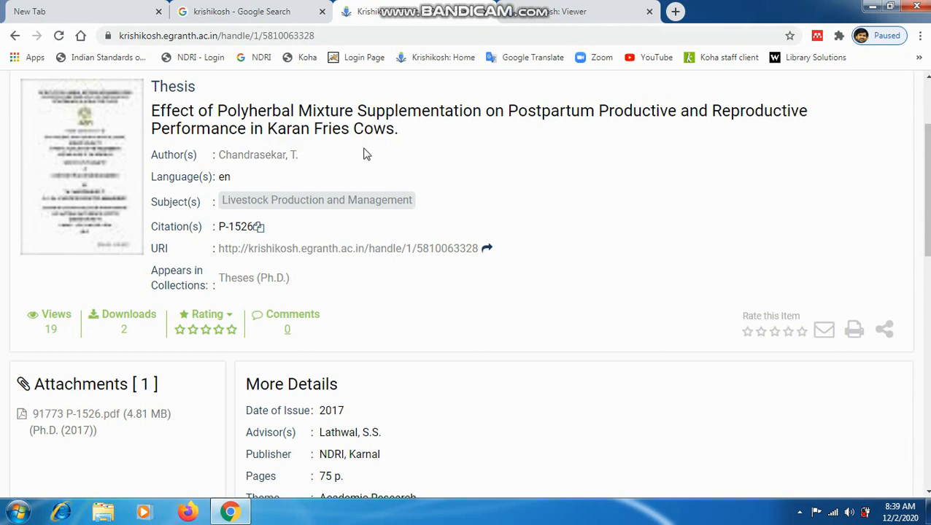
pyautogui.moveTo(242, 241)
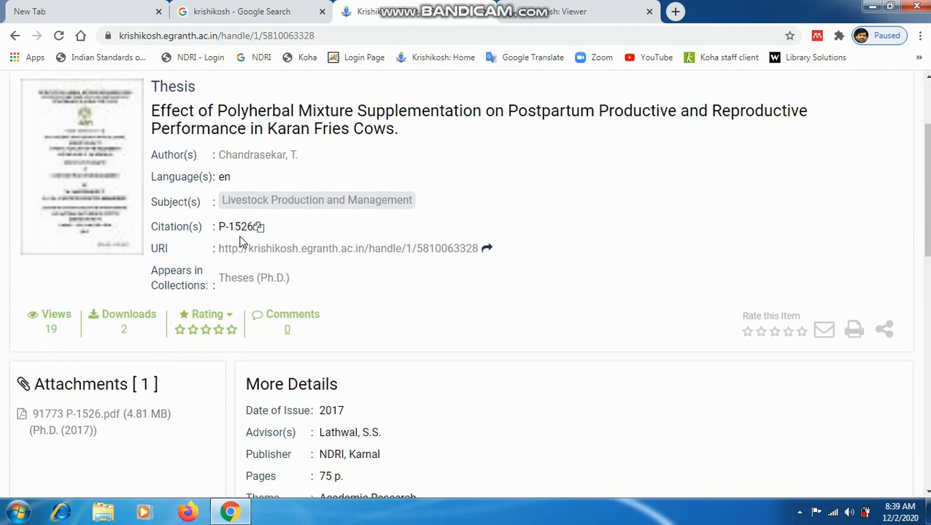
pyautogui.scroll(-3)
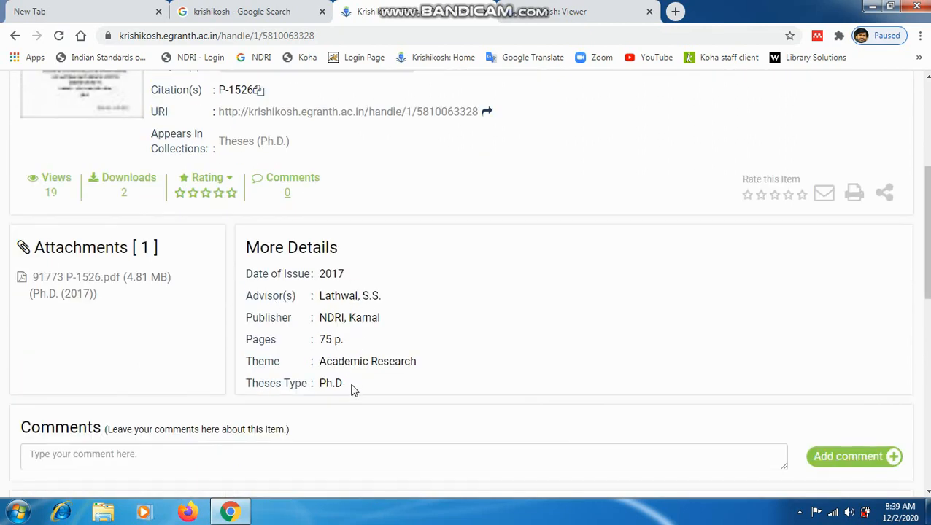
pyautogui.moveTo(58, 190)
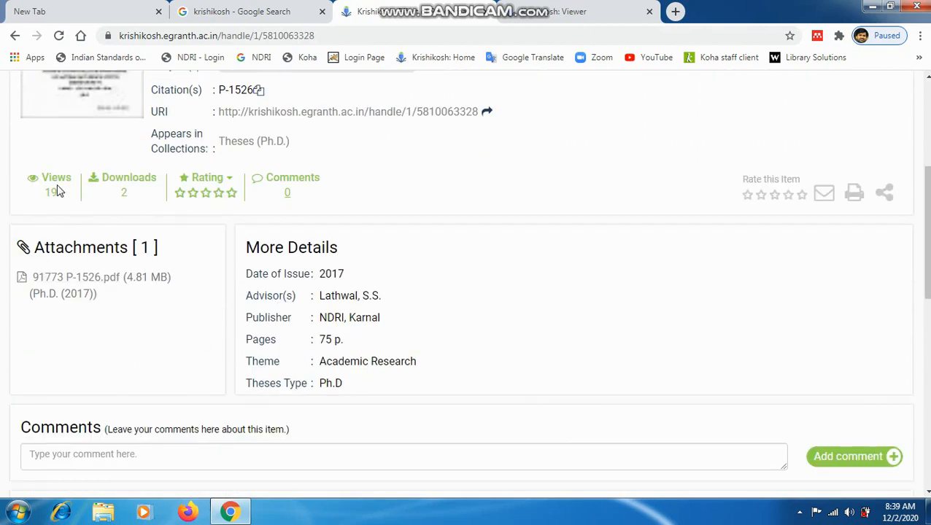
pyautogui.moveTo(76, 277)
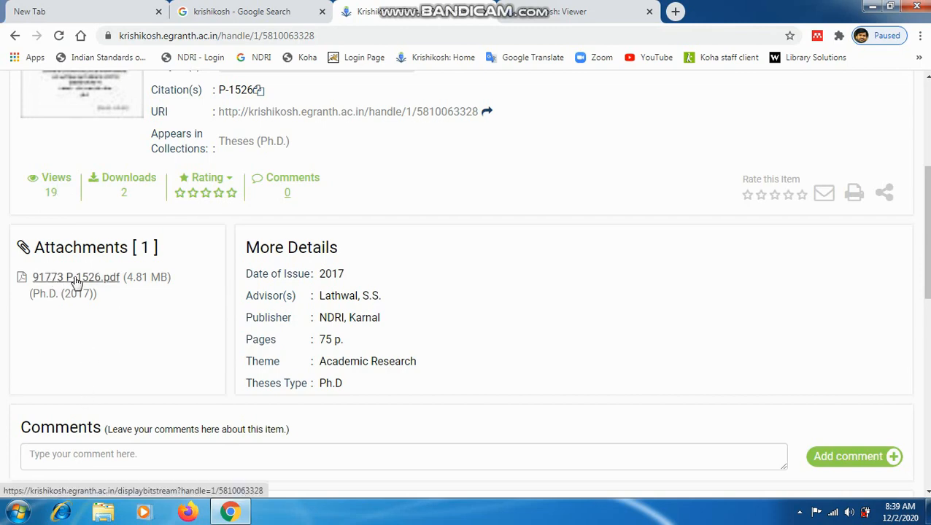
pyautogui.scroll(-3)
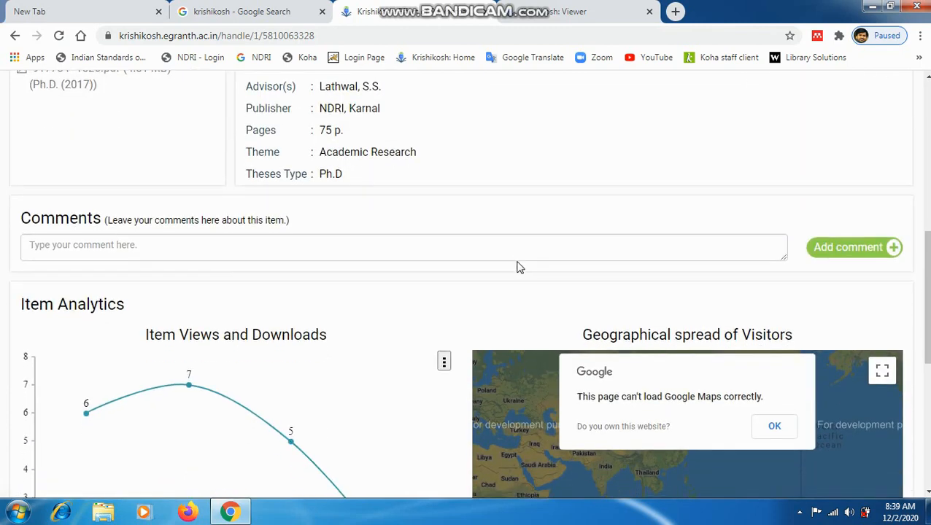
pyautogui.scroll(-3)
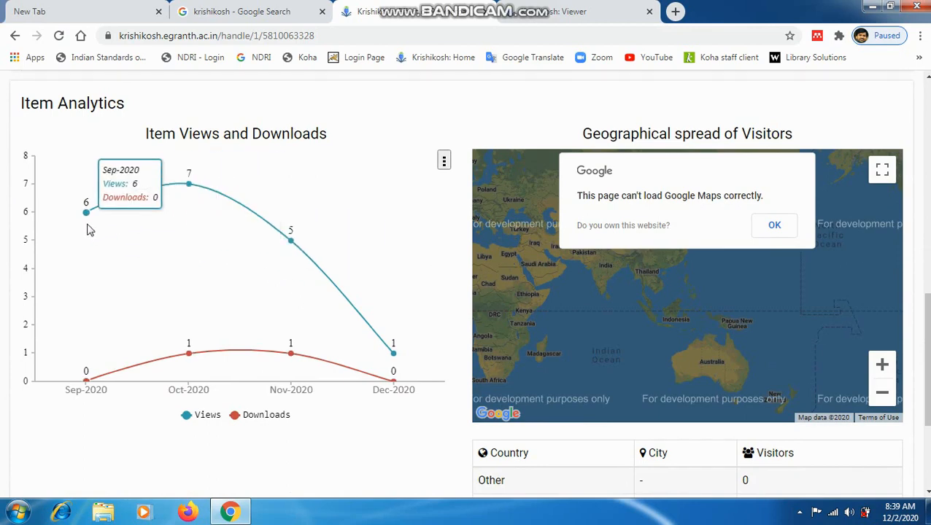
pyautogui.moveTo(86, 379)
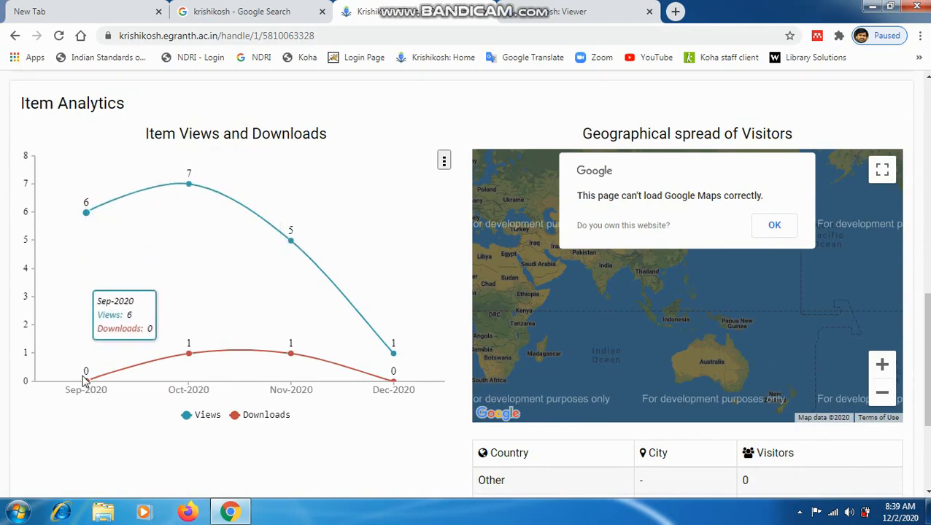
pyautogui.moveTo(87, 213)
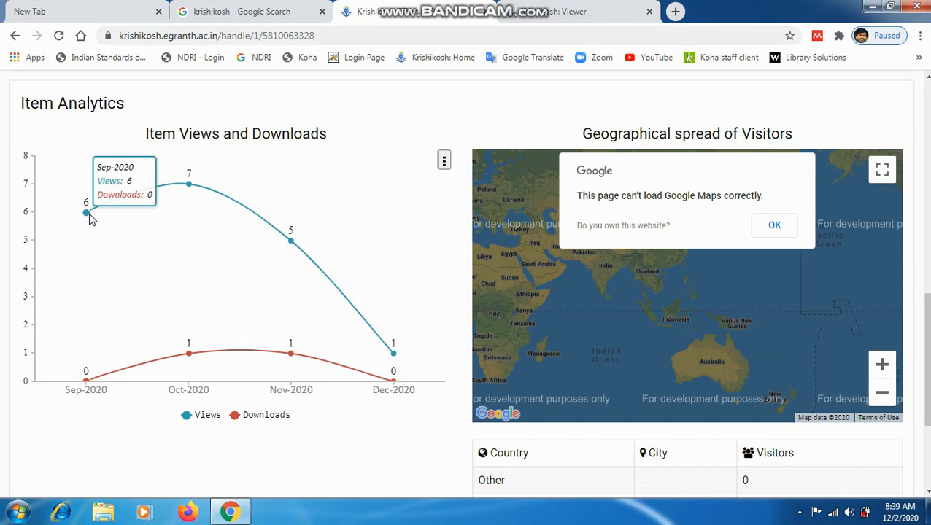
pyautogui.moveTo(190, 183)
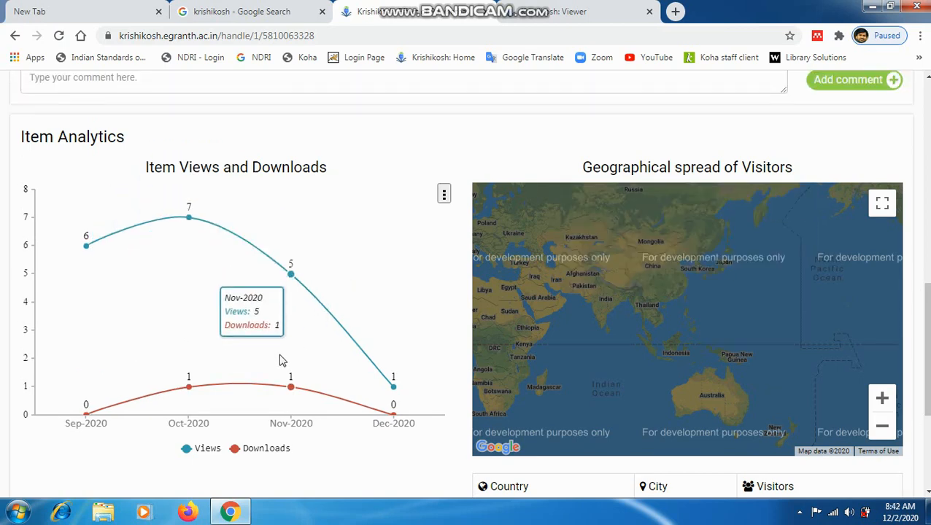
pyautogui.moveTo(289, 276)
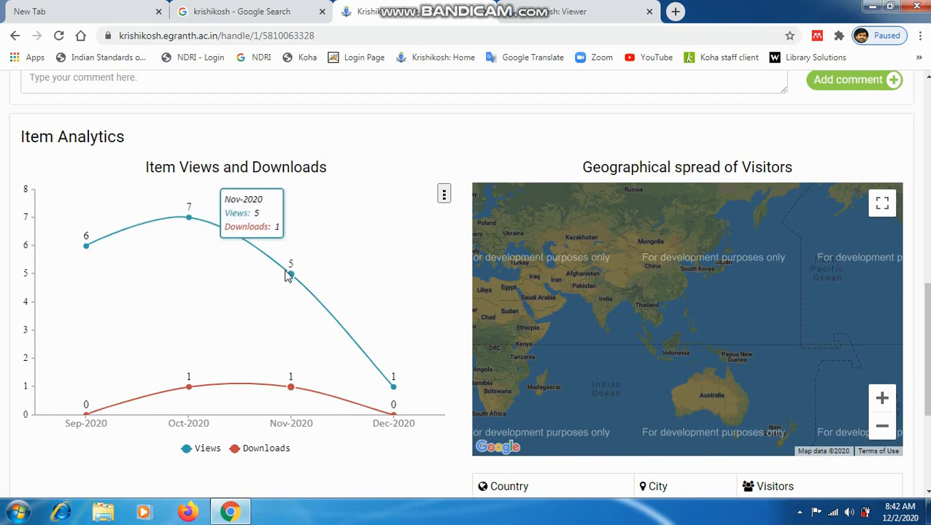
pyautogui.moveTo(393, 387)
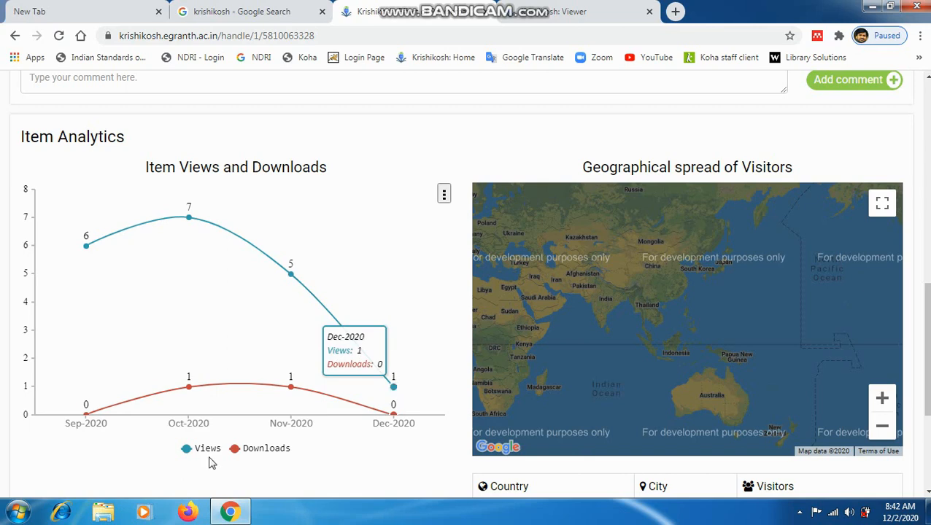
pyautogui.moveTo(155, 456)
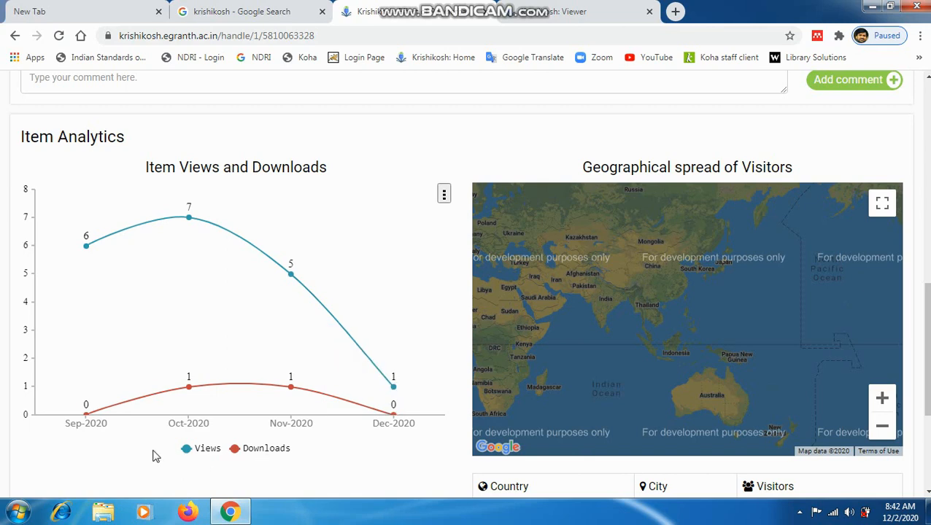
pyautogui.moveTo(188, 388)
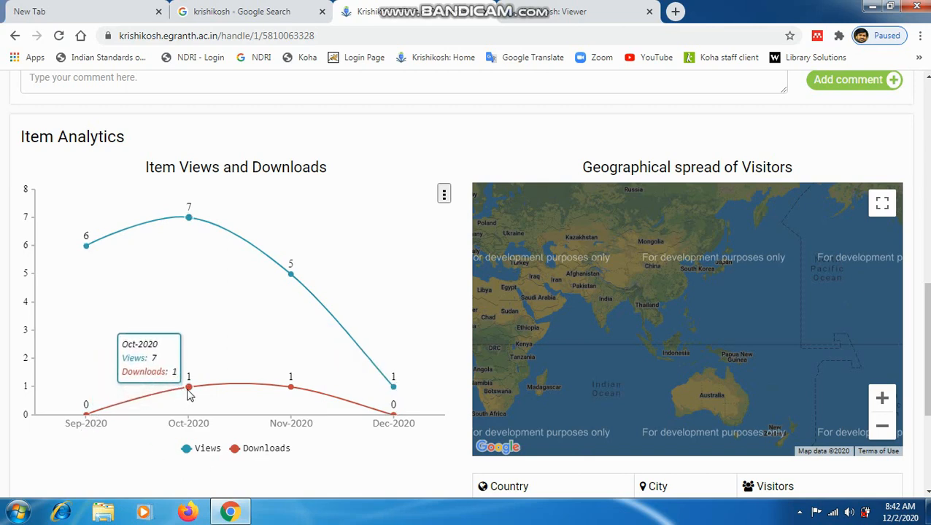
pyautogui.moveTo(295, 426)
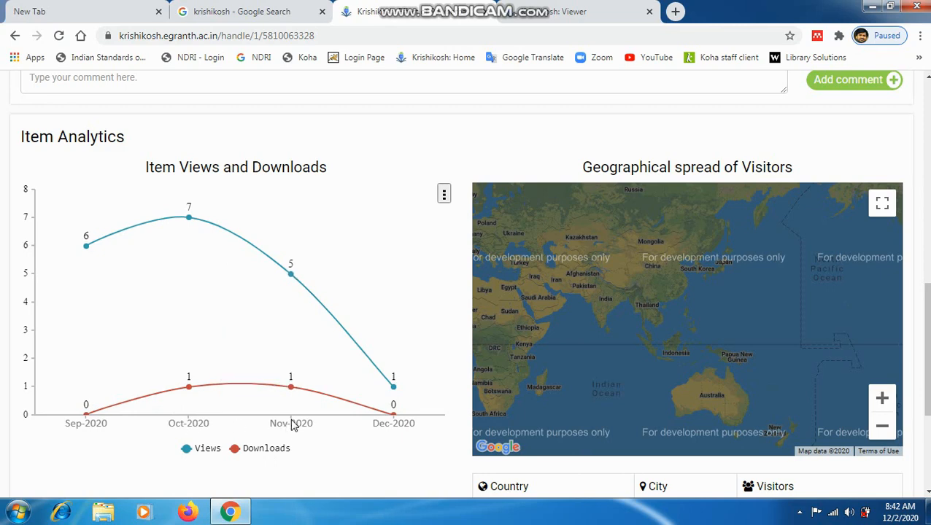
pyautogui.moveTo(400, 423)
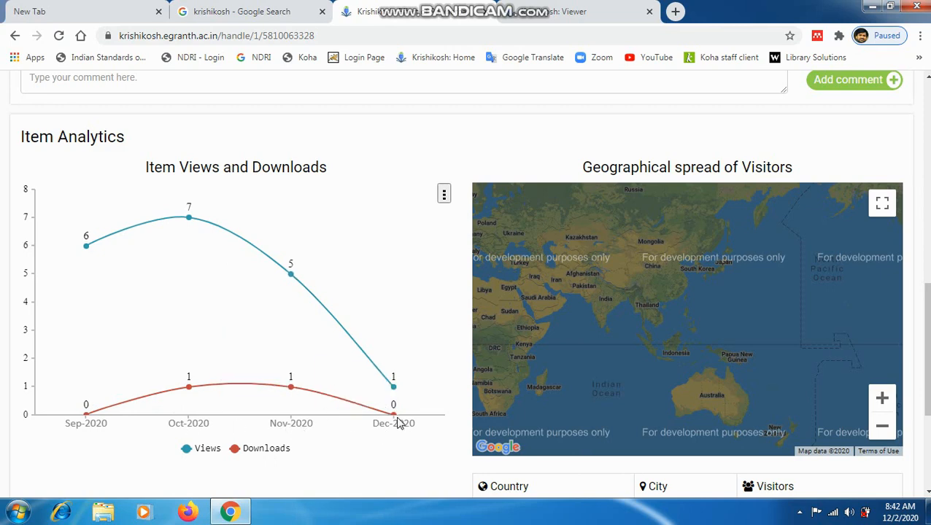
pyautogui.moveTo(392, 426)
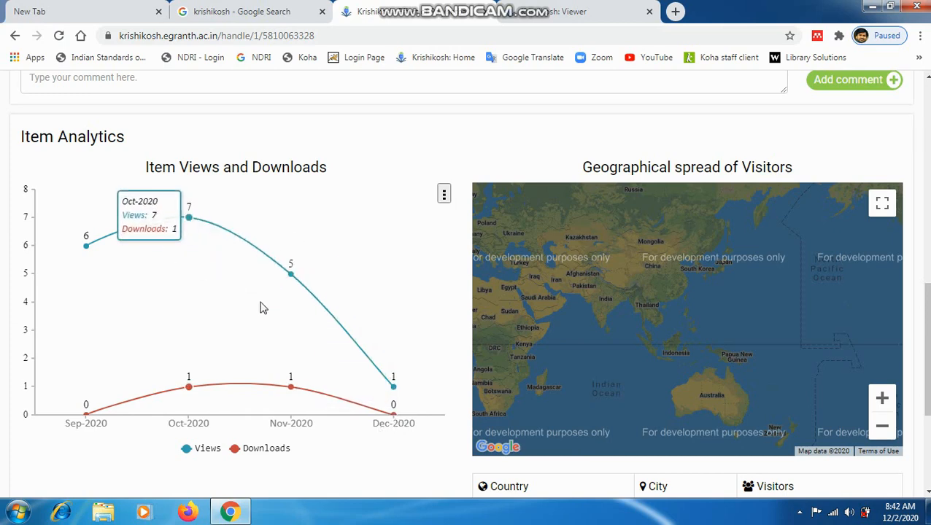
# Move back up the thesis record from the views and downloads chart
pyautogui.scroll(3)
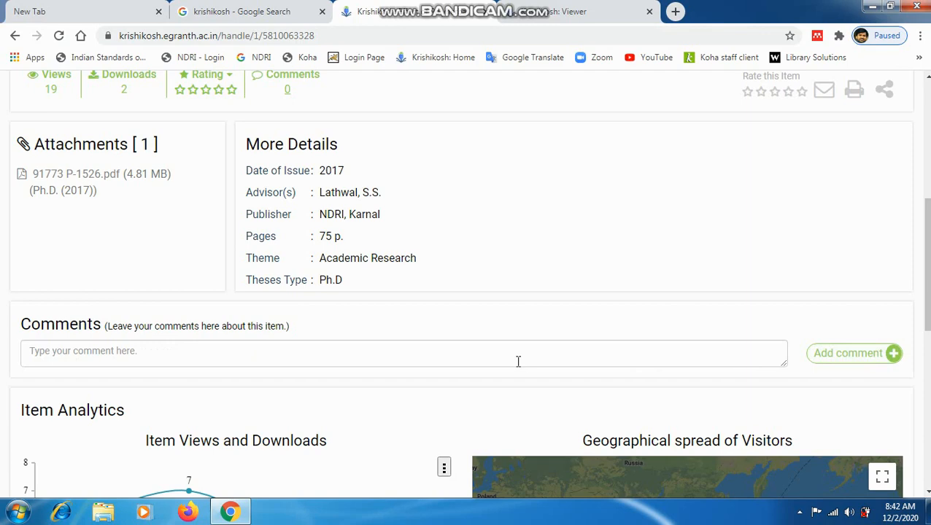
pyautogui.scroll(3)
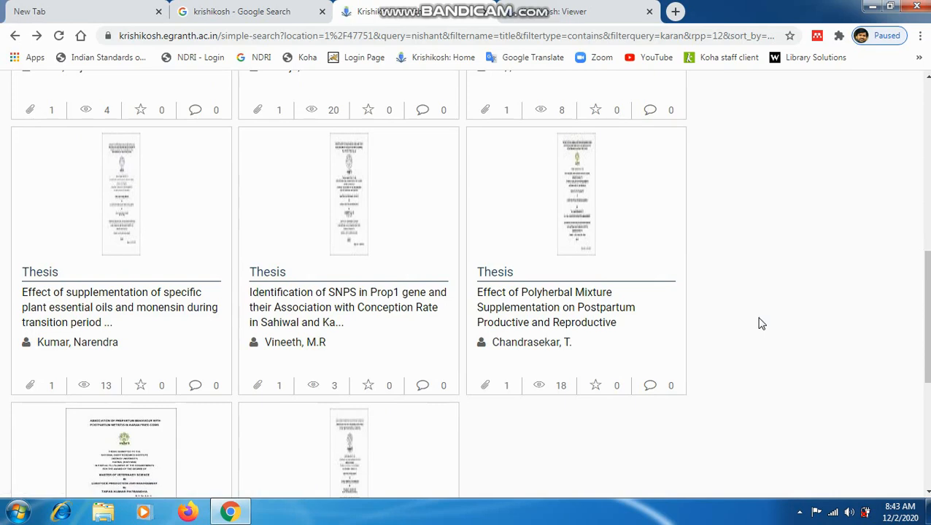
pyautogui.moveTo(755, 324)
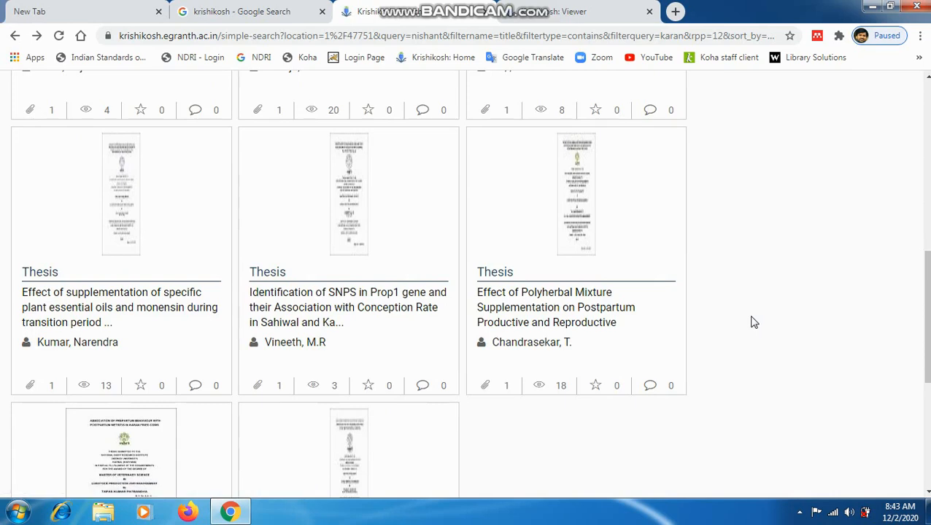
# Start a new filter as Author-contains, then switch its field to Title with the value left blank
pyautogui.scroll(3)
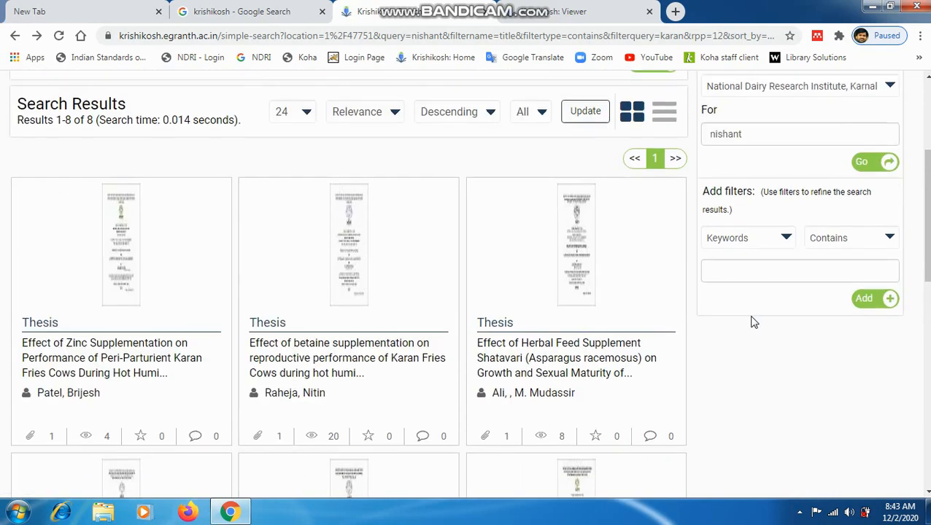
pyautogui.click(787, 254)
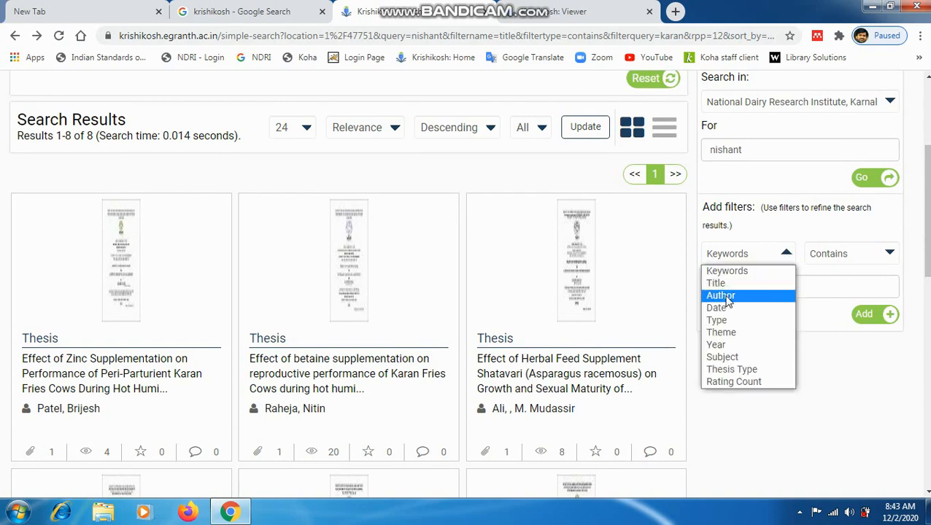
pyautogui.click(721, 294)
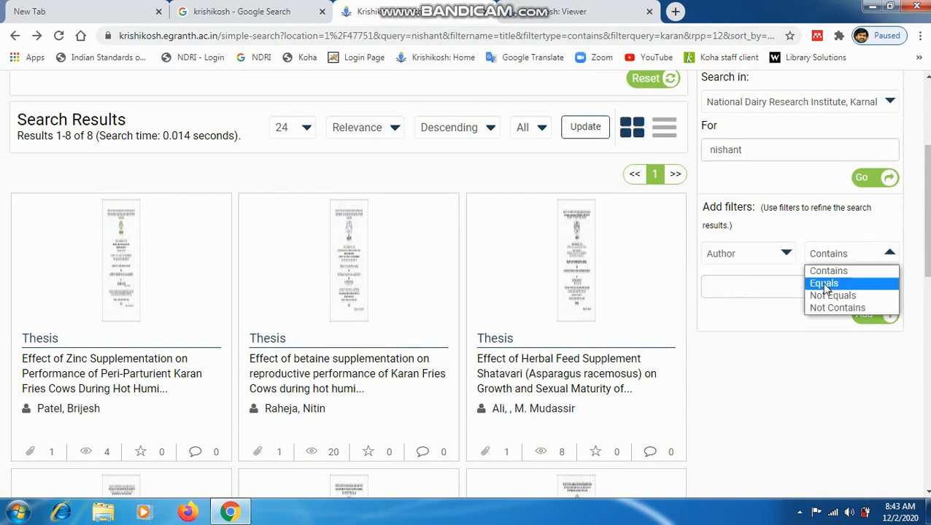
pyautogui.moveTo(829, 270)
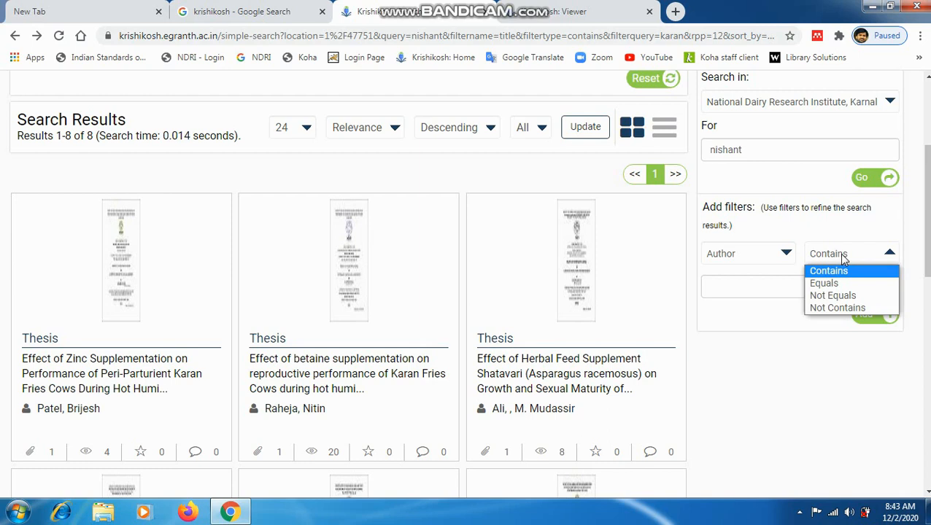
pyautogui.click(829, 270)
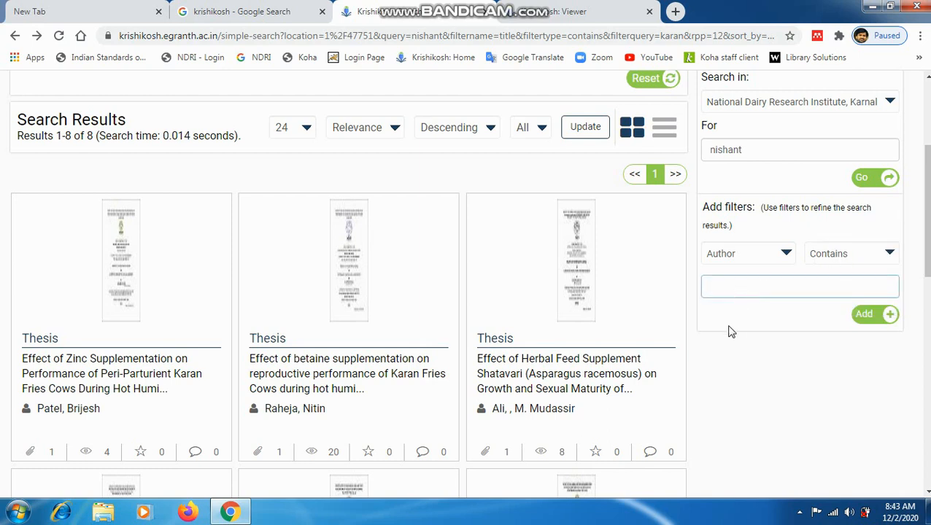
pyautogui.click(747, 254)
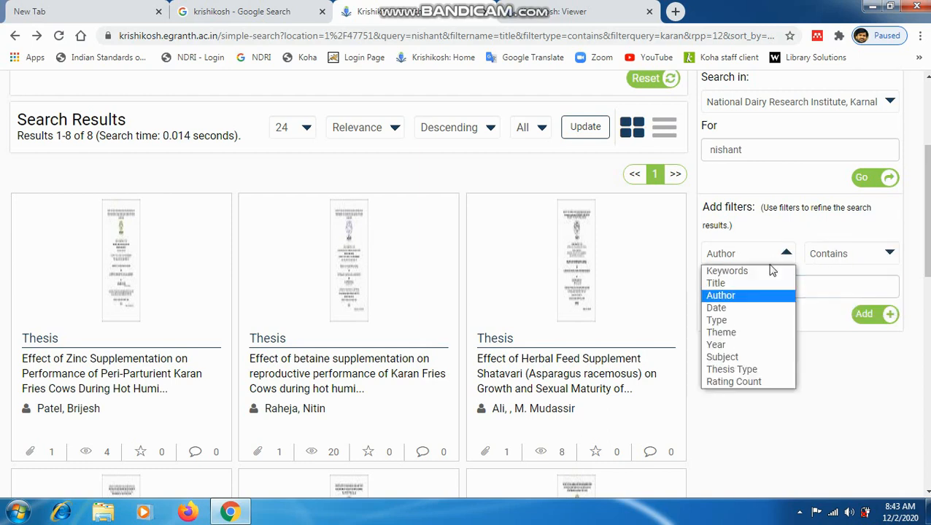
pyautogui.click(715, 283)
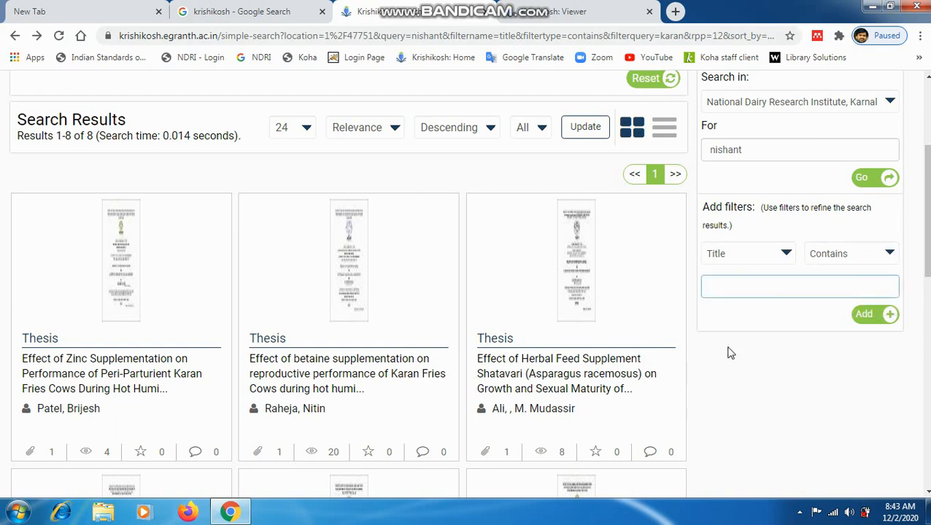
pyautogui.scroll(3)
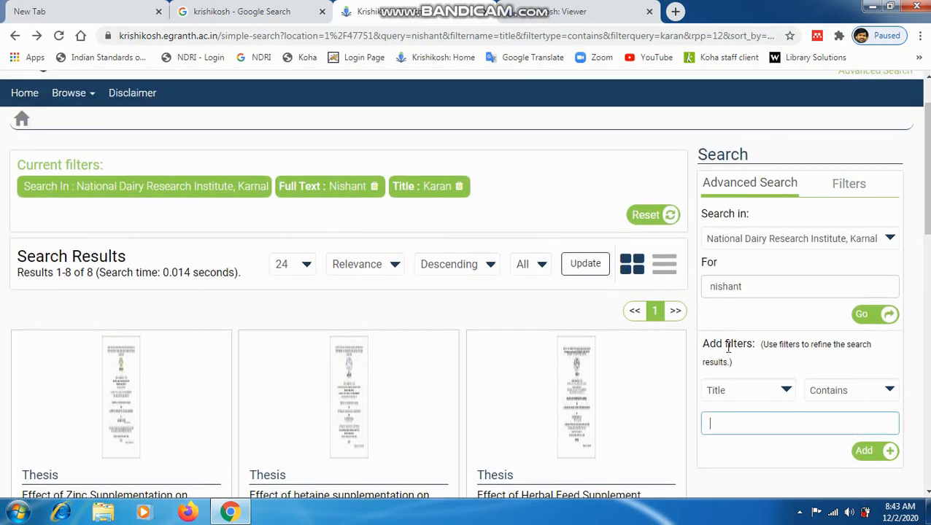
pyautogui.scroll(3)
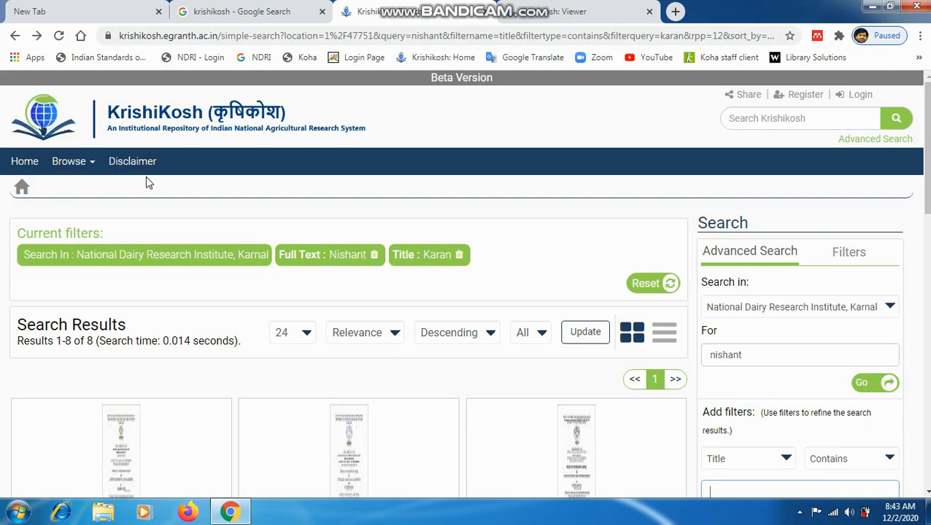
pyautogui.moveTo(240, 337)
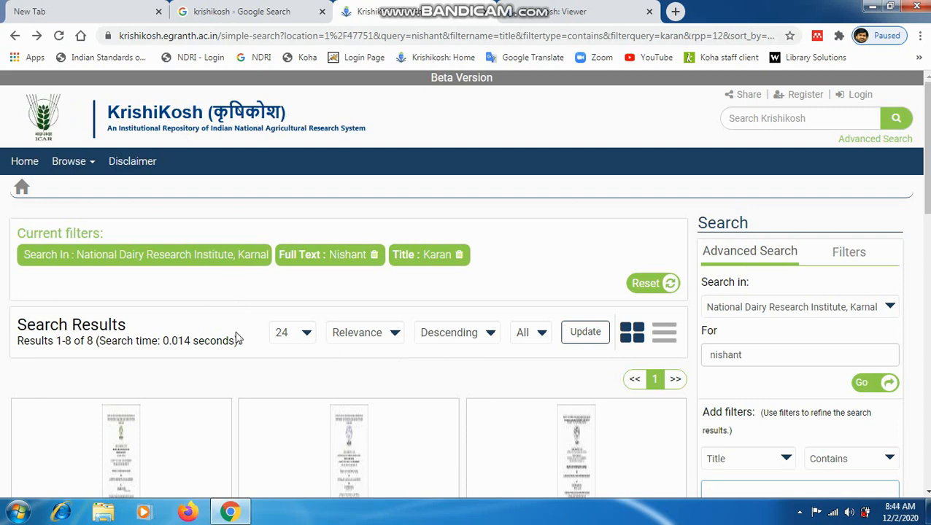
pyautogui.moveTo(343, 388)
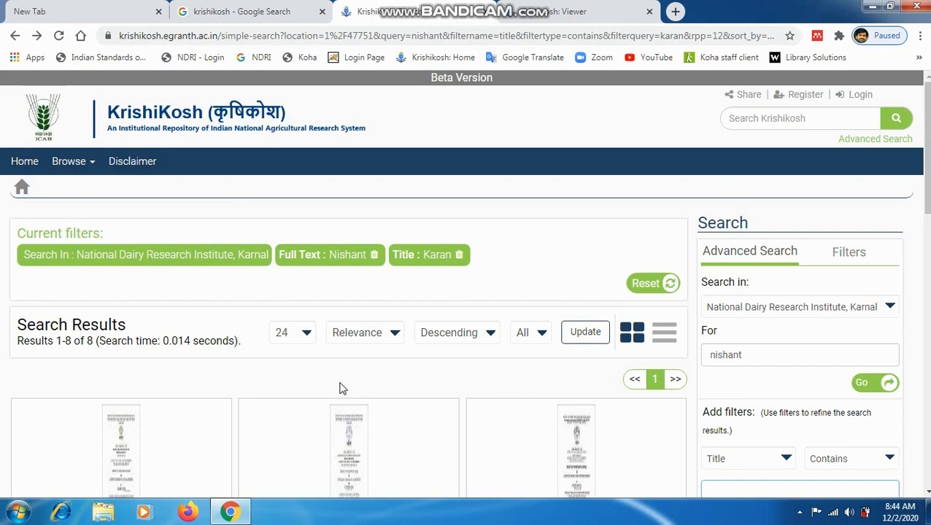
pyautogui.scroll(-3)
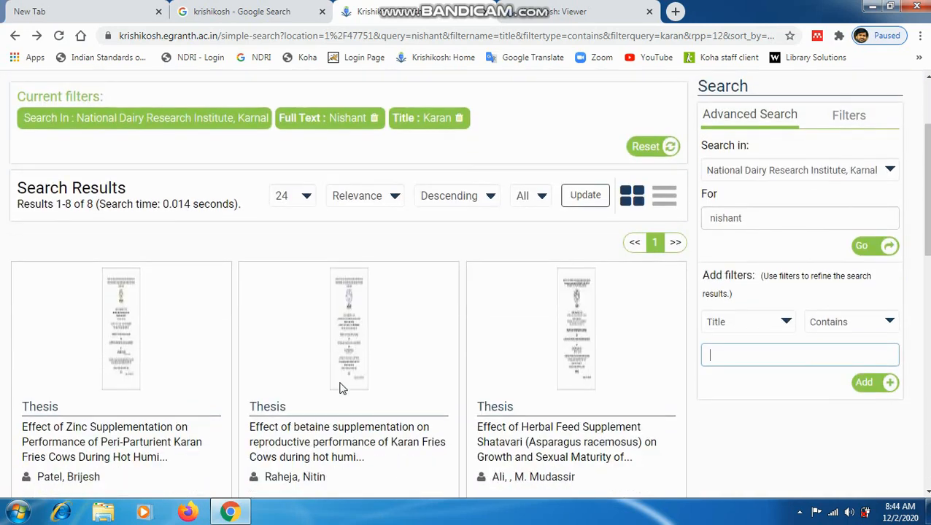
pyautogui.scroll(3)
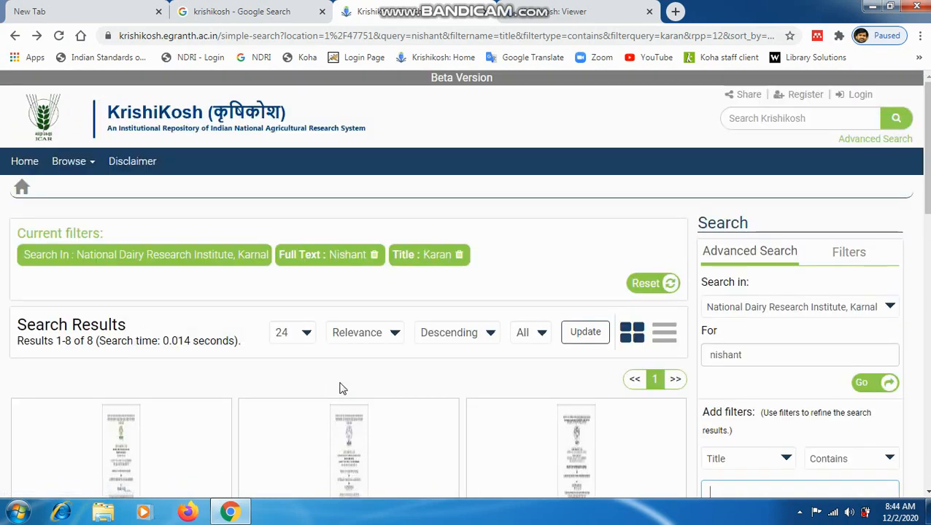